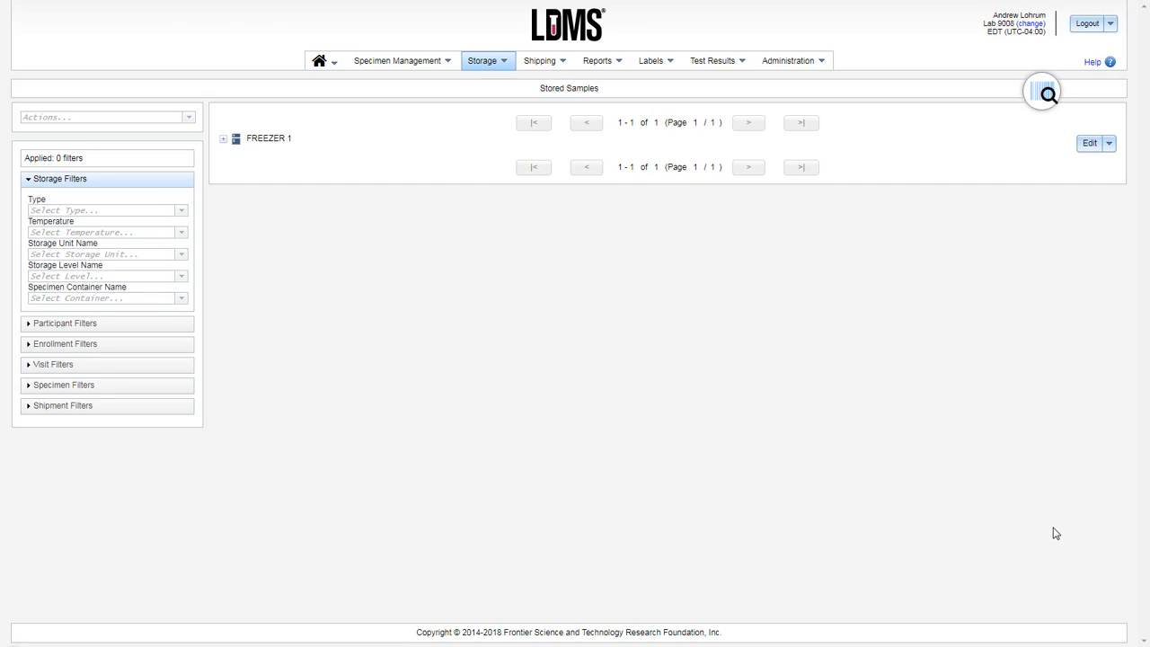
mouse_move(1052, 533)
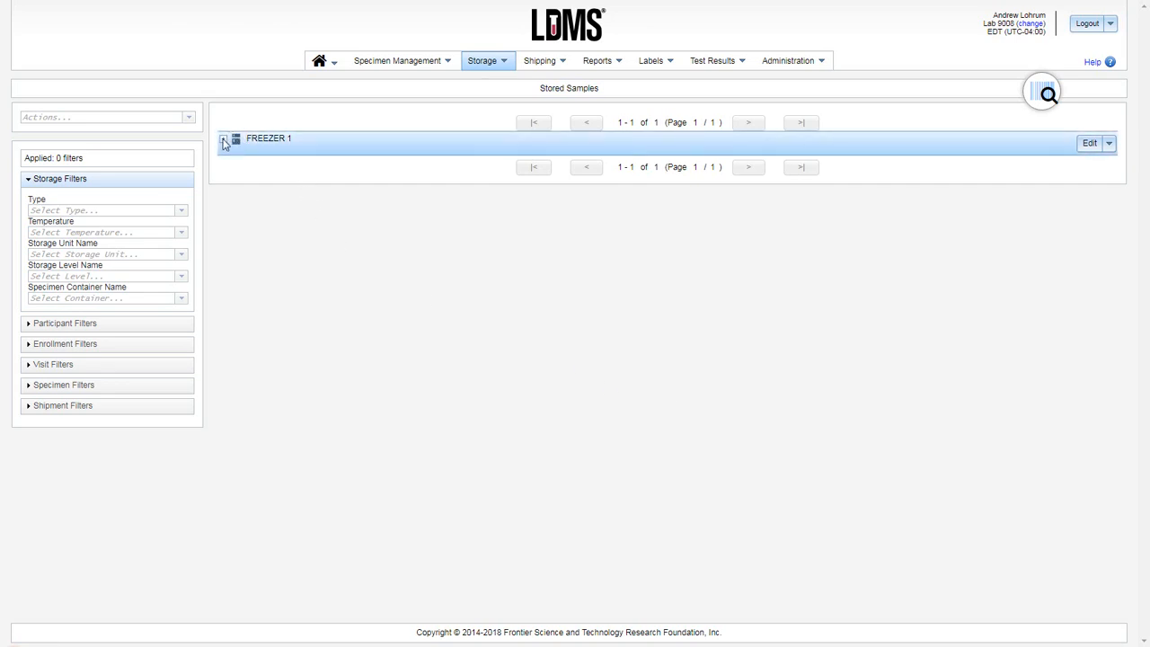
Expand Freezer 1 and Shelf 2 in the storage tree to reveal Racks 1–5
click(224, 141)
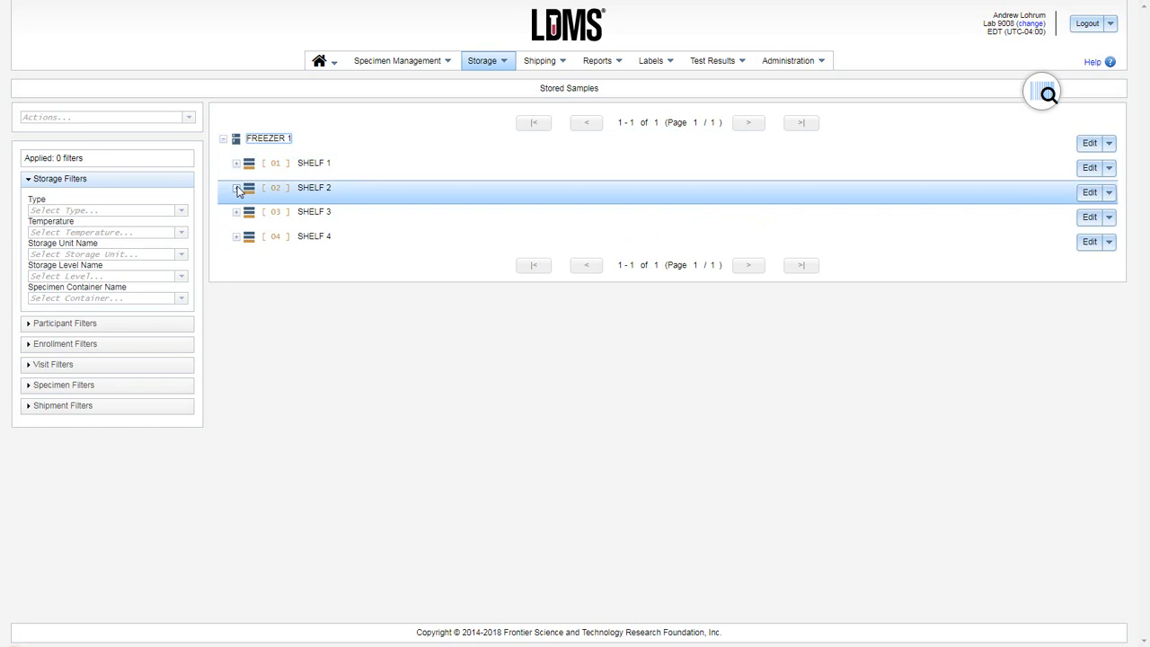
click(236, 187)
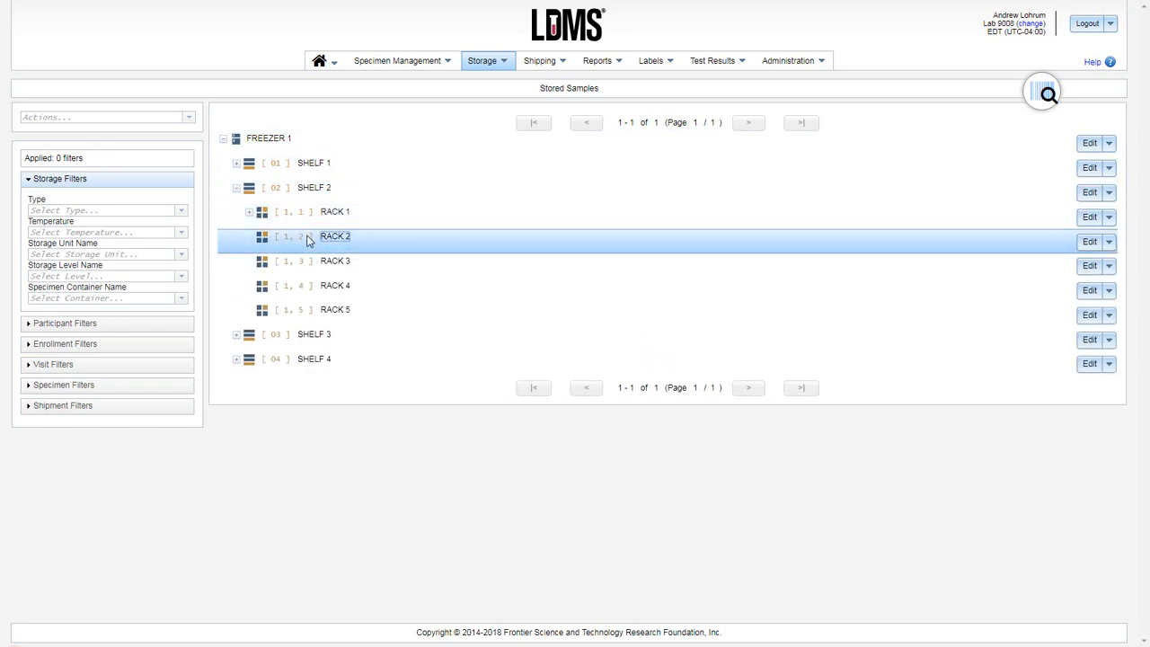
mouse_move(862, 244)
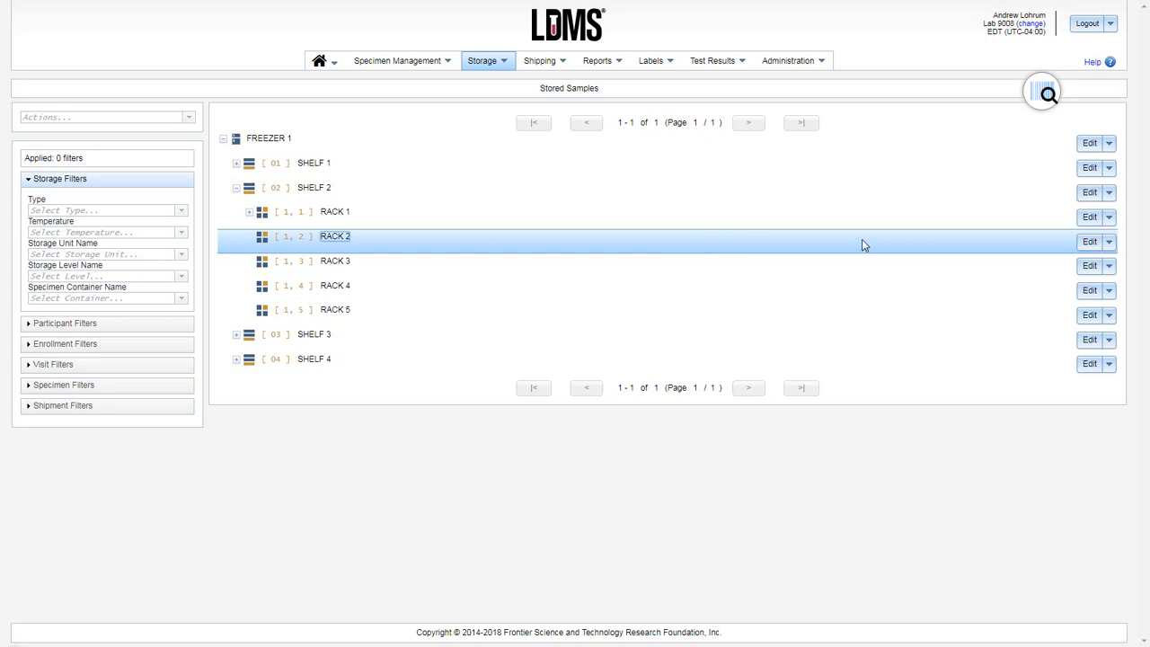
mouse_move(1034, 243)
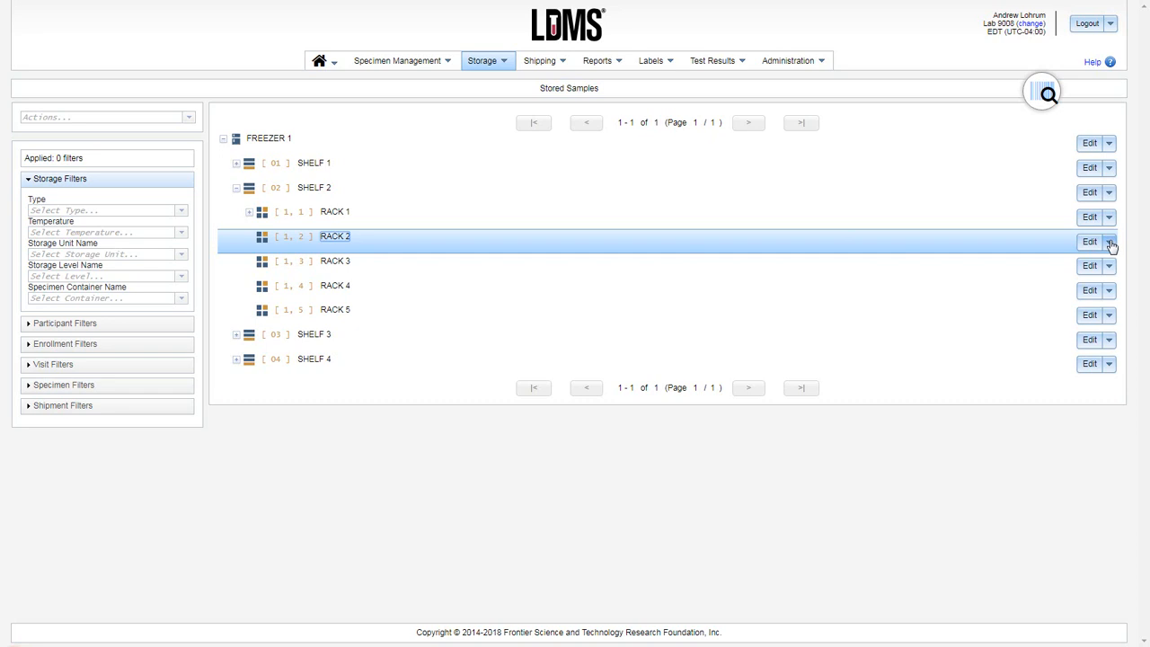
Choose Add New Container from Rack 2's action menu
click(1109, 241)
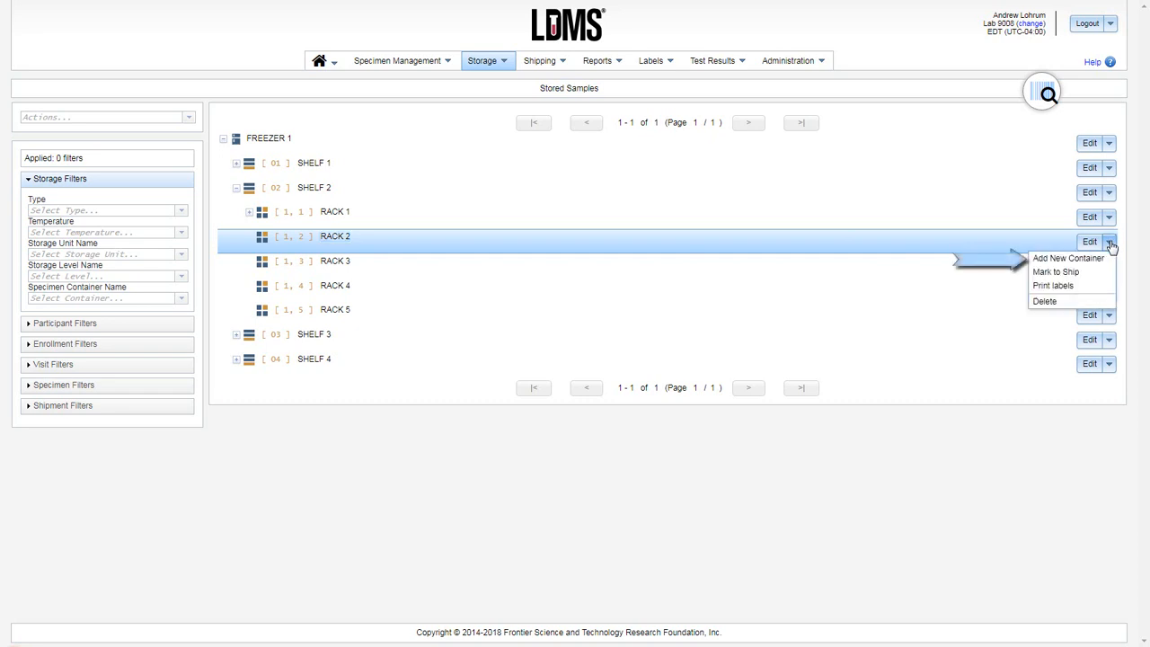
mouse_move(1069, 257)
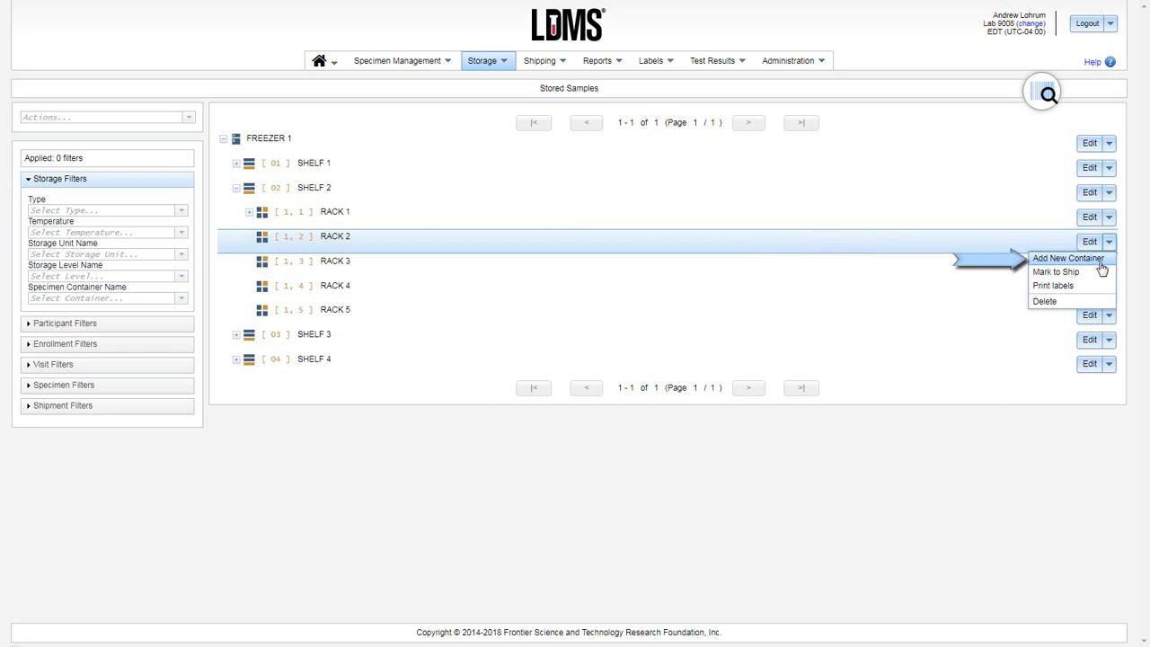
click(1068, 258)
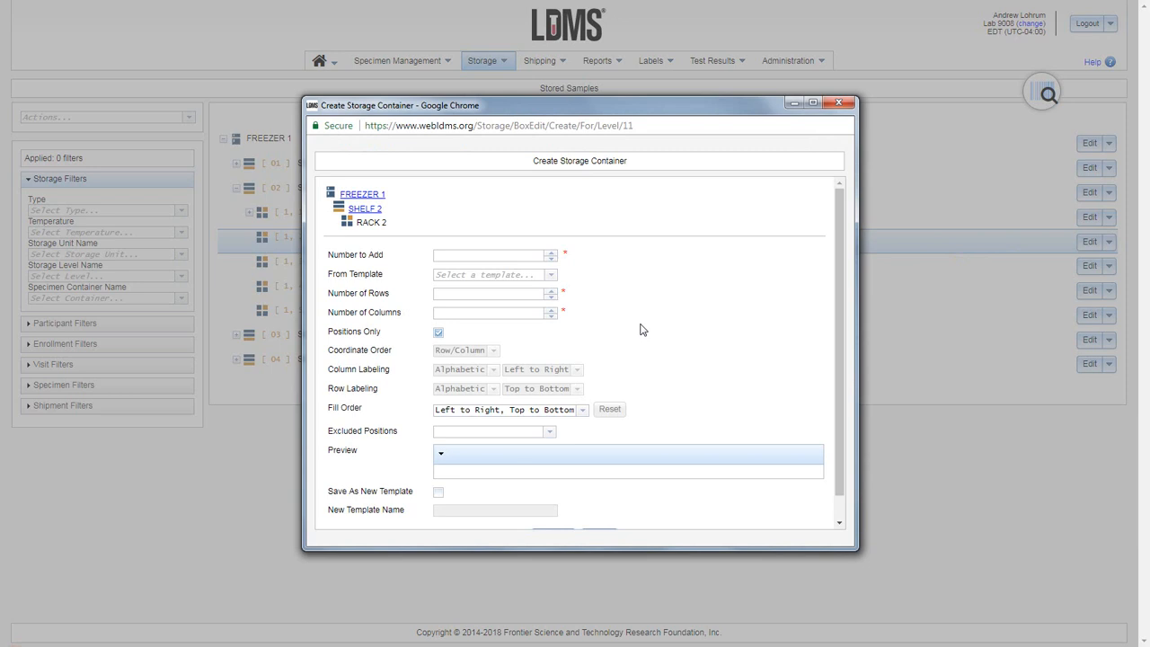
Set Number to Add to 1 and browse the From Template list
click(492, 255)
text(1)
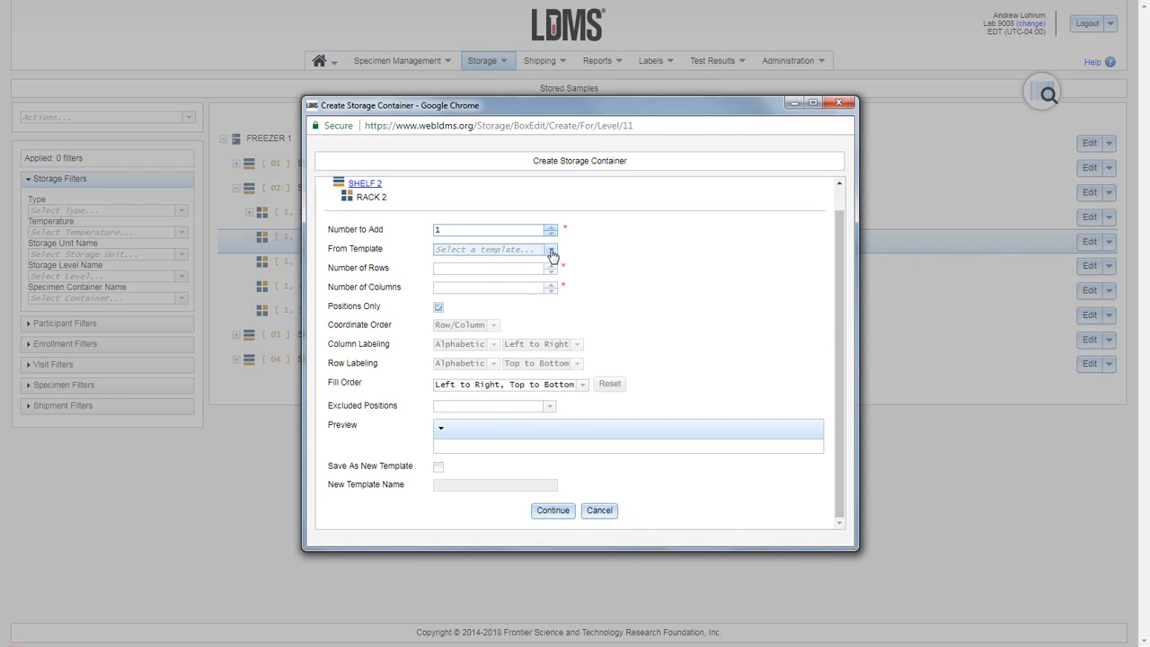
click(493, 230)
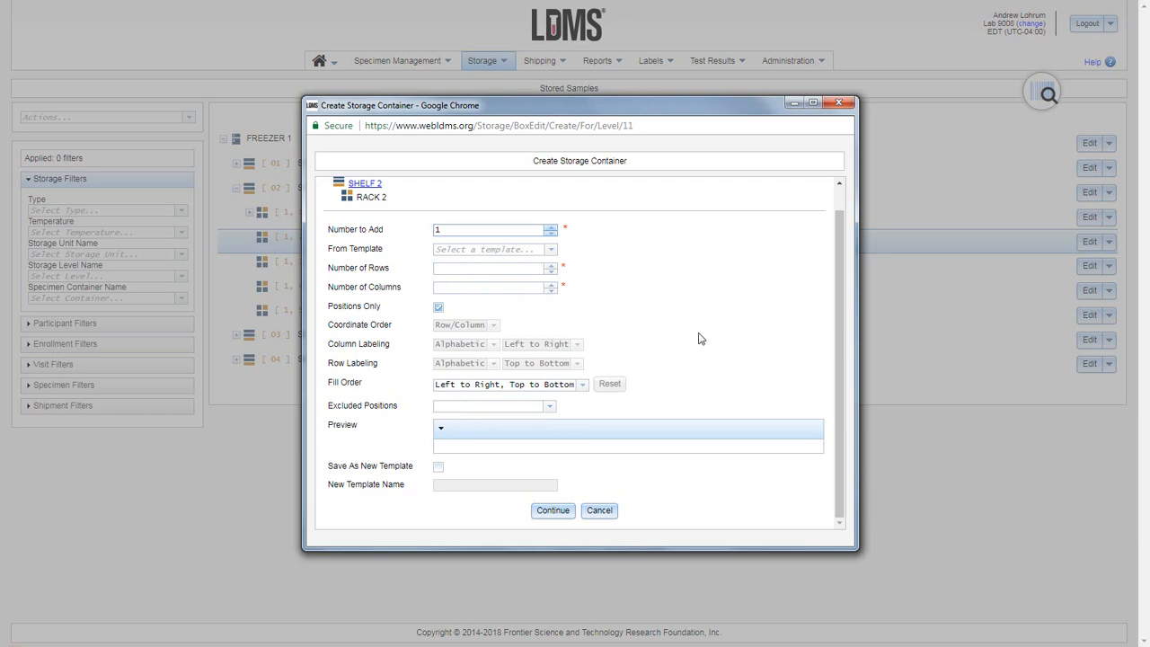
mouse_move(688, 340)
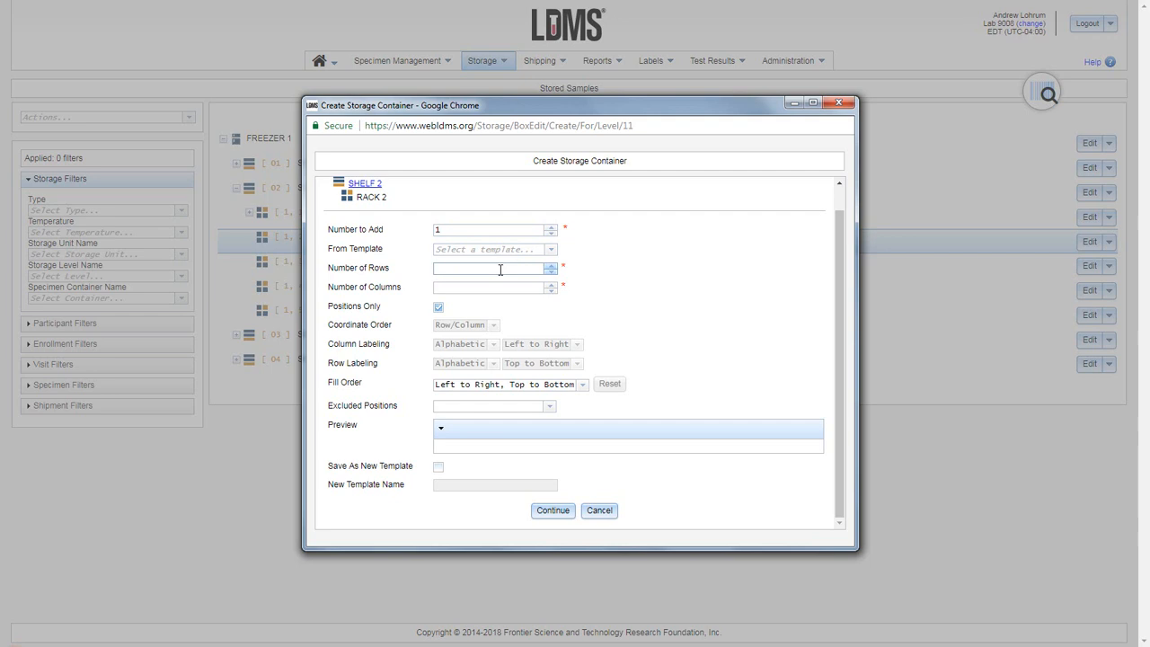
Enter 9 rows and 9 columns, checking the 81-position preview grid
click(489, 287)
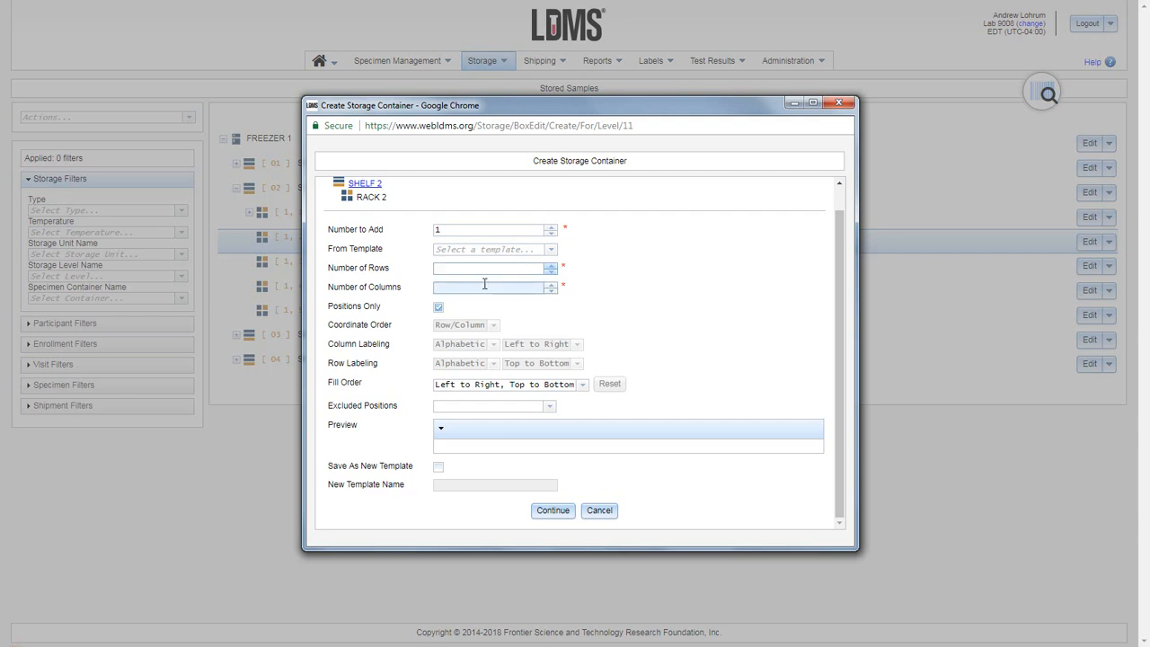
text(9)
text(8)
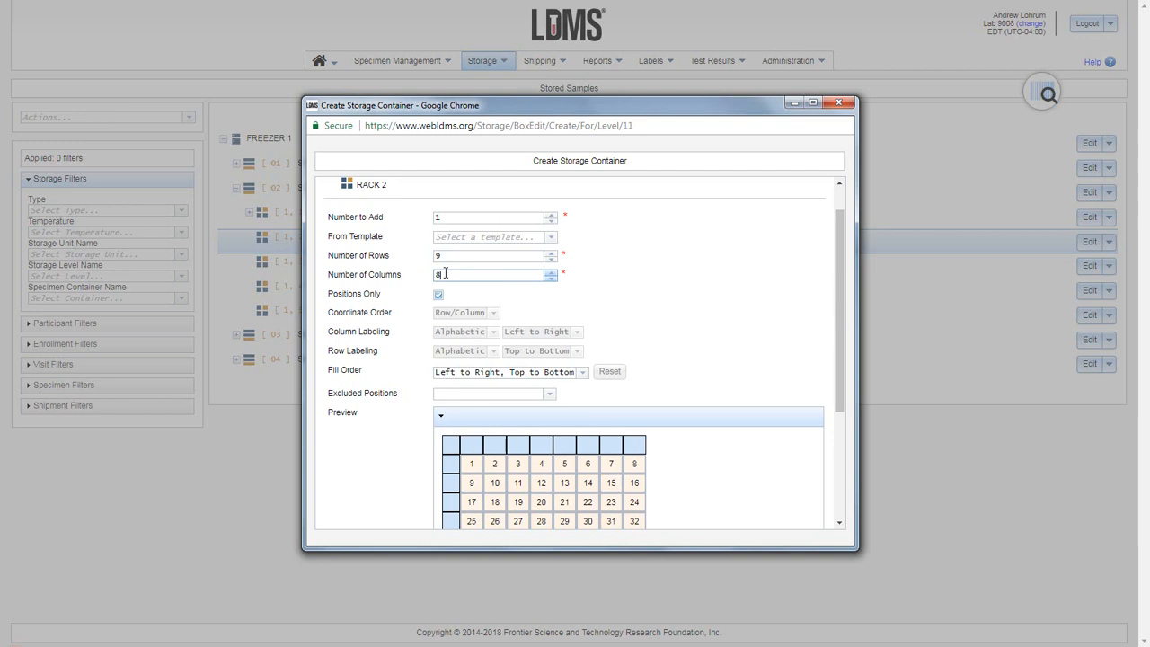
text(9)
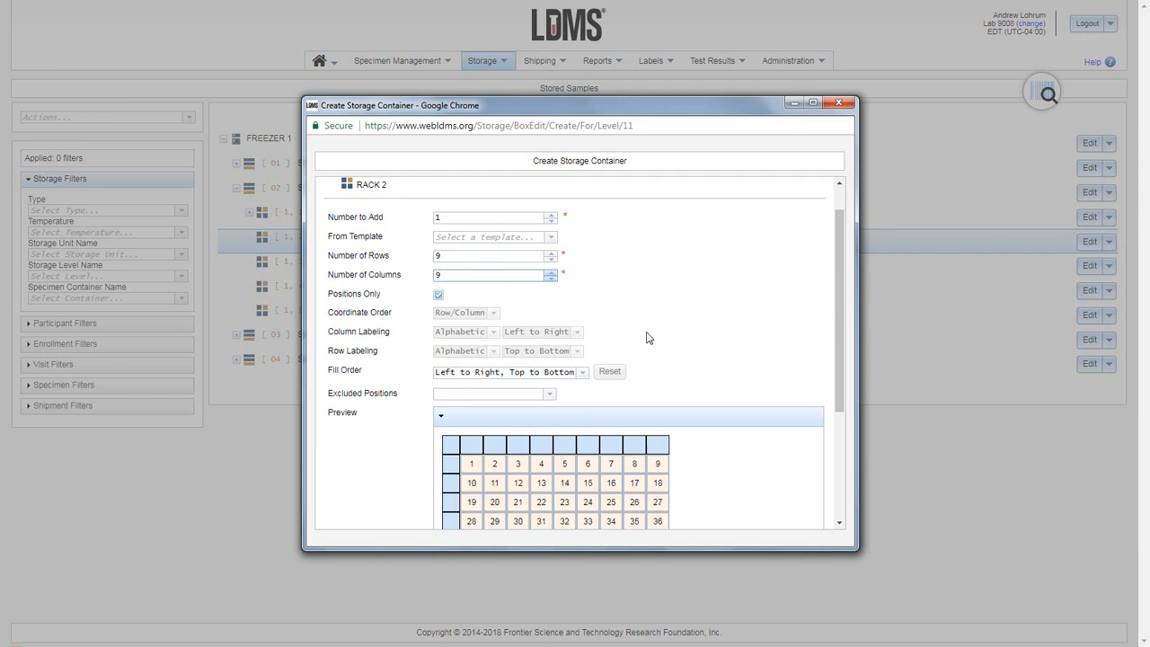
scroll(down, 3)
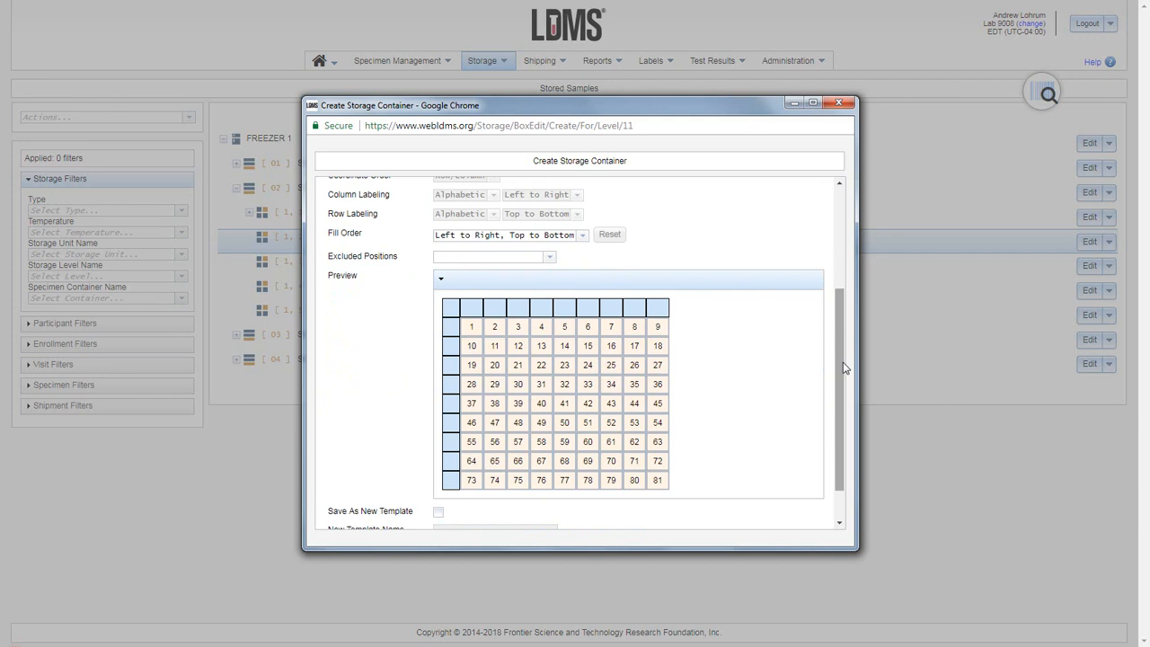
scroll(up, 3)
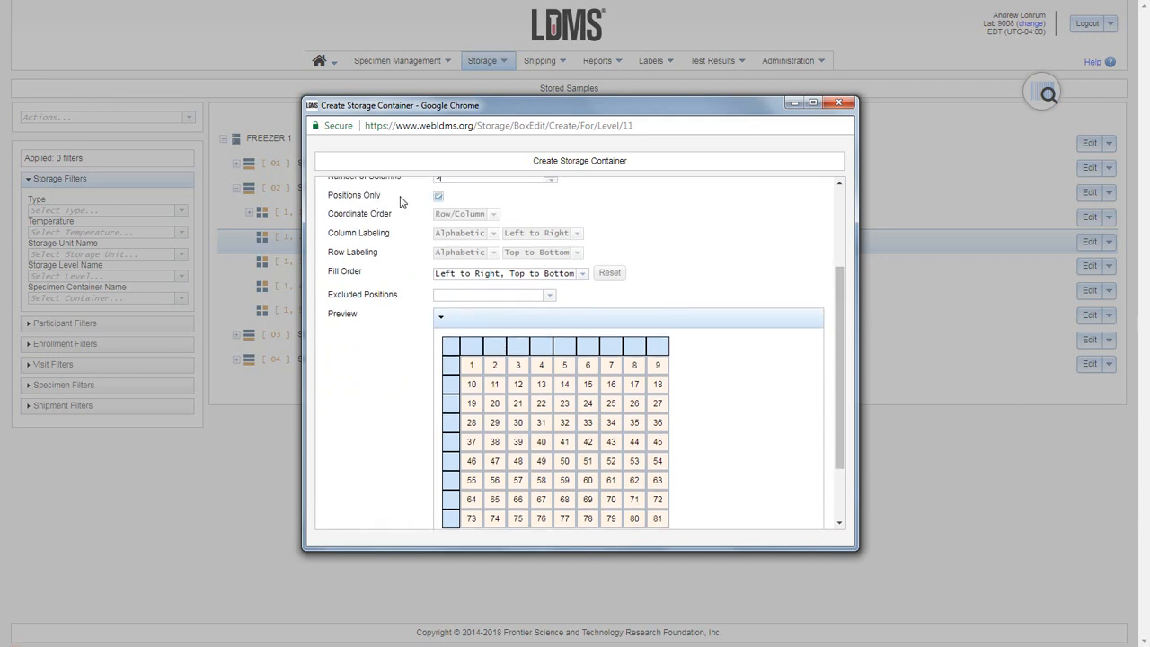
mouse_move(424, 202)
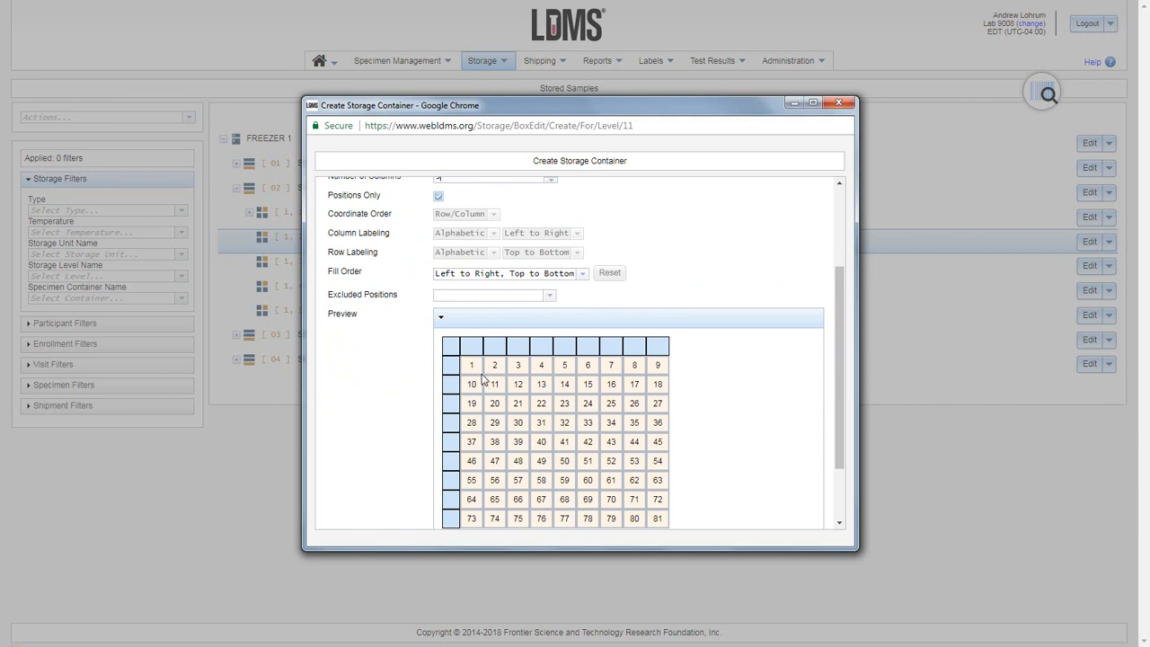
mouse_move(474, 373)
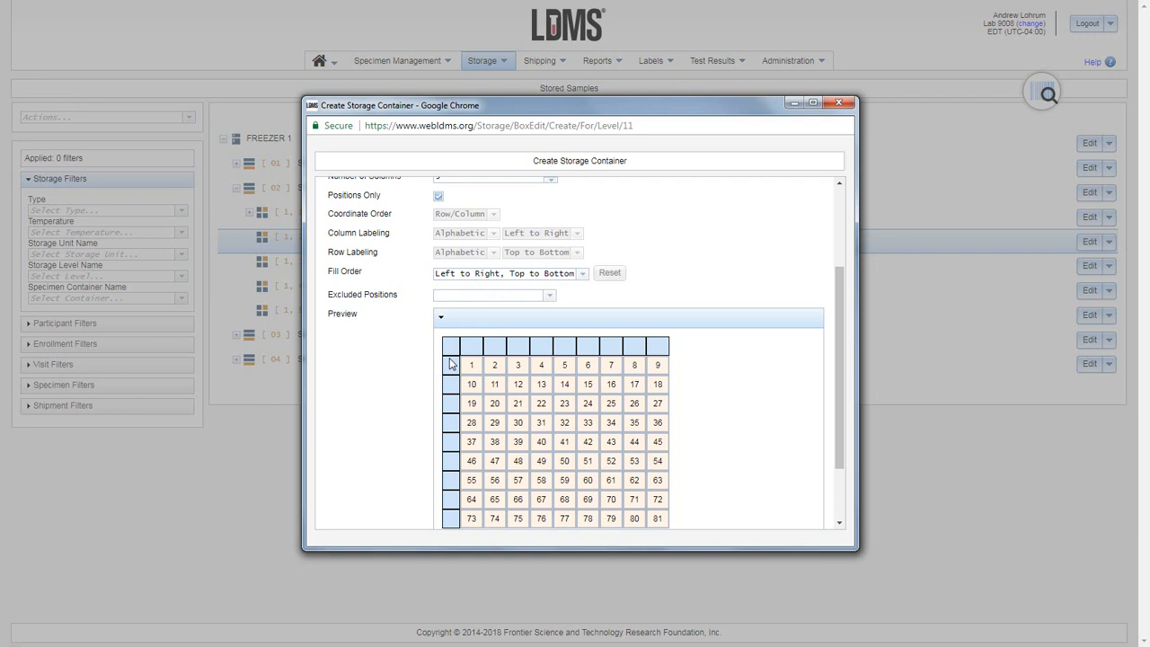
Label positions by row and numeric column, with fill order left to right, top to bottom
click(439, 195)
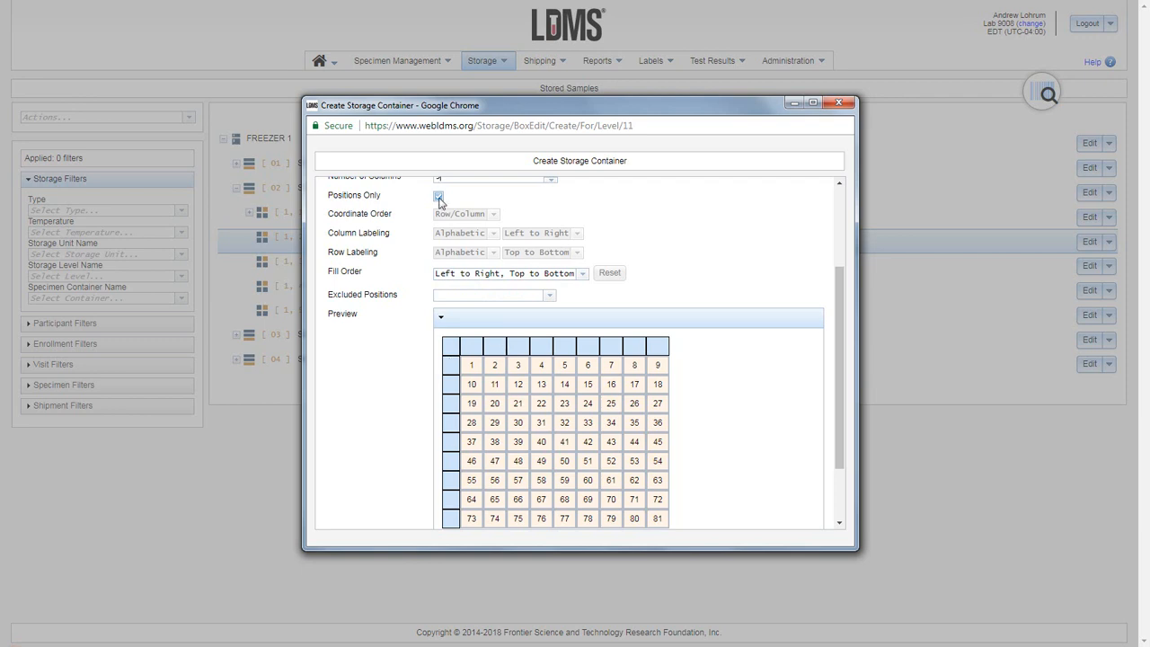
click(440, 196)
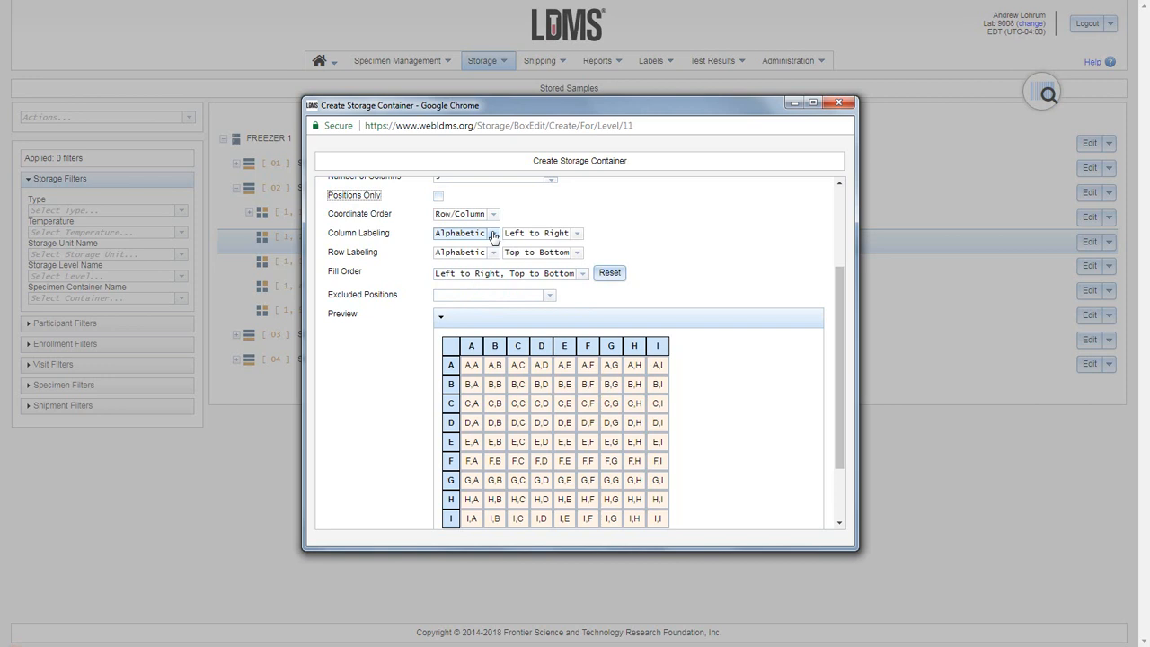
click(463, 233)
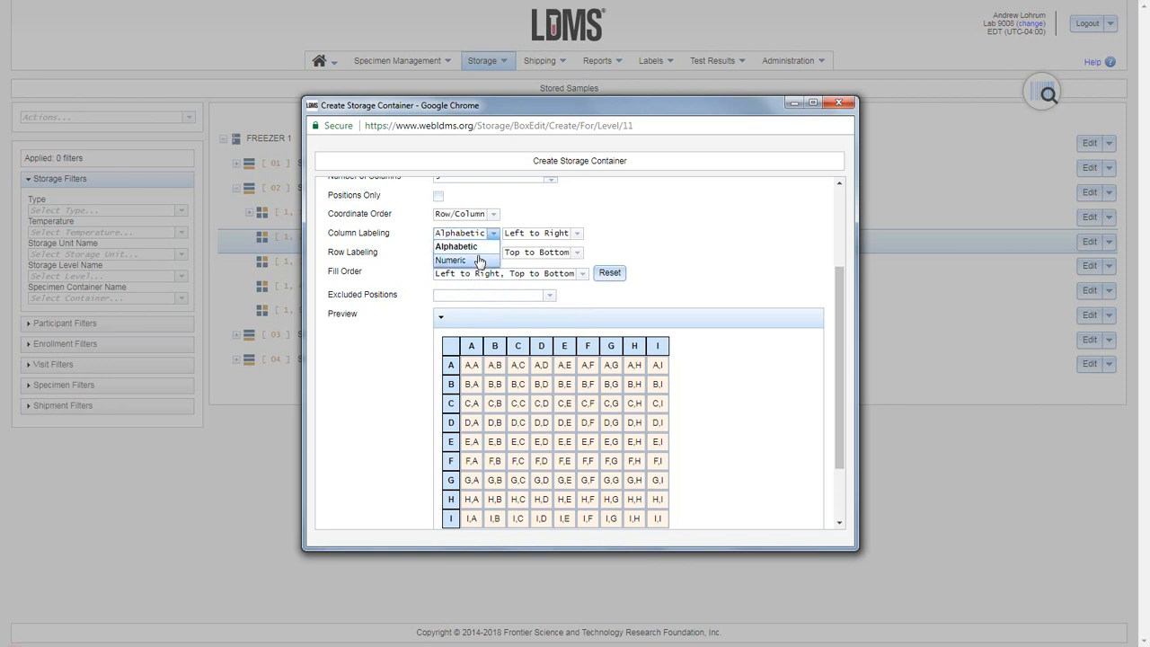
click(451, 260)
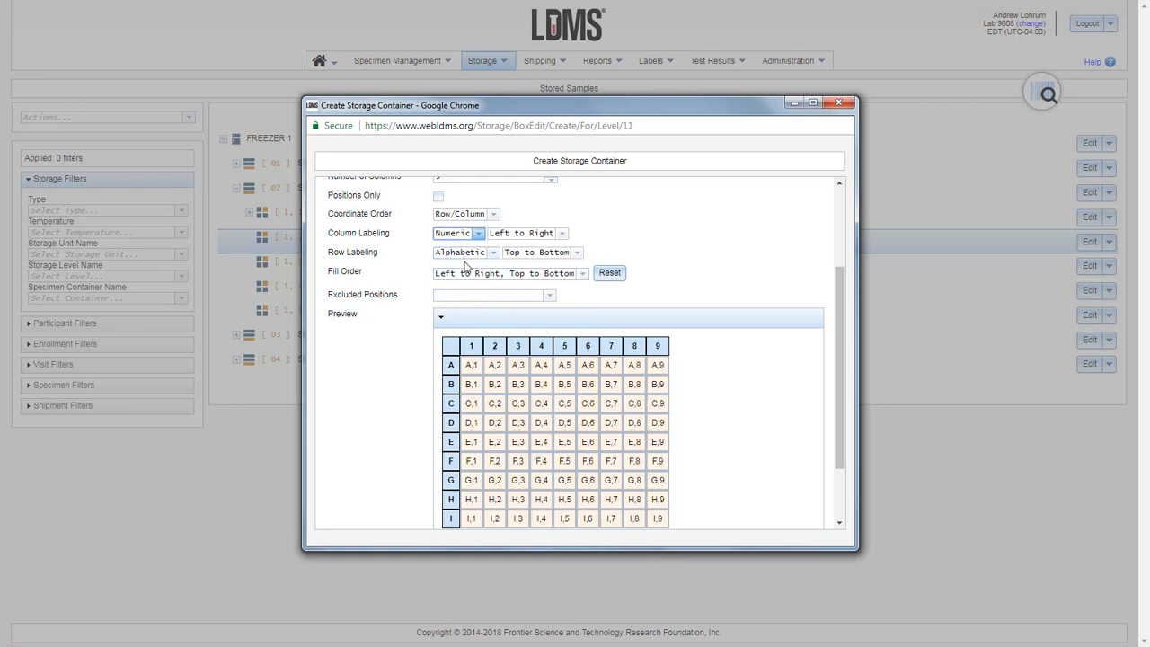
mouse_move(340, 280)
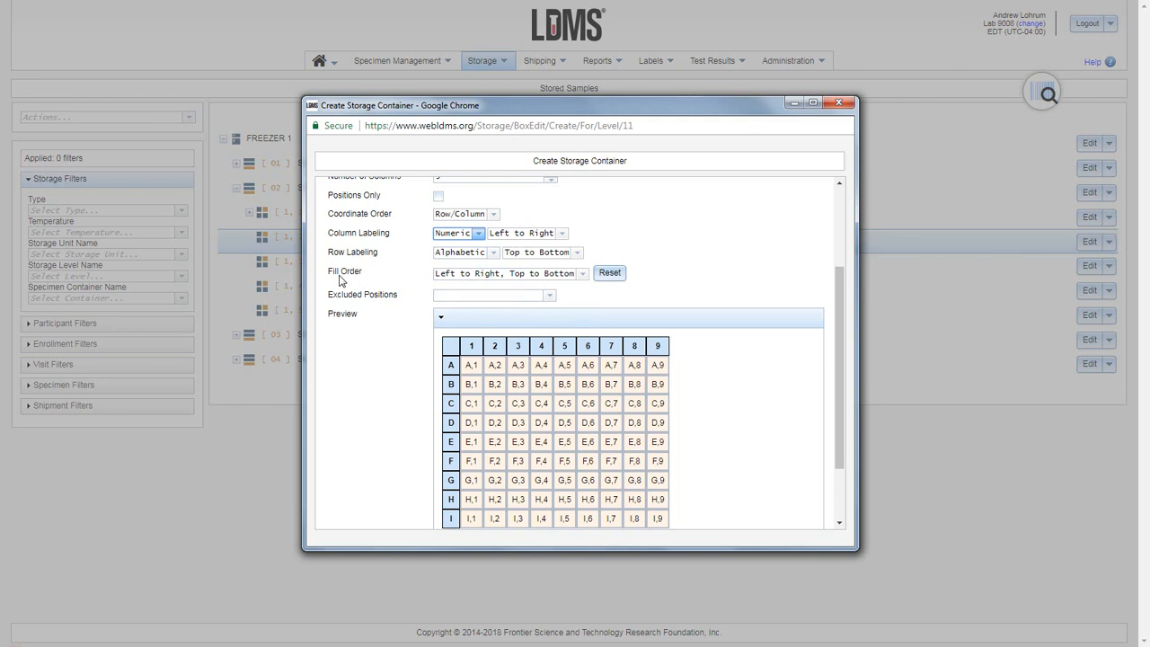
click(581, 273)
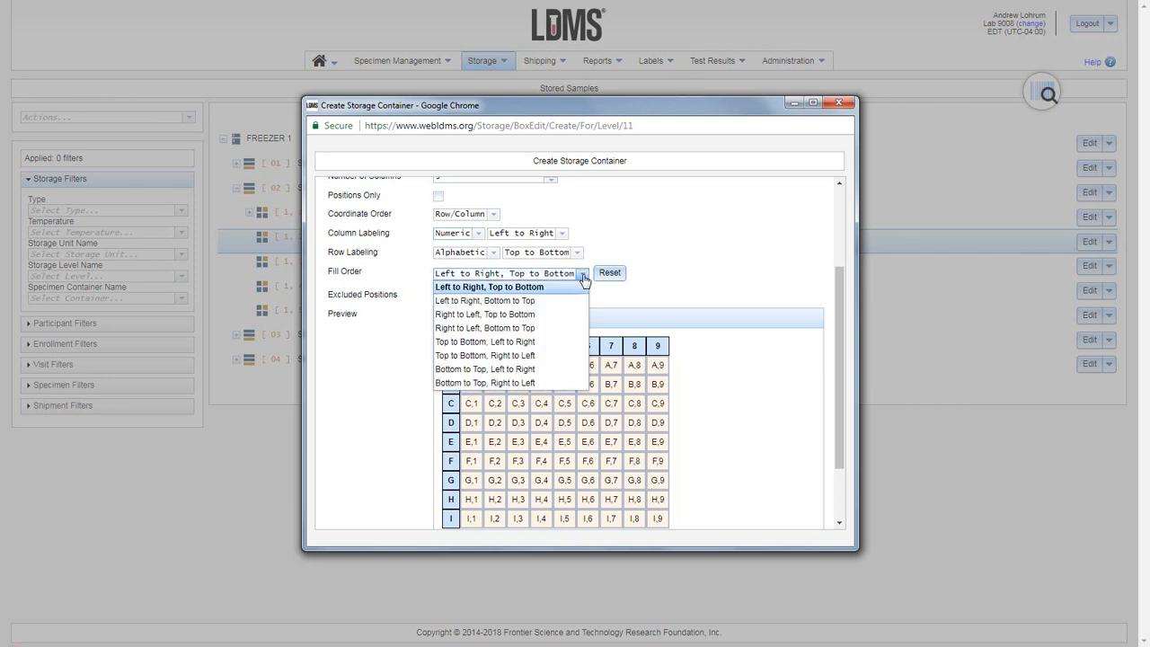
mouse_move(527, 298)
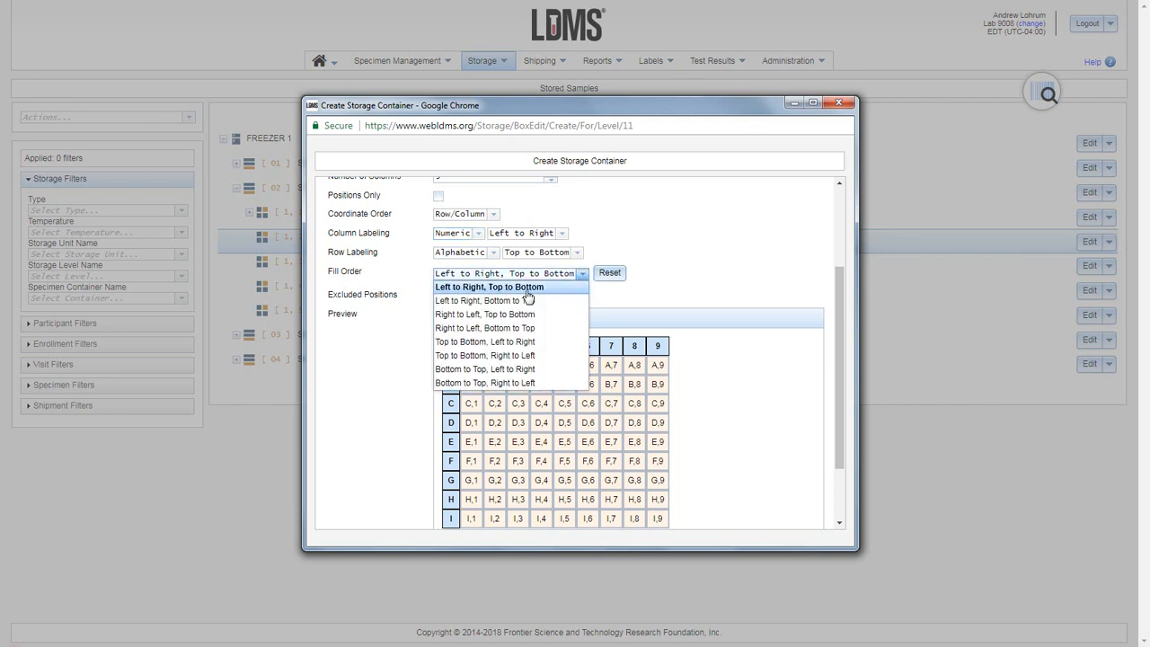
mouse_move(510, 355)
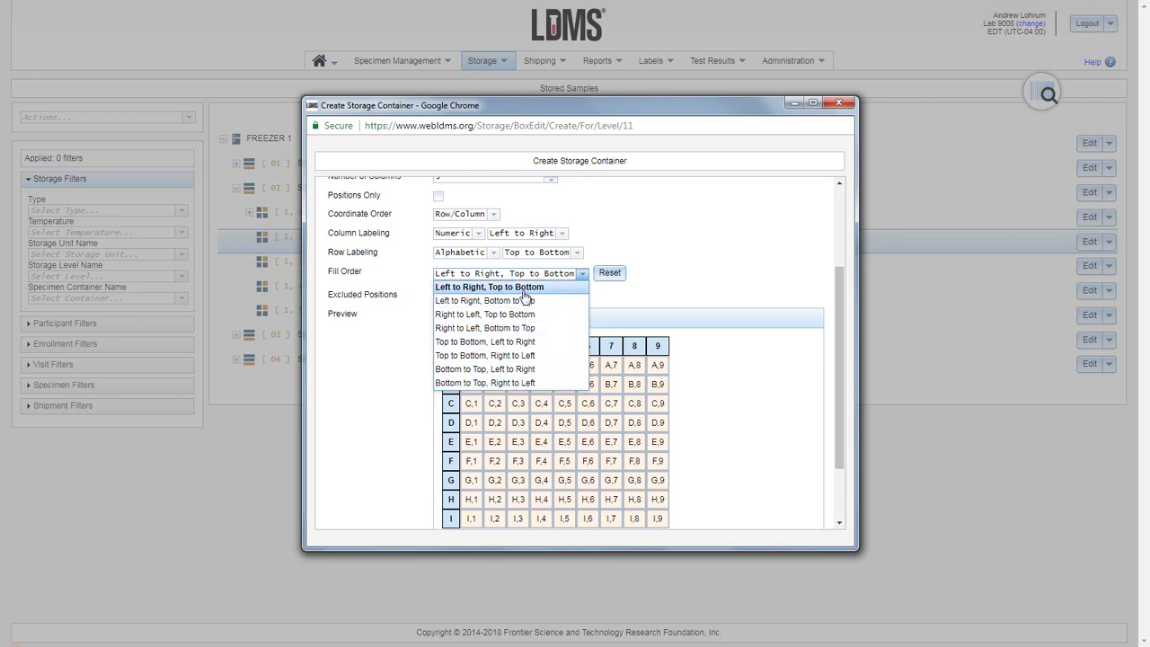
click(490, 286)
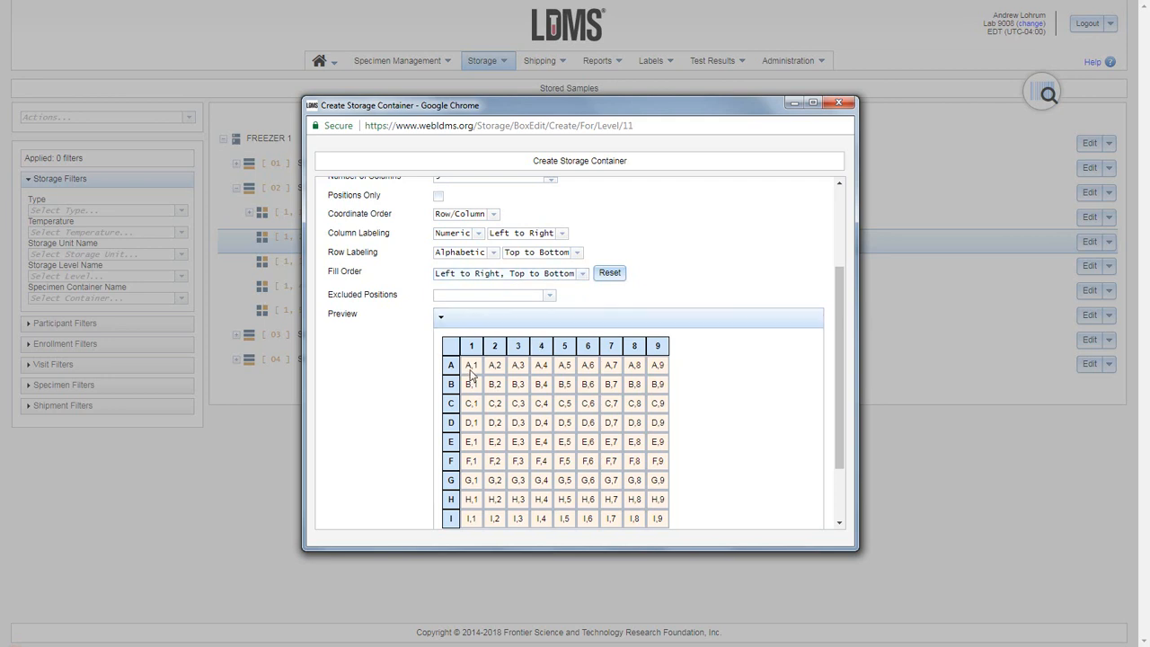
mouse_move(473, 369)
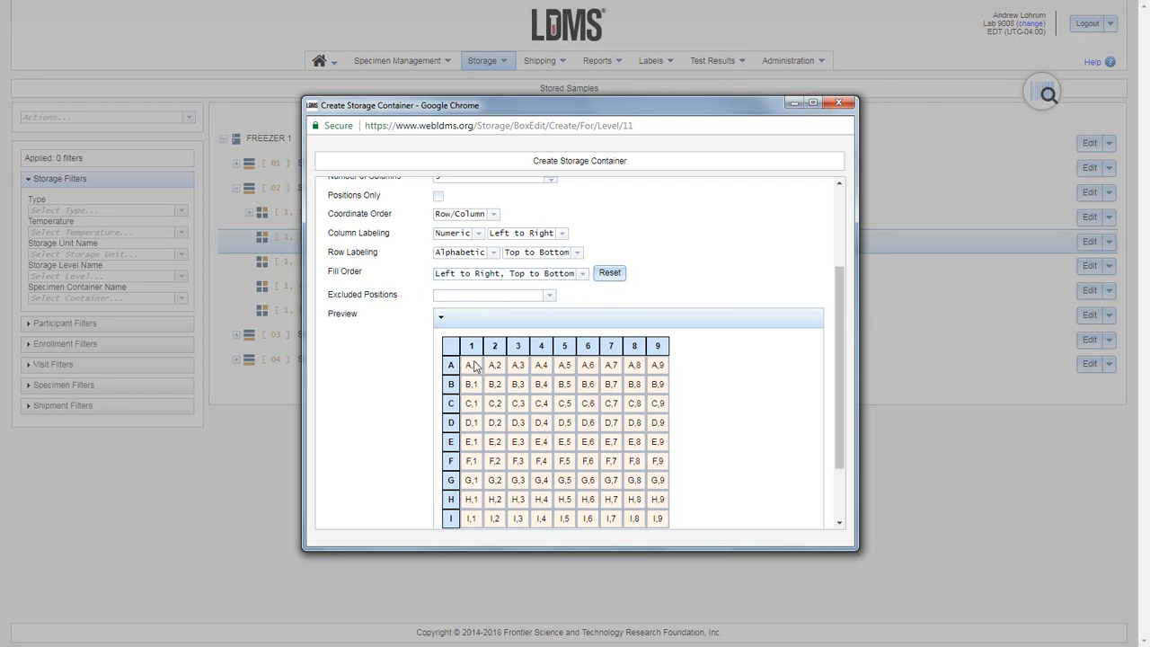
mouse_move(534, 378)
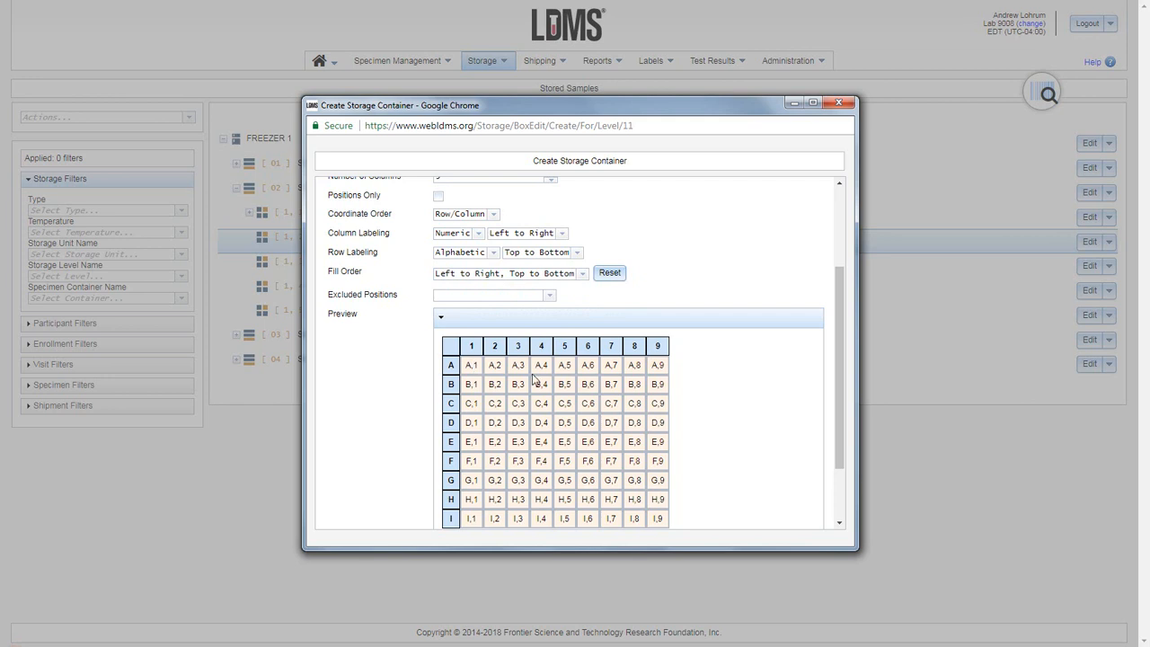
scroll(down, 3)
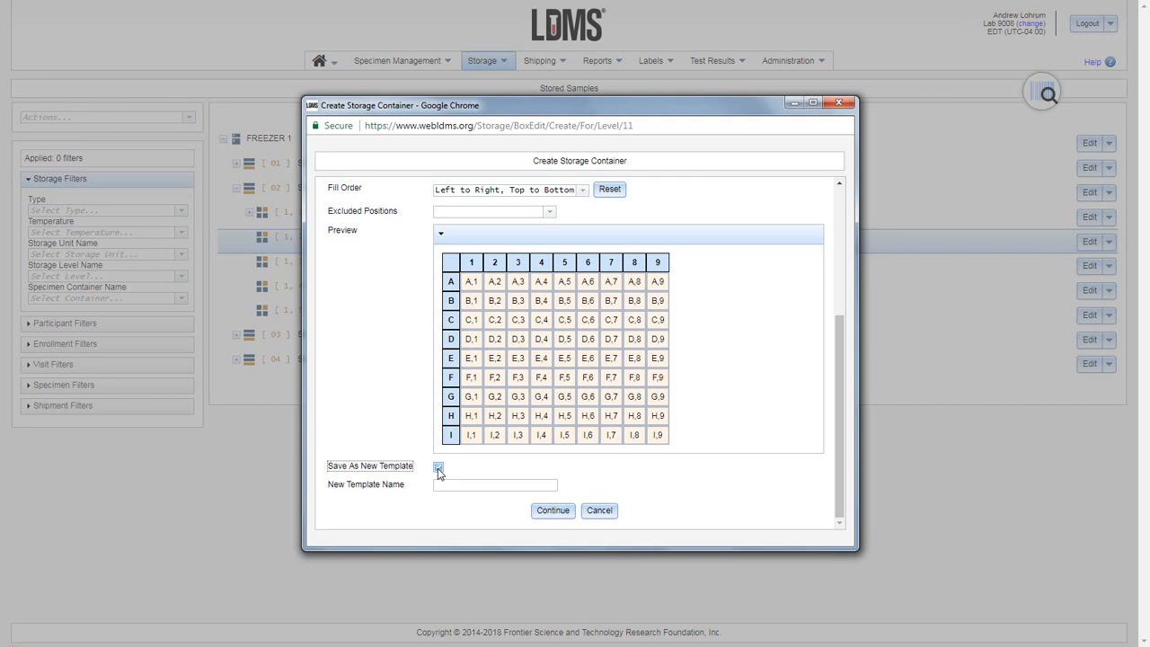
Save the layout as new template '9x9 alpha numeric' and continue to positioning
click(438, 466)
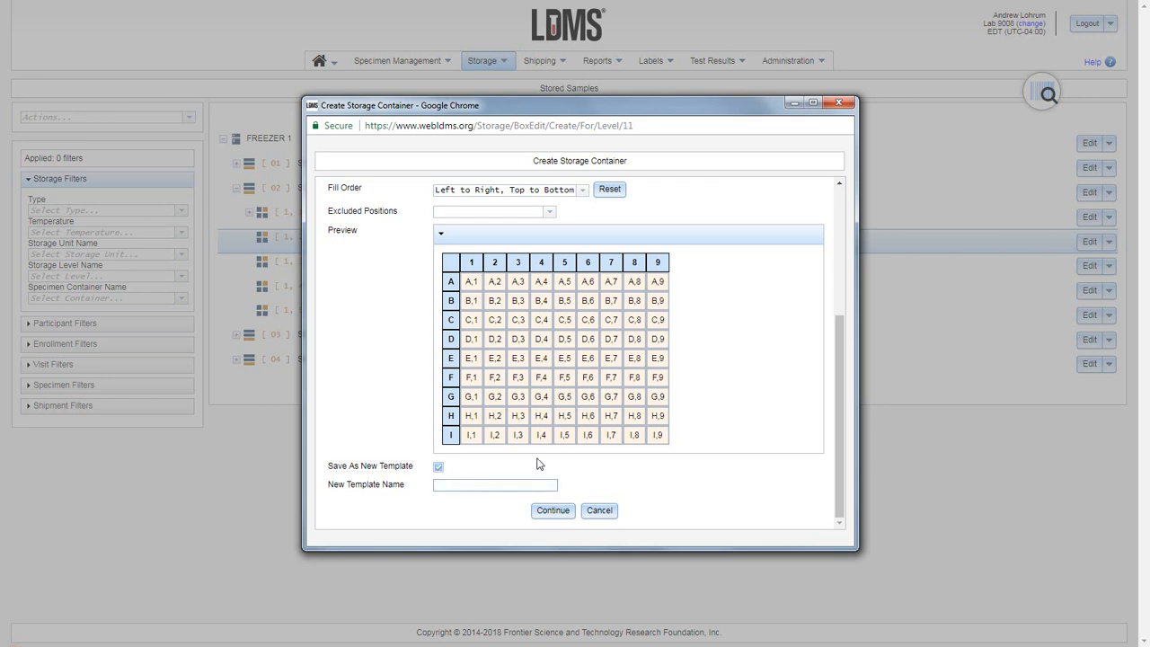
text(9)
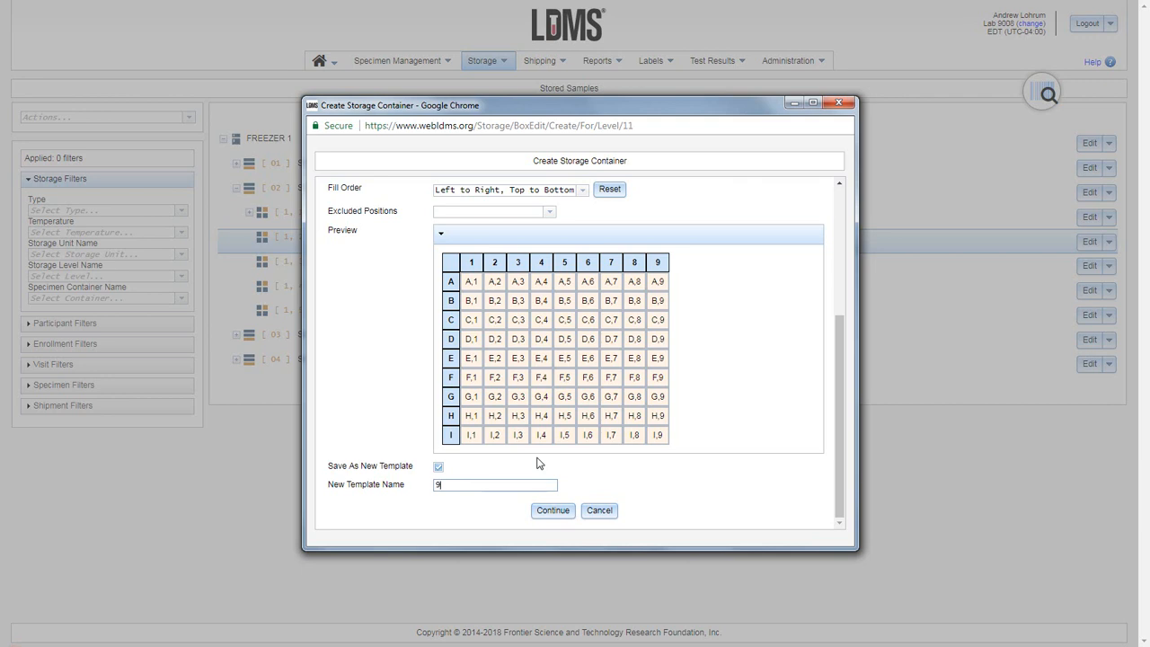
text(x9)
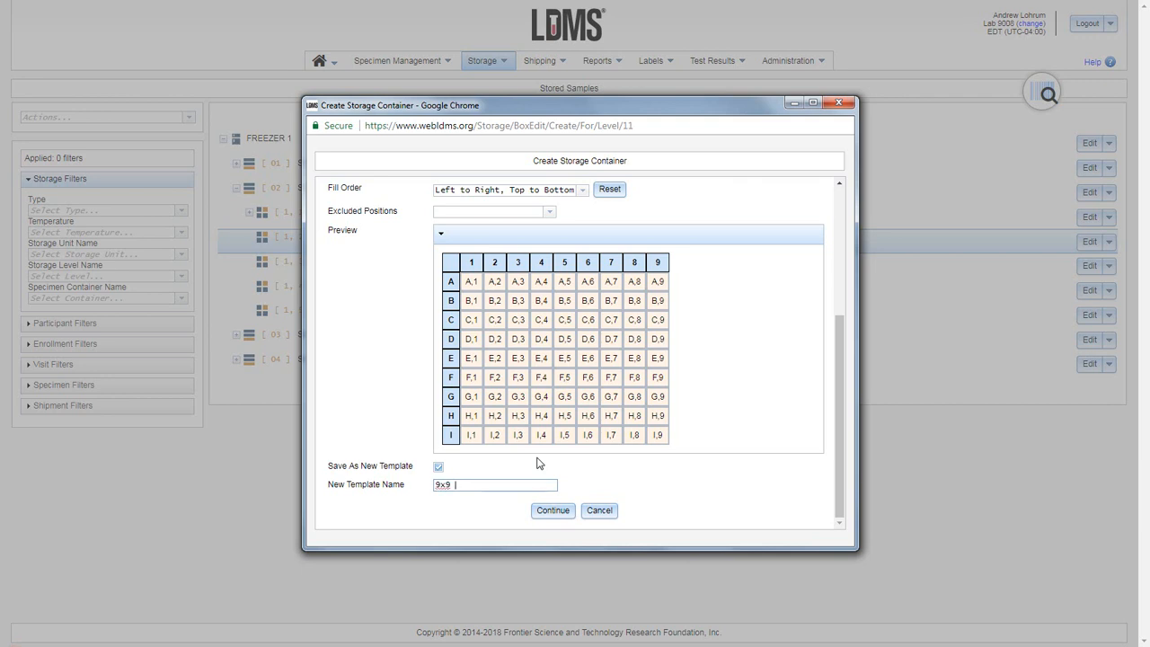
text(alpha)
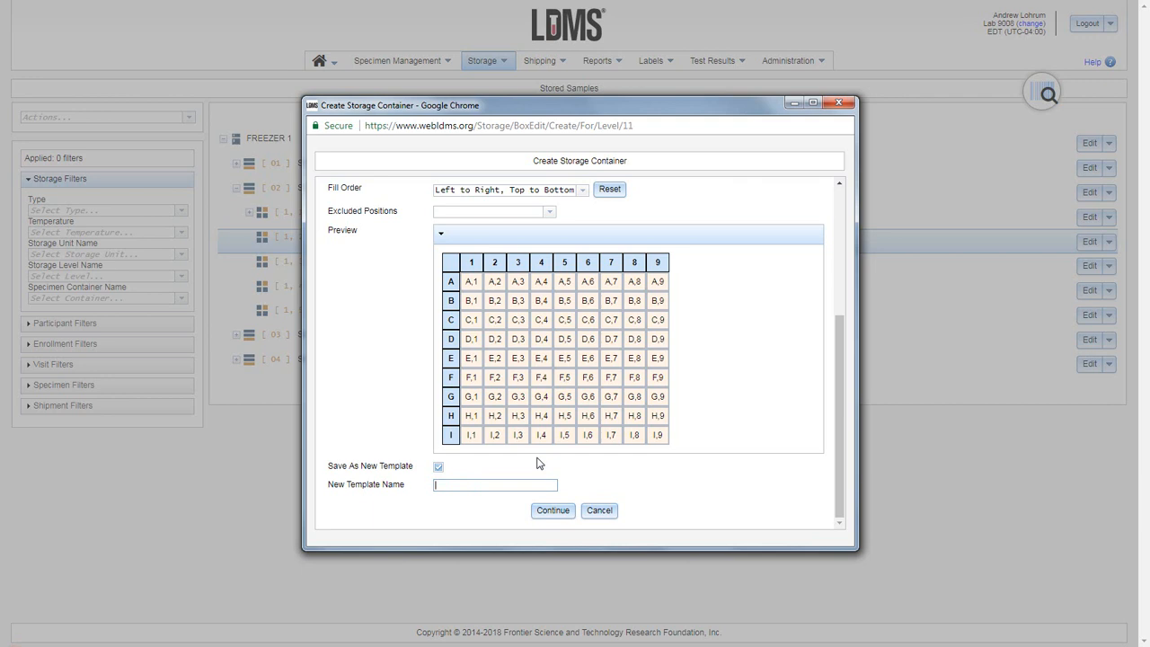
click(438, 467)
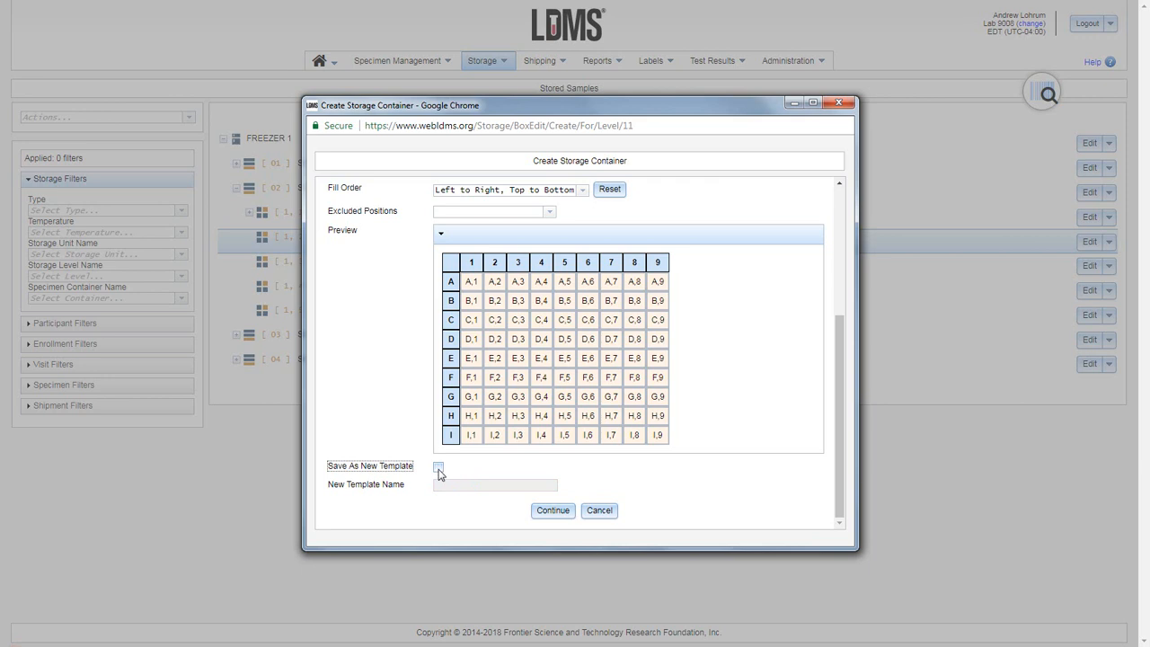
click(438, 466)
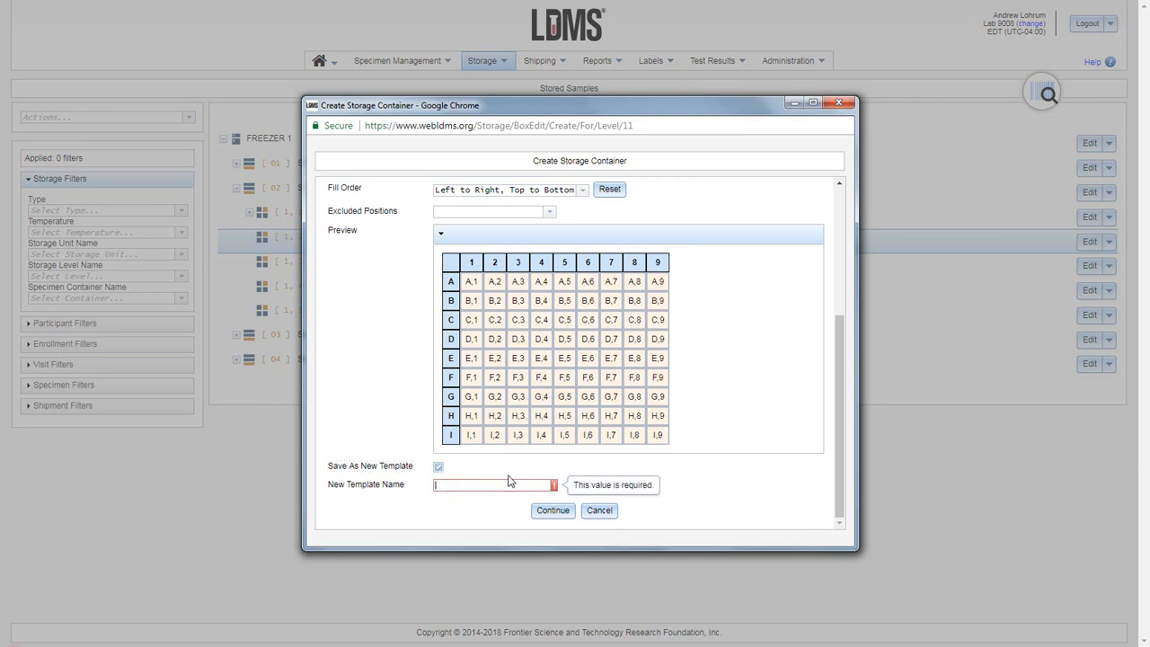
mouse_move(516, 463)
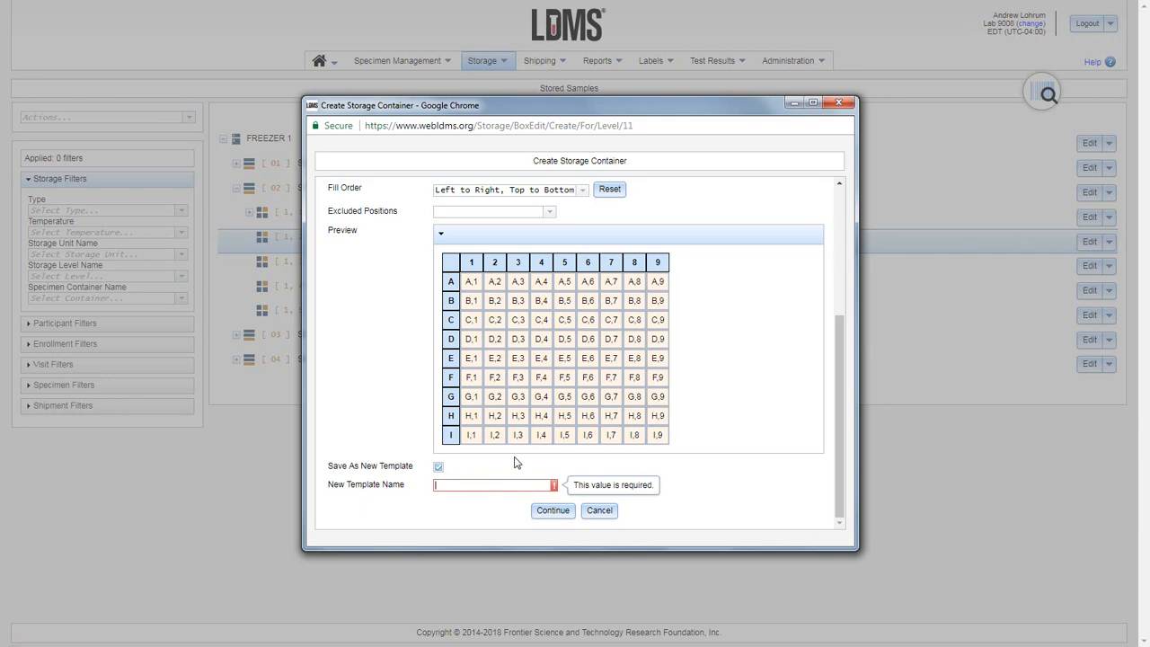
text(9)
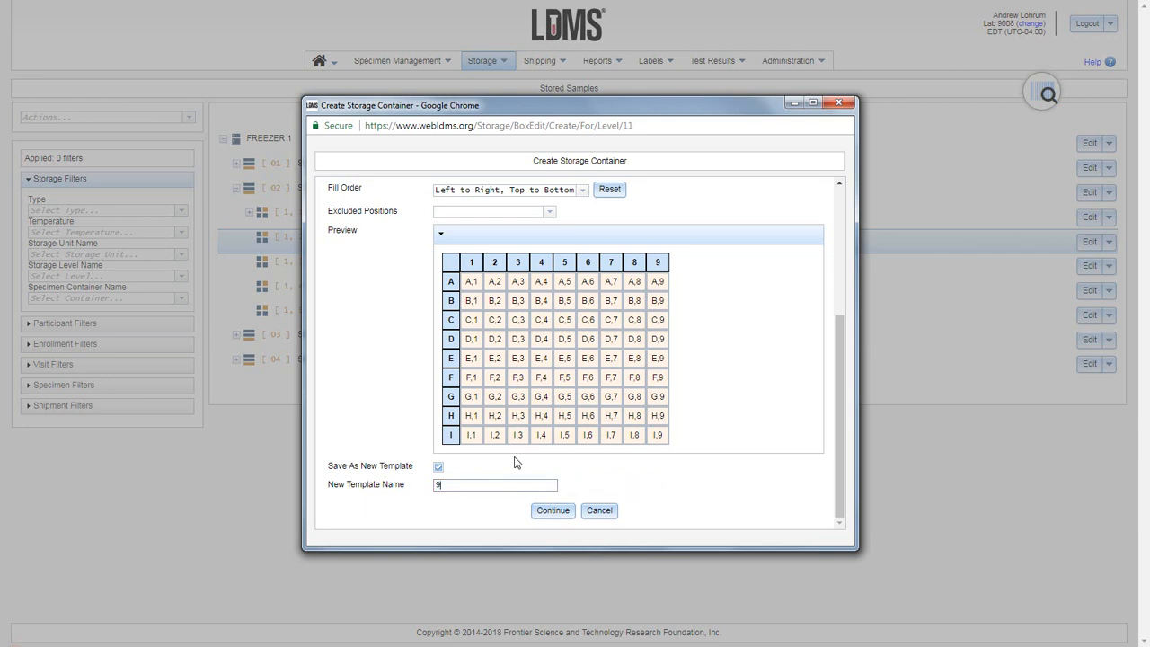
text(x9 a)
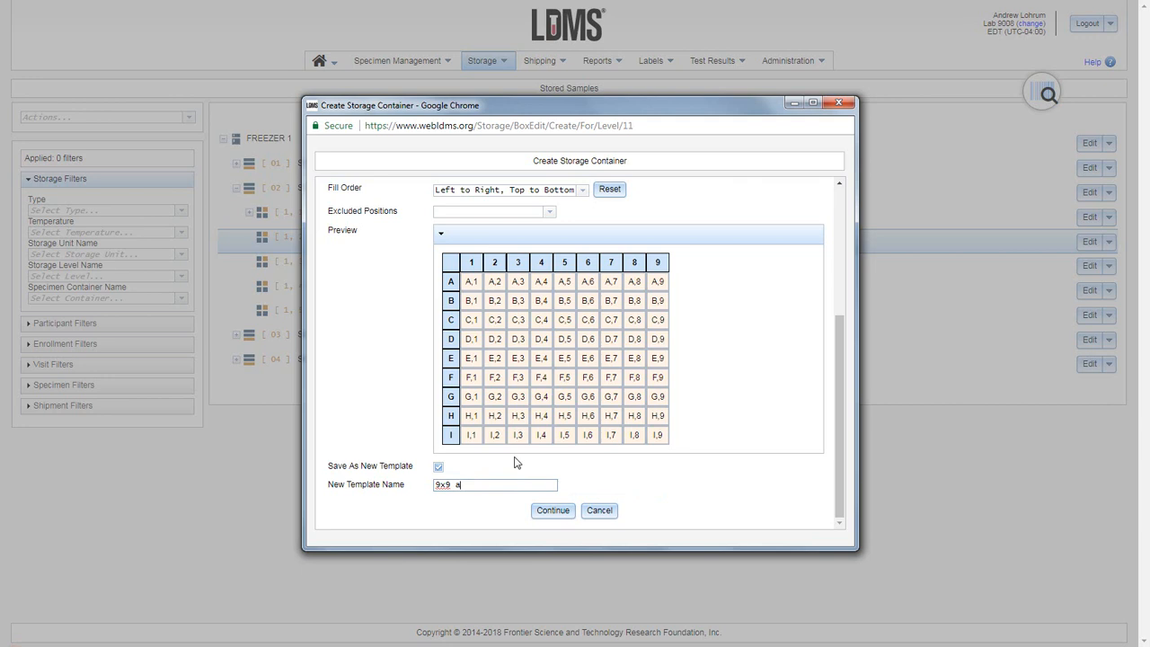
text(lpha numeric)
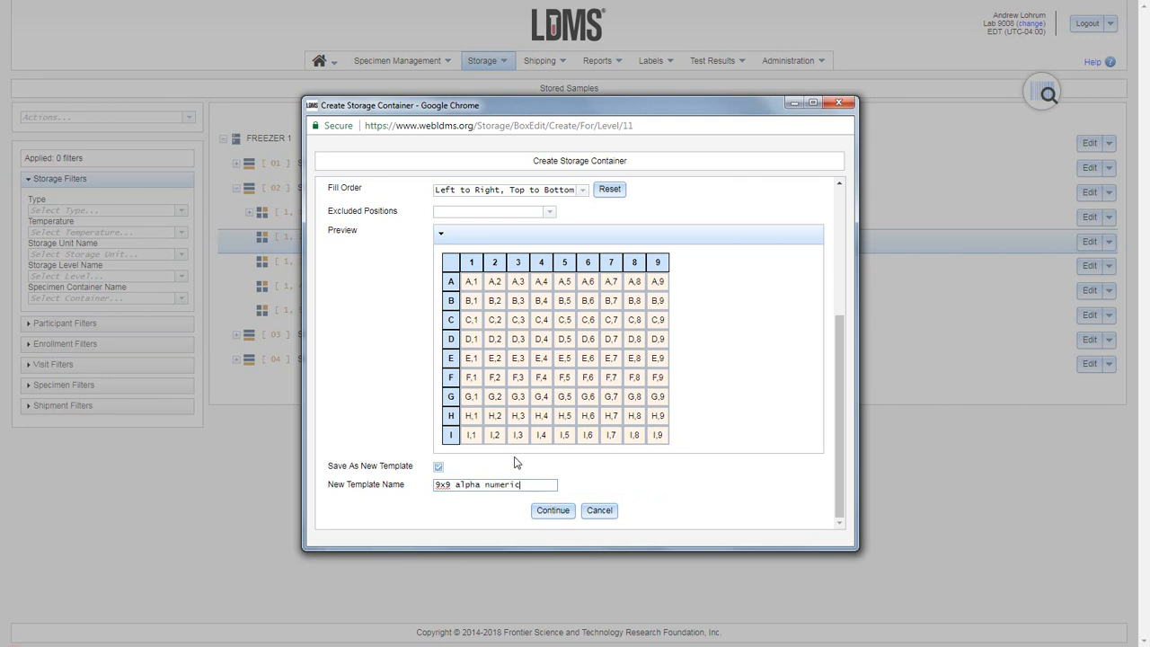
mouse_move(561, 474)
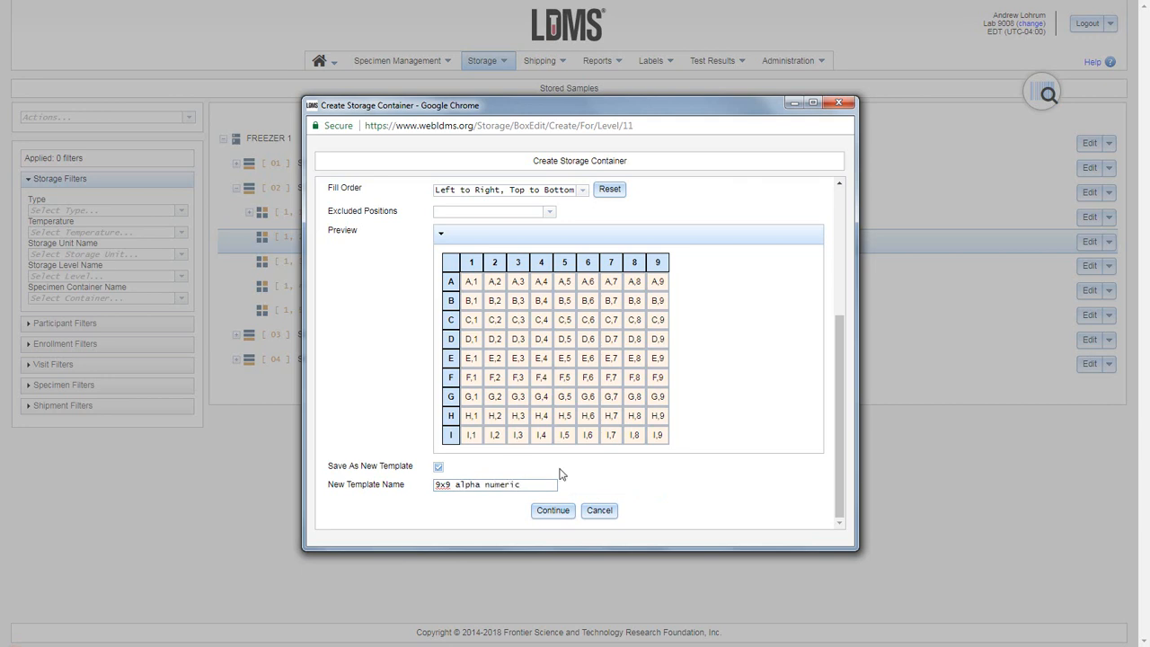
click(552, 510)
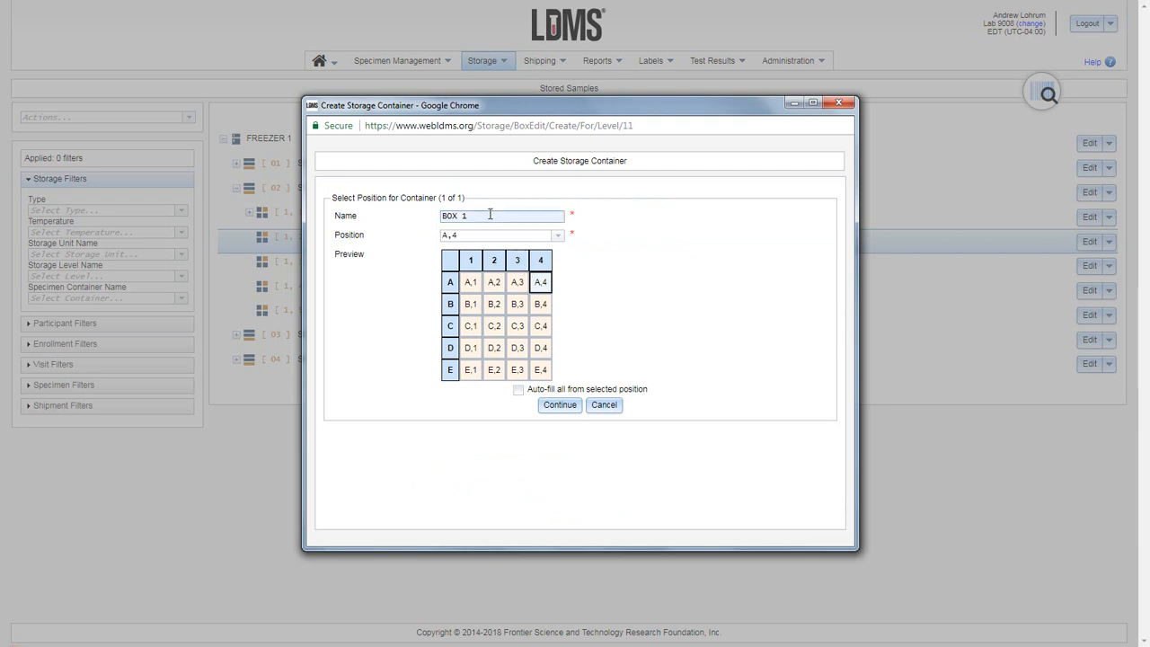
Name the container 'Web Training Box' and create it at position A,4
triple_click(501, 215)
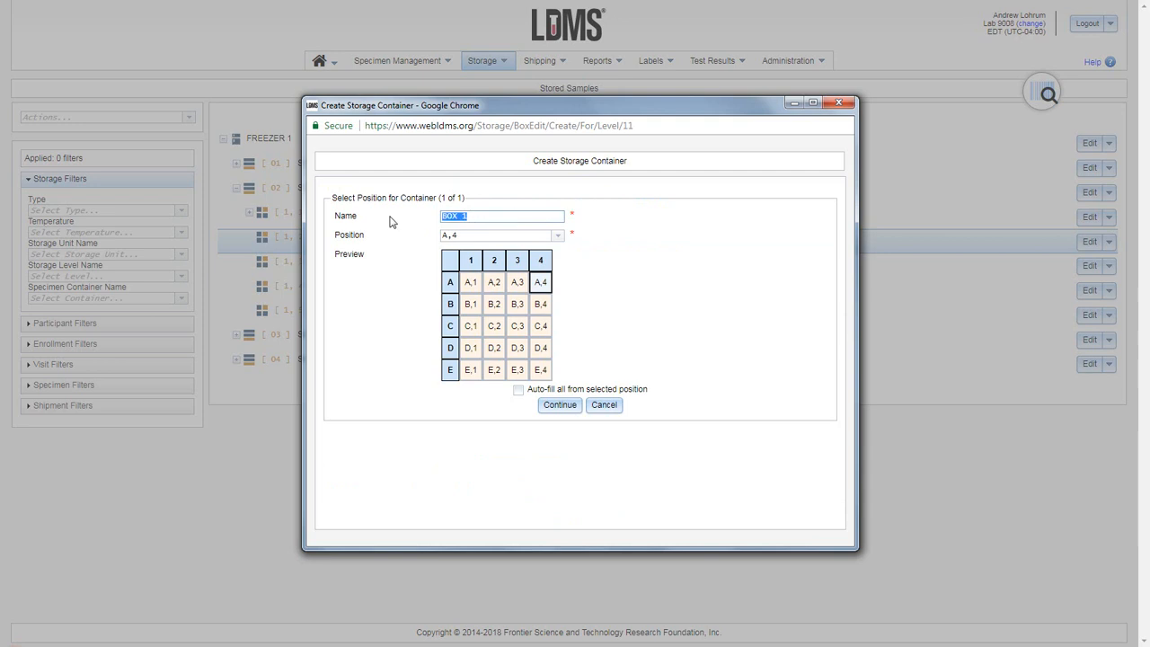
text(we)
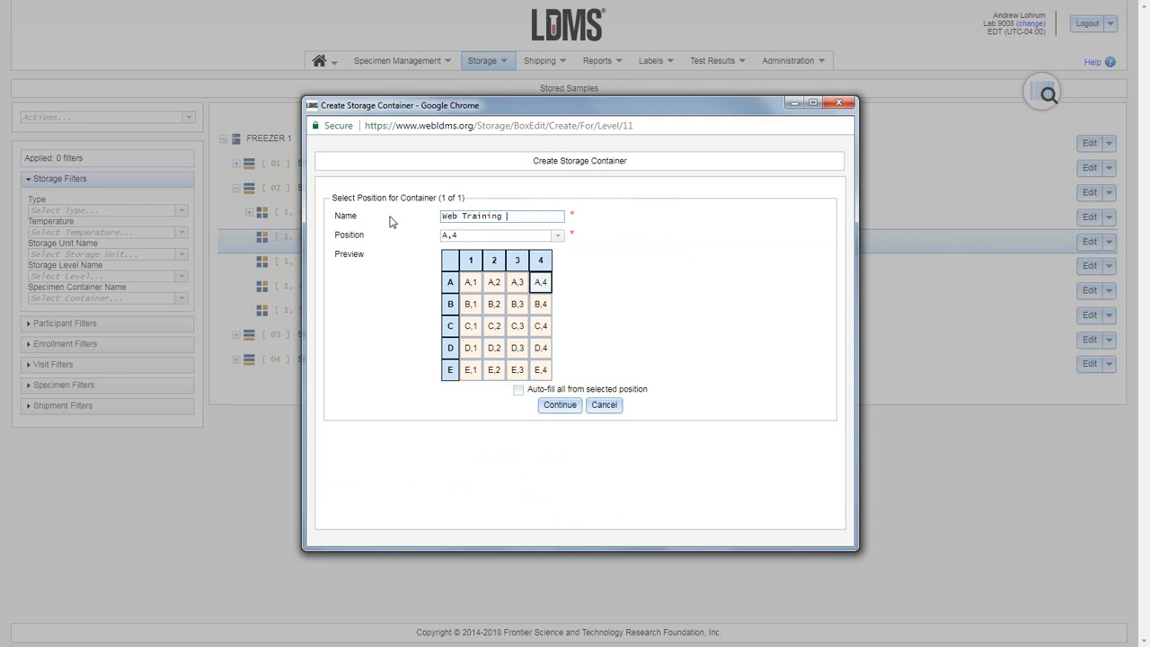
text(Box)
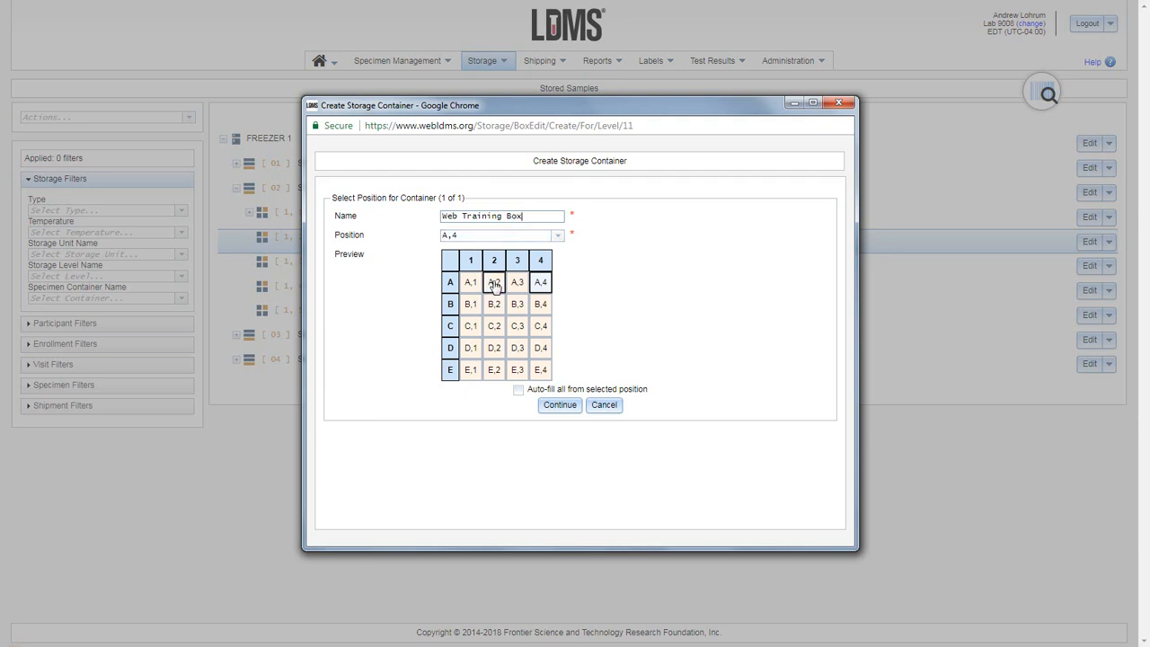
mouse_move(540, 282)
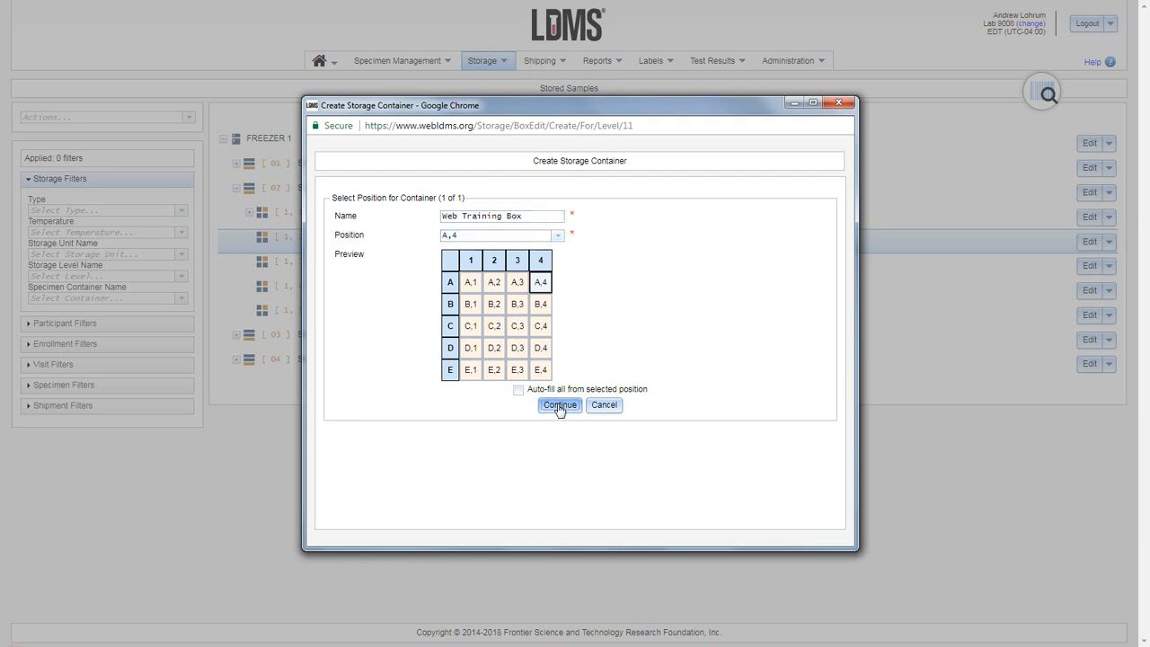
click(558, 404)
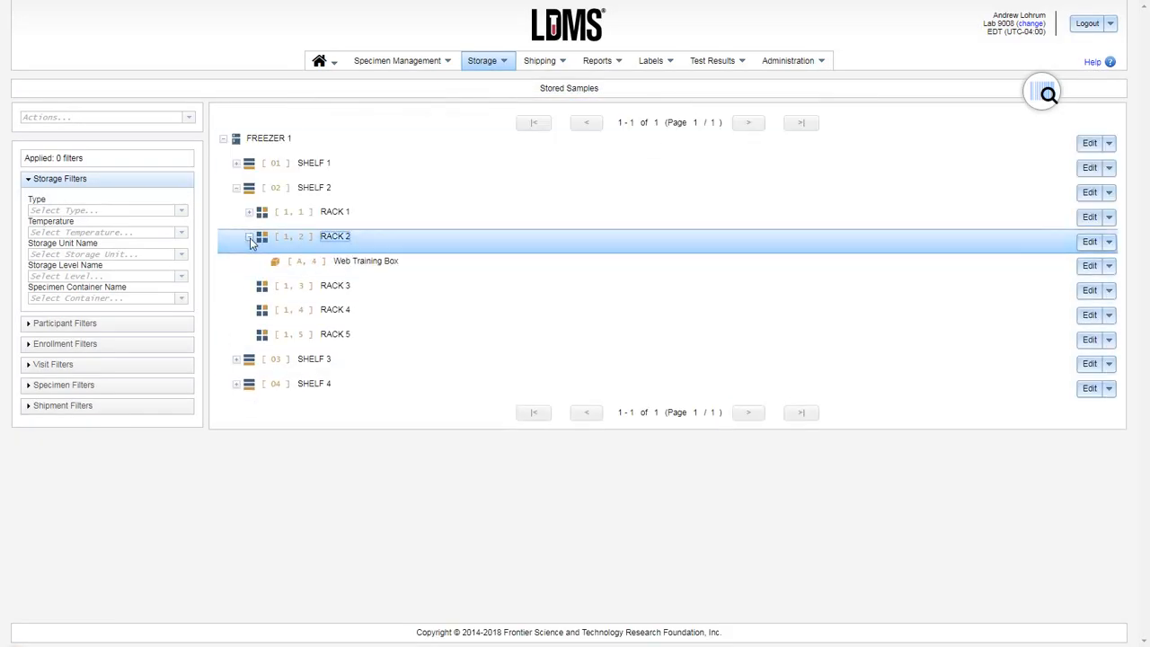
Select Rack 2 in the storage tree and open its action menu
click(366, 260)
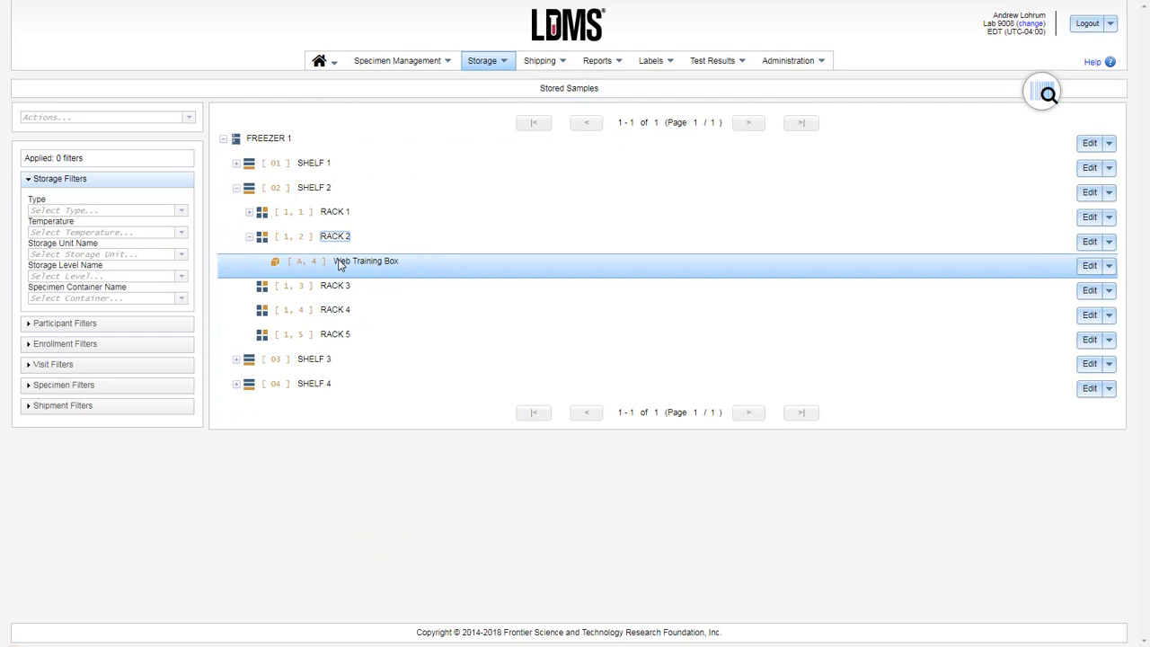
mouse_move(409, 270)
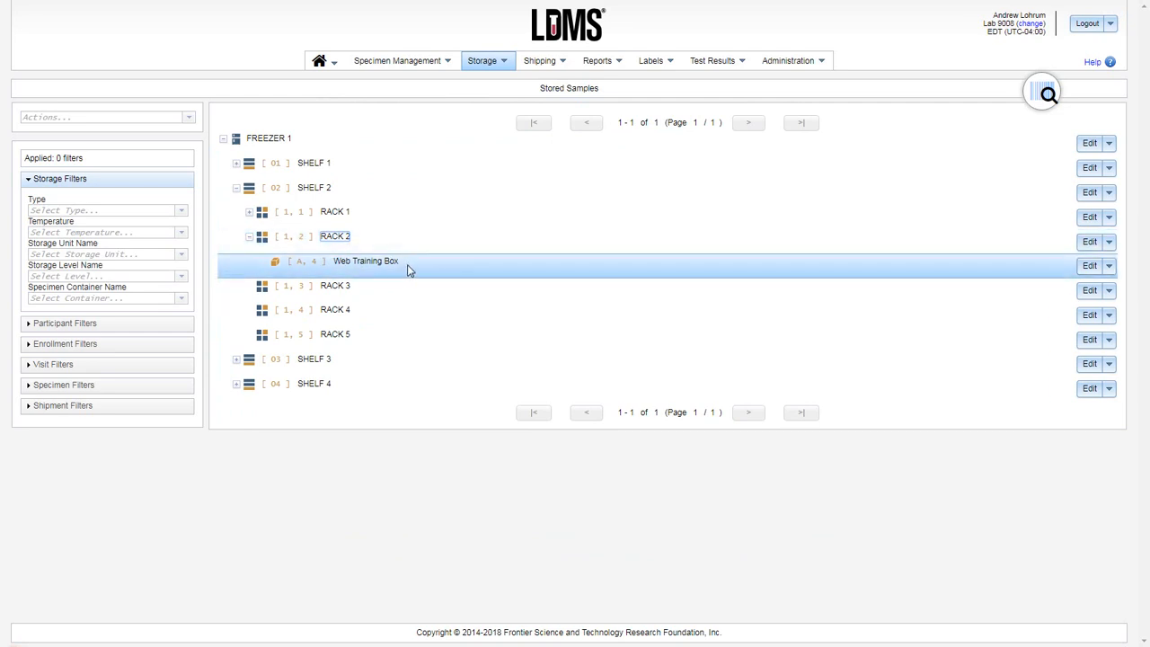
click(336, 236)
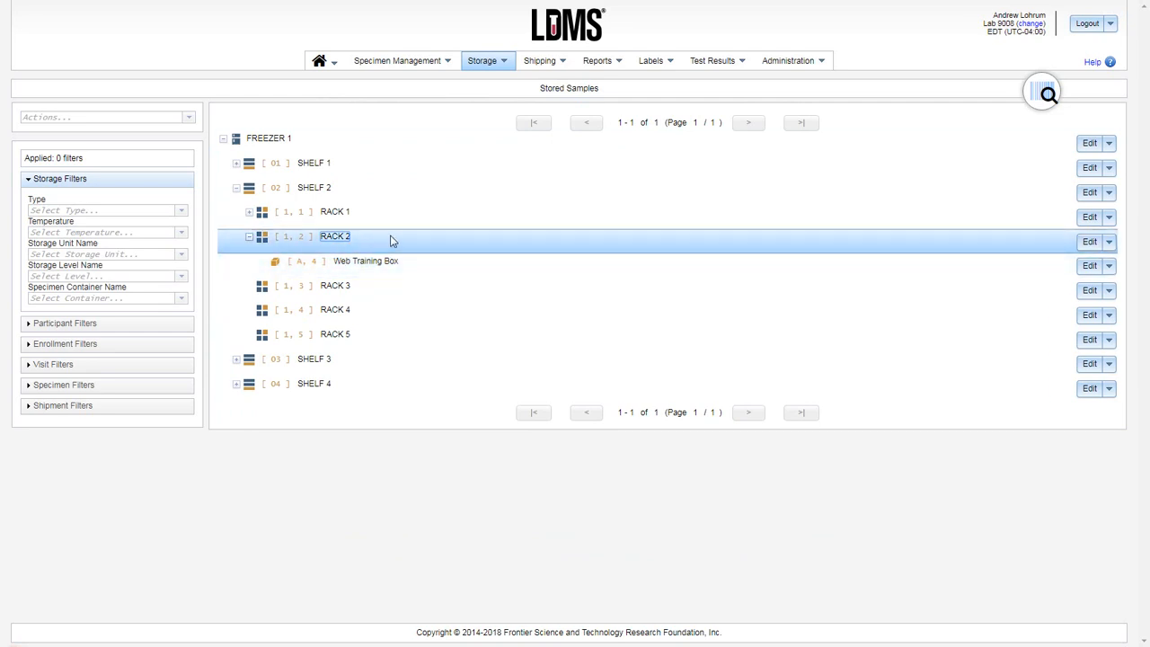
mouse_move(1070, 249)
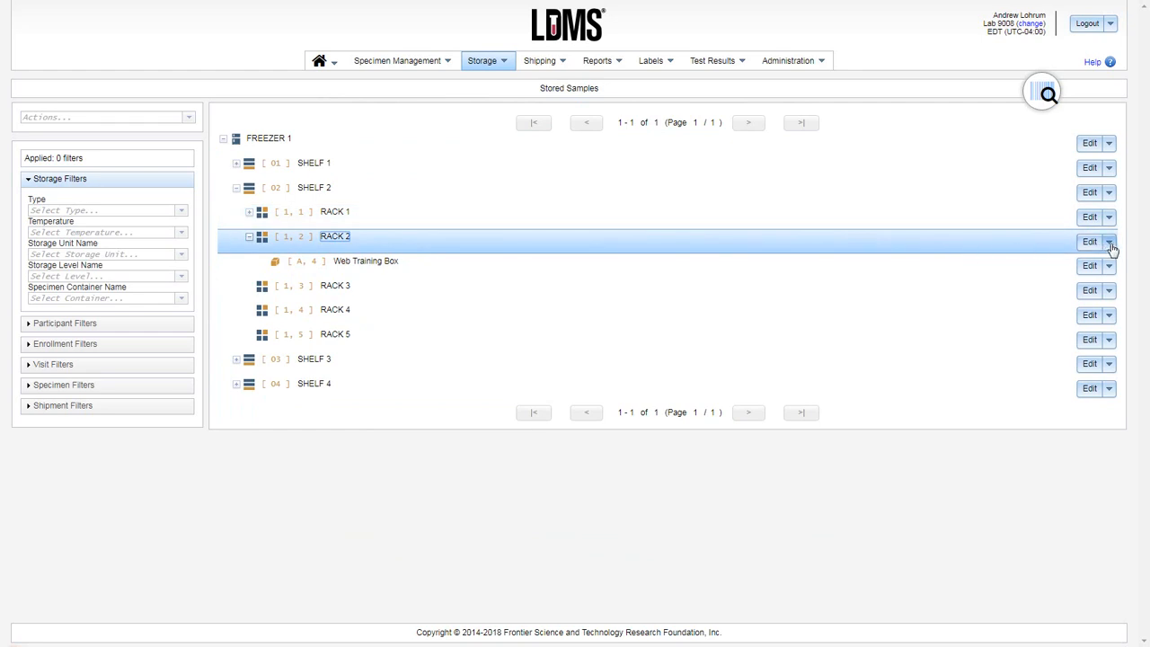
click(1110, 242)
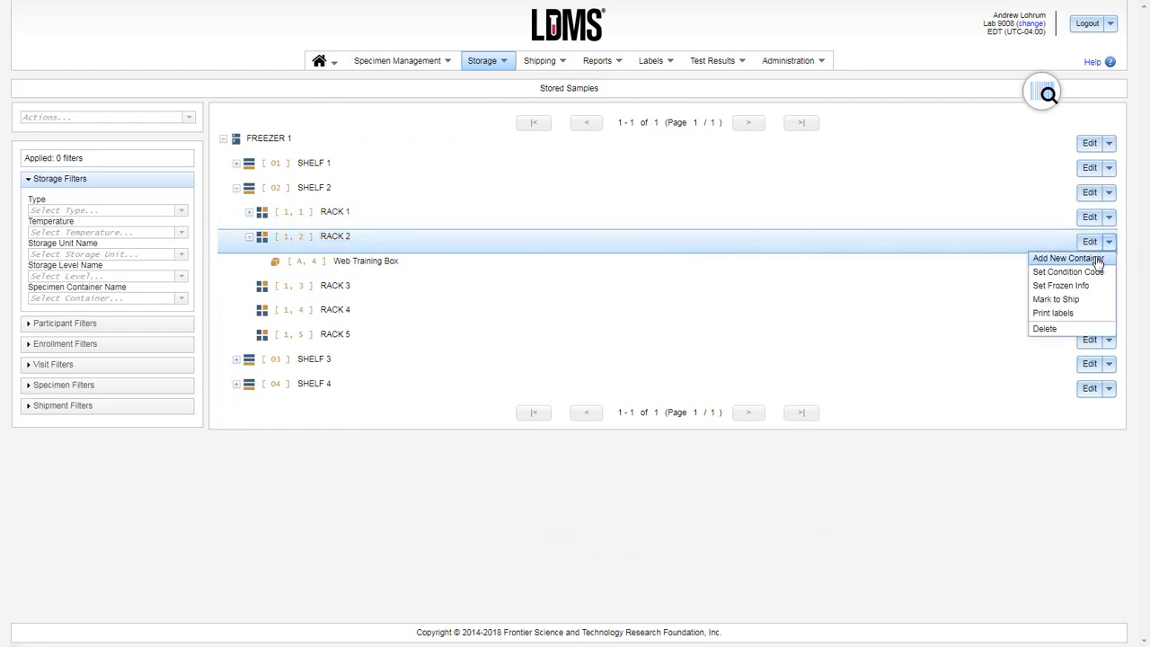
Add one container using the '9x9 alpha numeric' template and continue to placement
click(1065, 258)
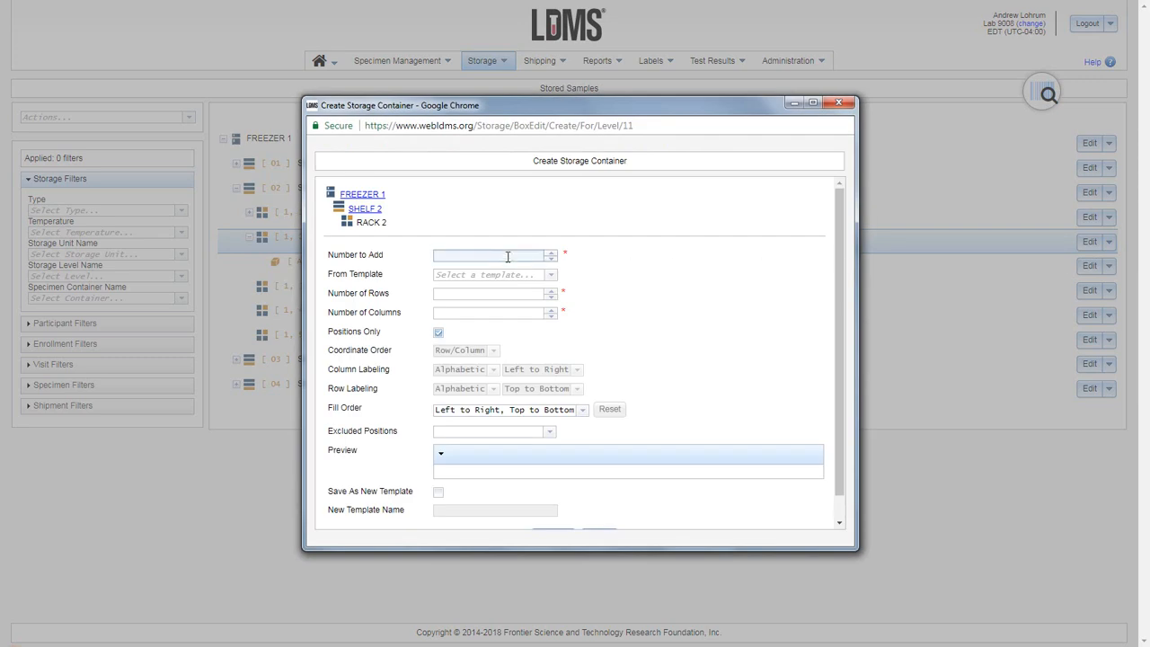
text(1)
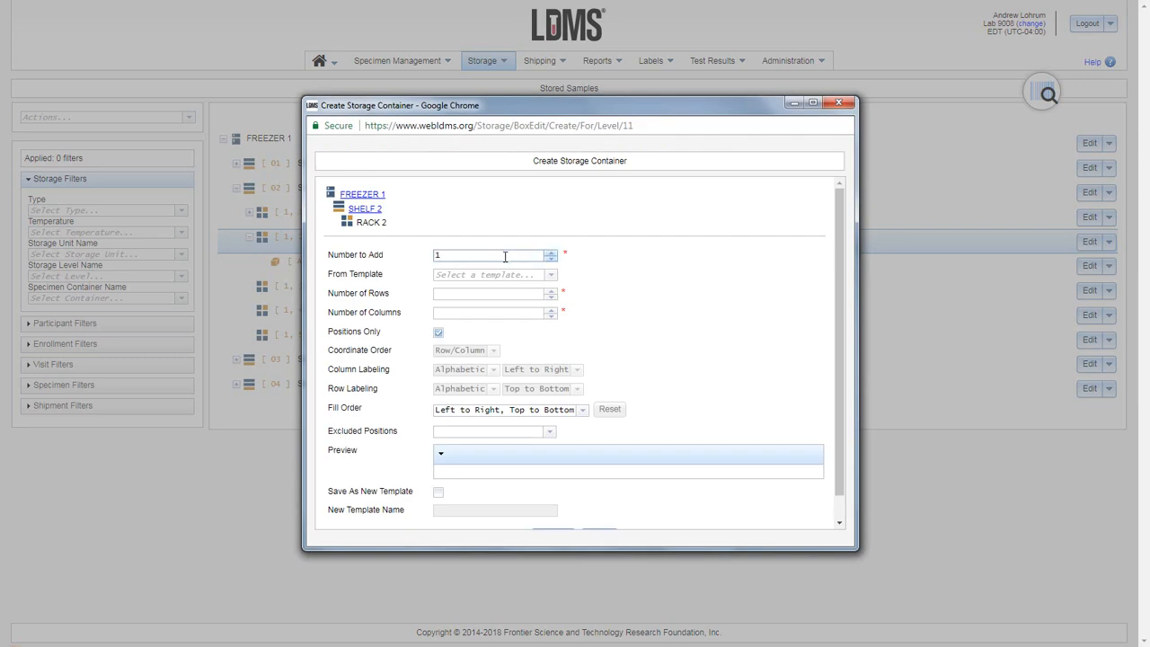
click(550, 274)
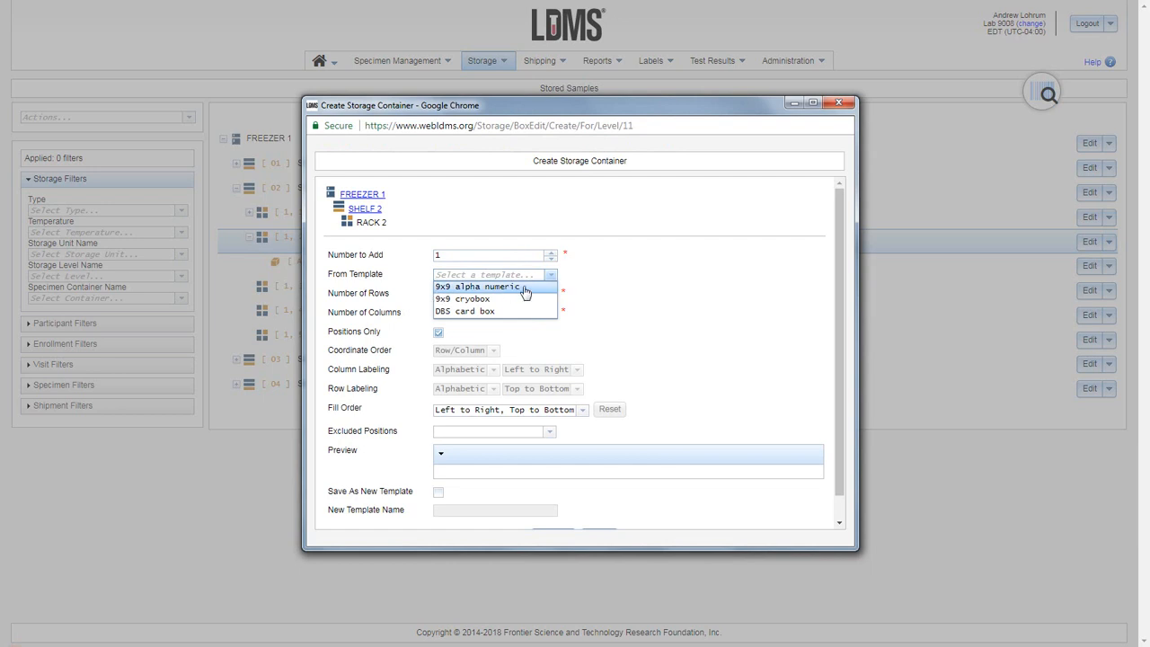
click(490, 285)
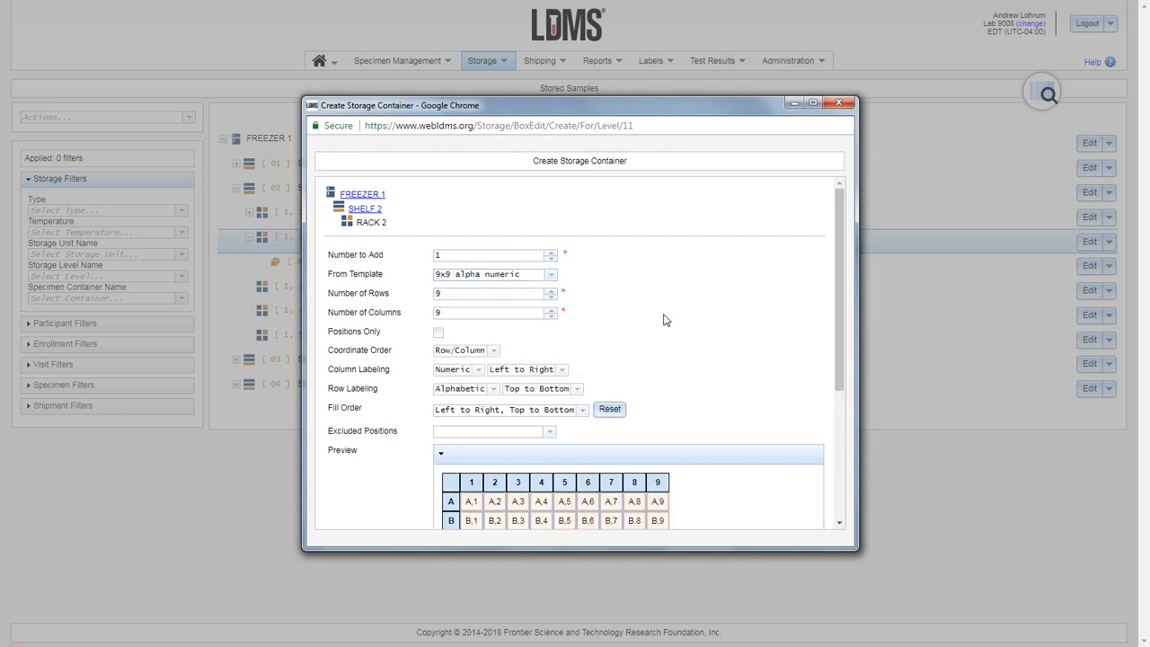
scroll(down, 3)
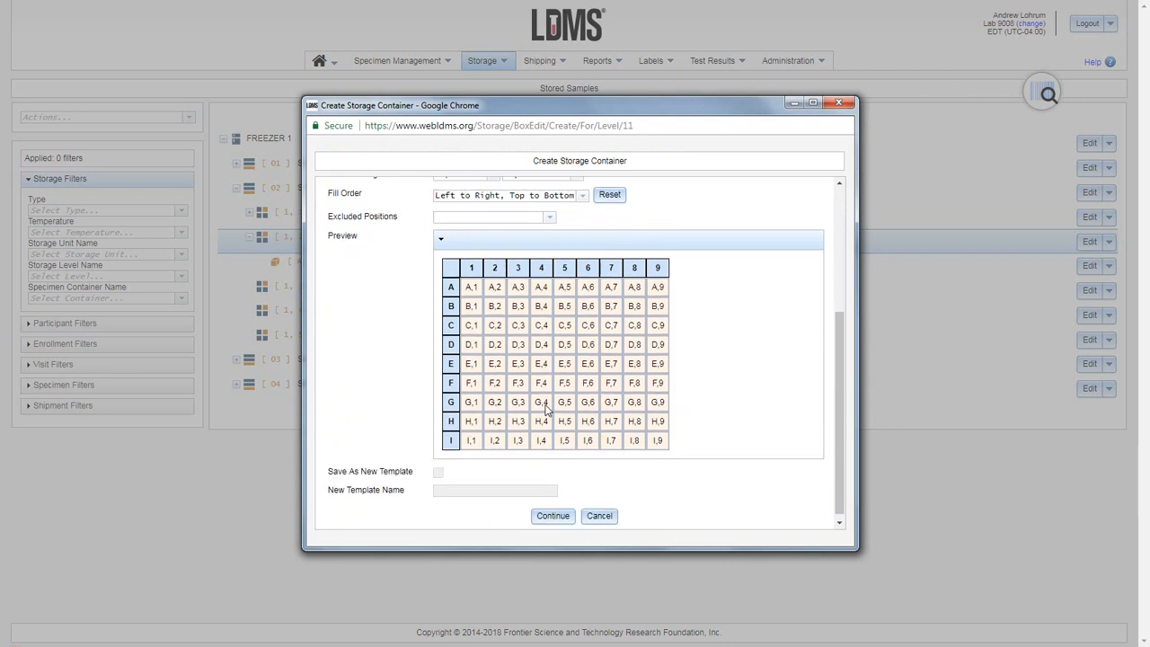
click(553, 516)
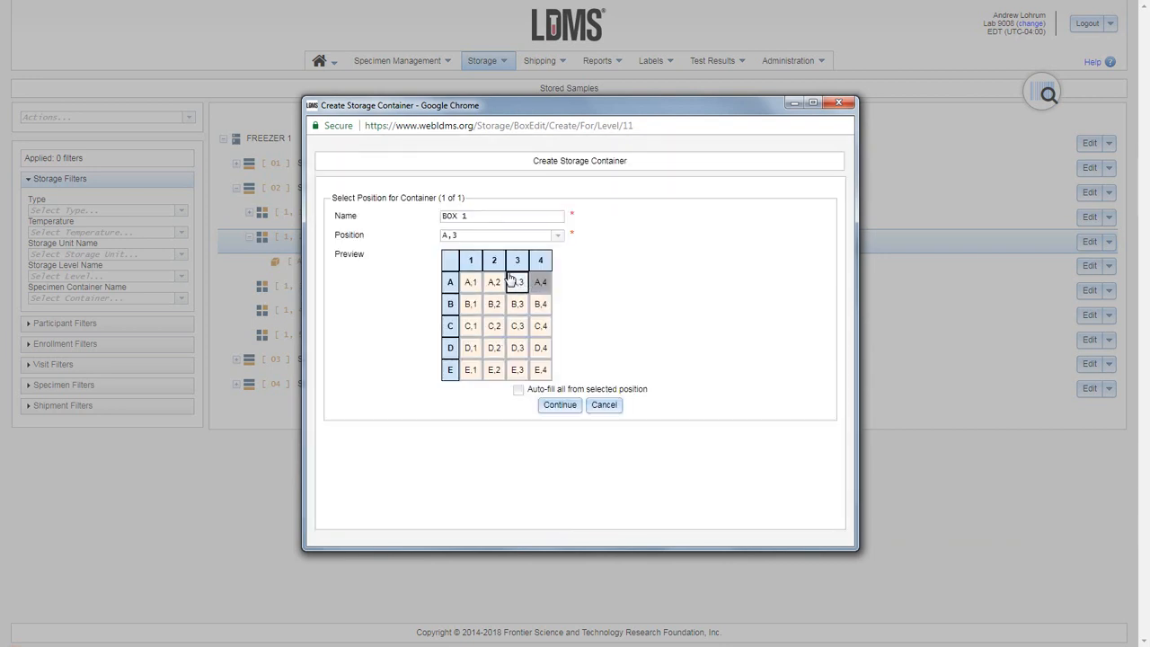
Rename the container 'Box 2' and create it at position A,3
triple_click(501, 215)
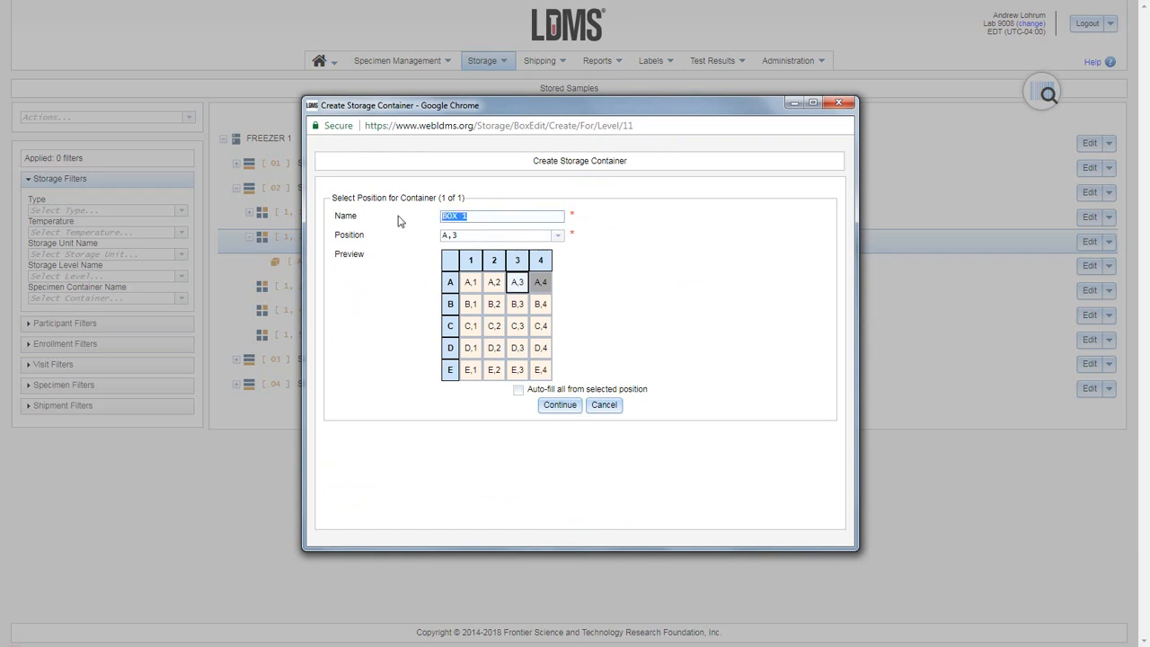
text(B)
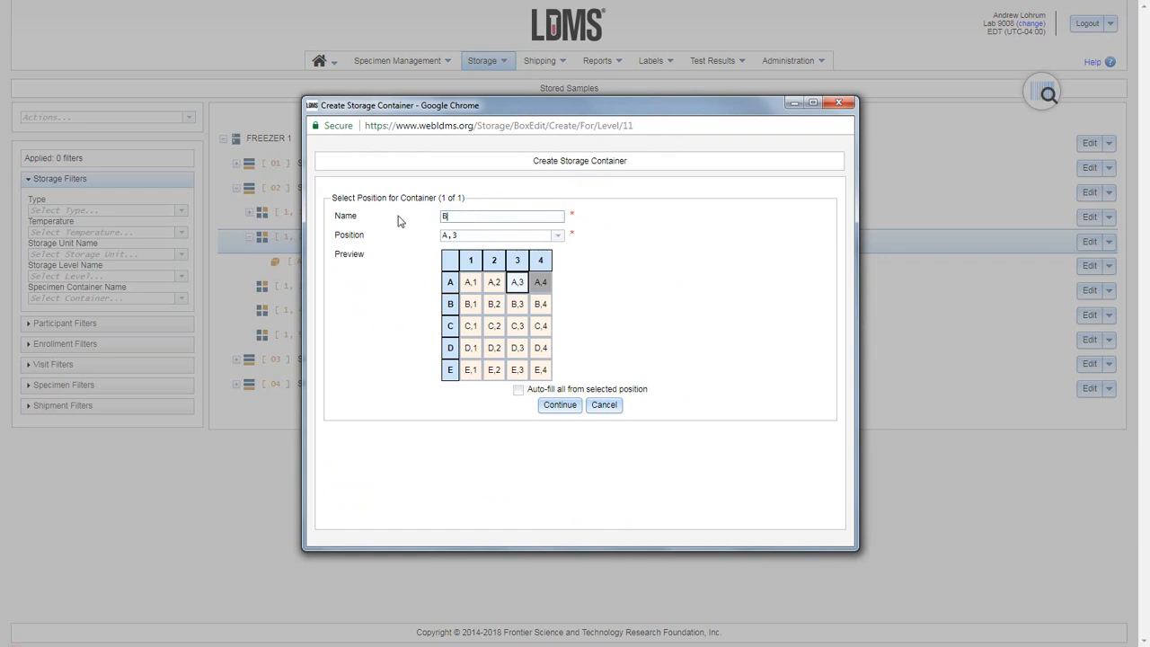
text(Box 2)
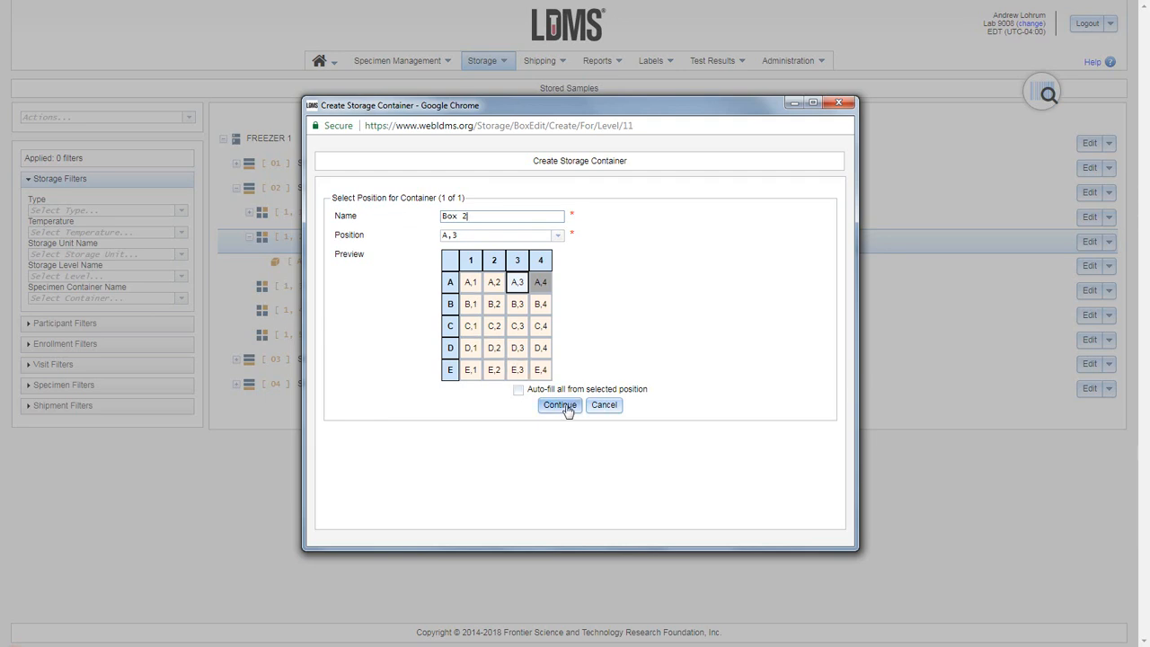
click(559, 404)
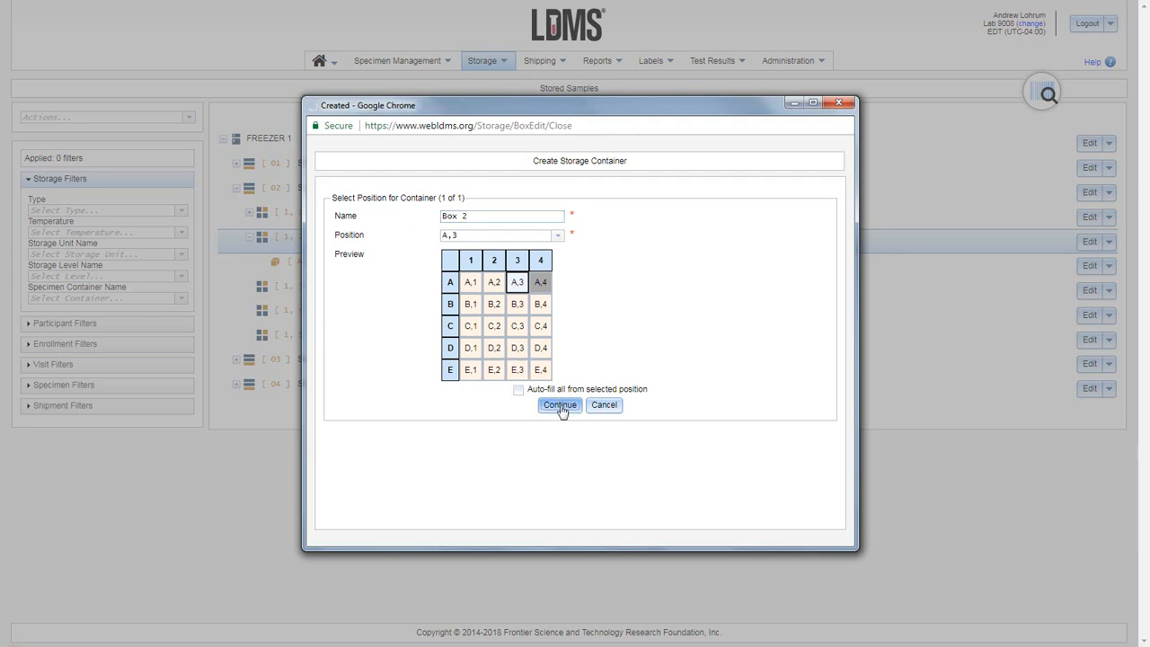
click(558, 404)
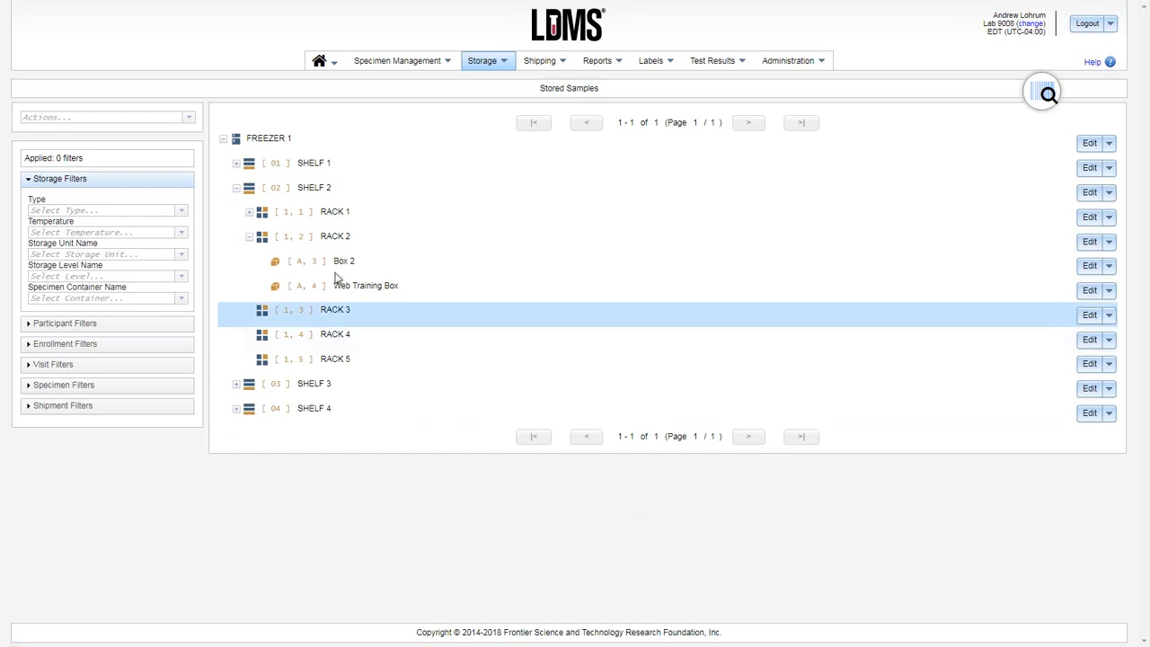
Select the Web Training Box row and open its Edit actions dropdown
click(365, 285)
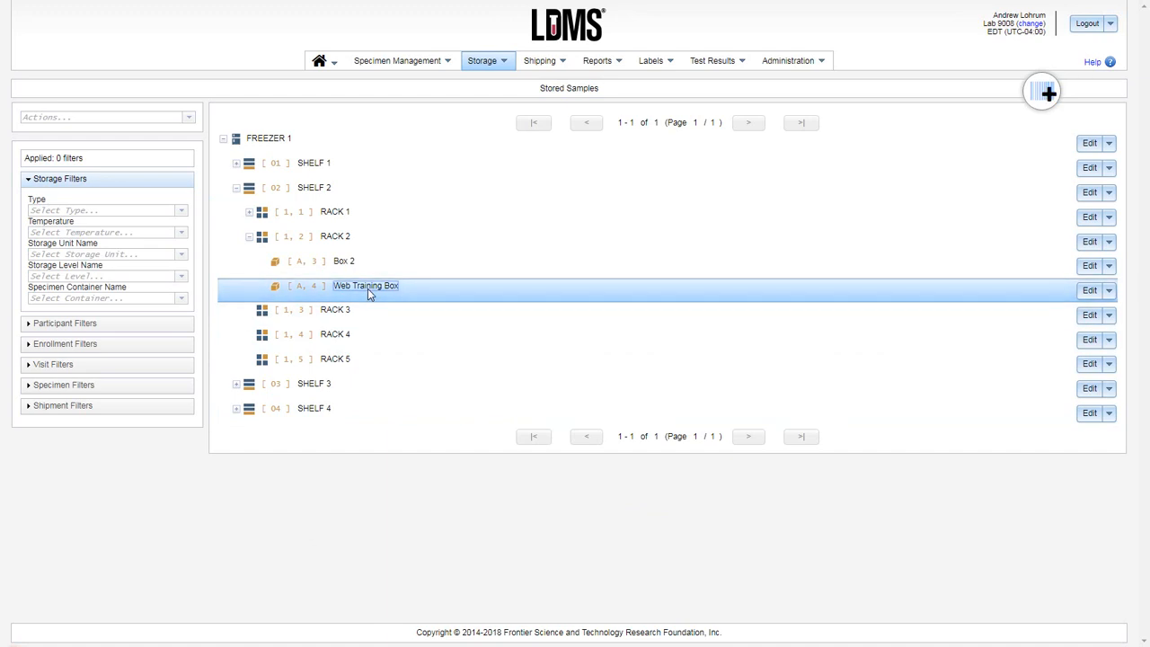
mouse_move(773, 297)
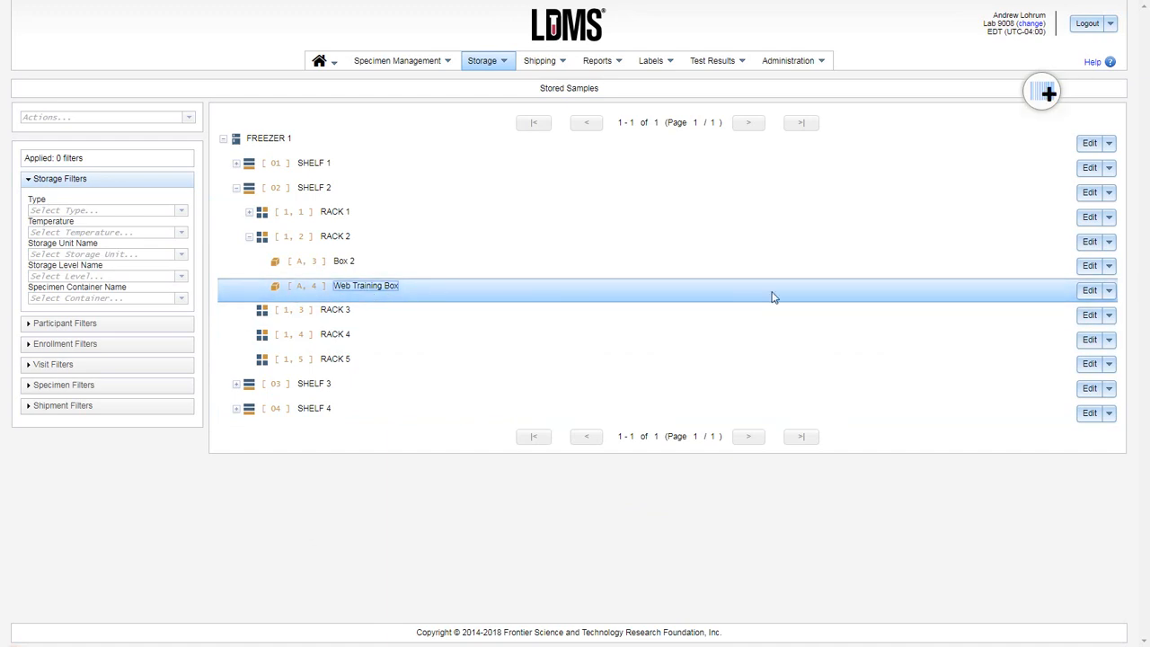
mouse_move(1046, 95)
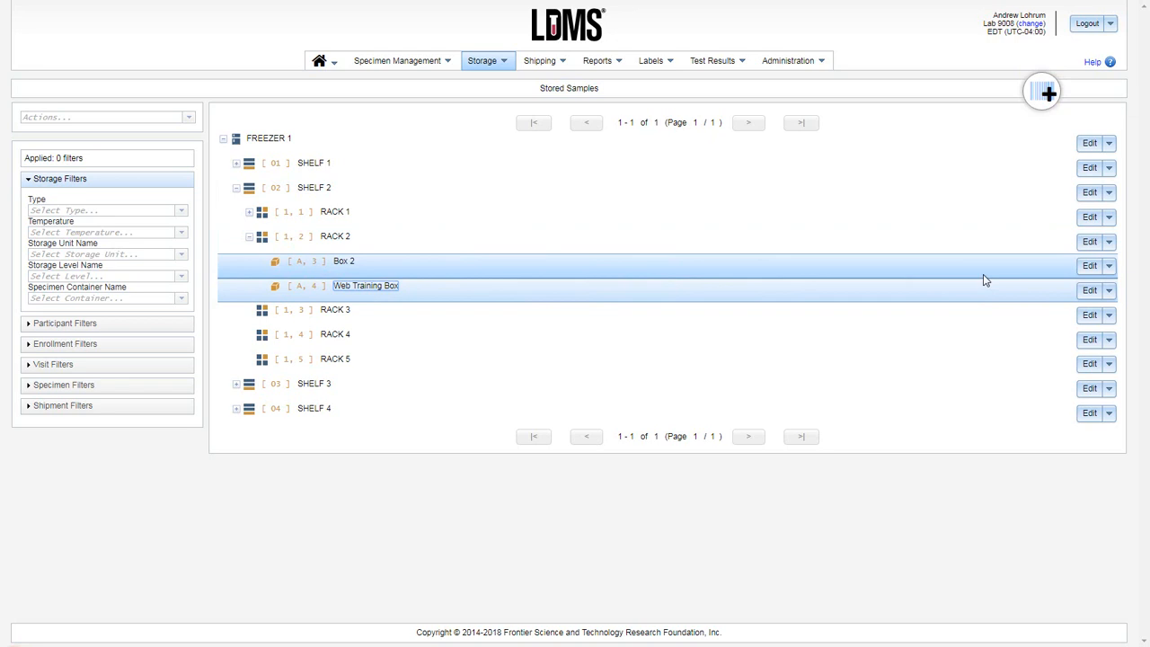
click(1109, 290)
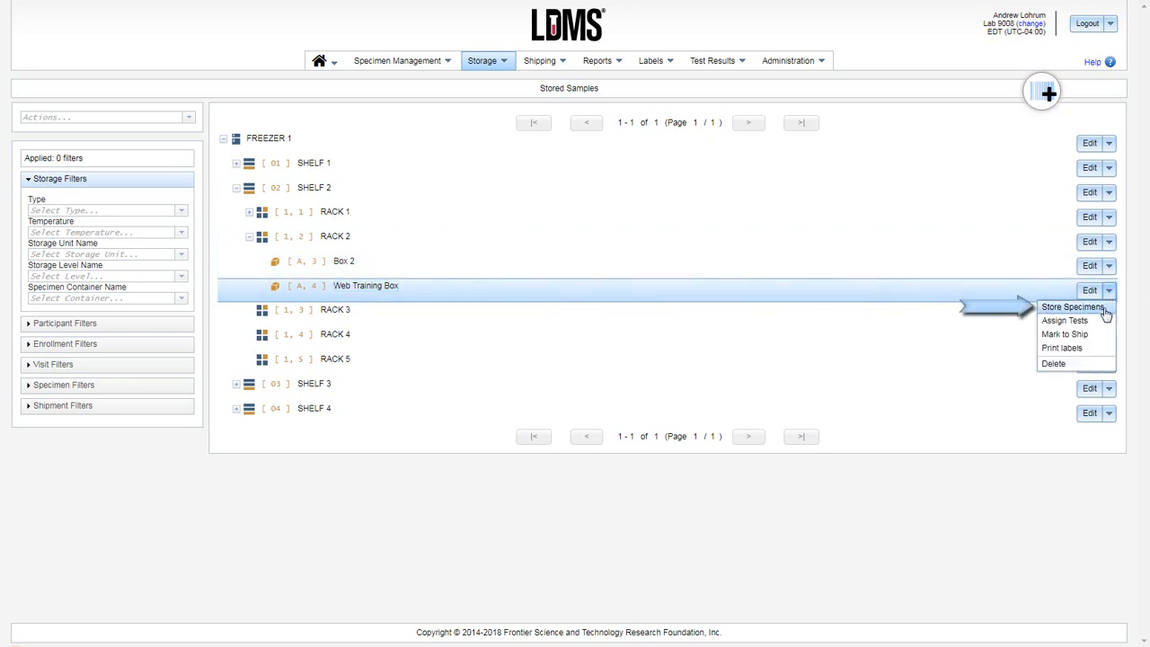
mouse_move(1091, 317)
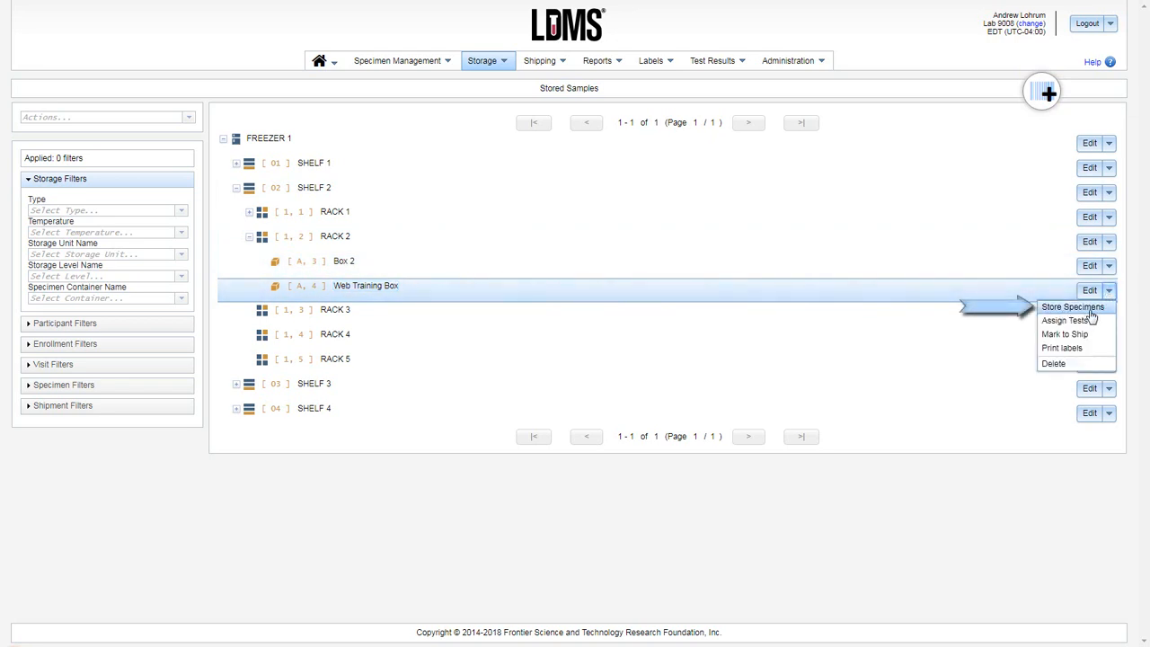
Choose Store Specimens for Web Training Box and expand the Enrollment Filters
click(1072, 306)
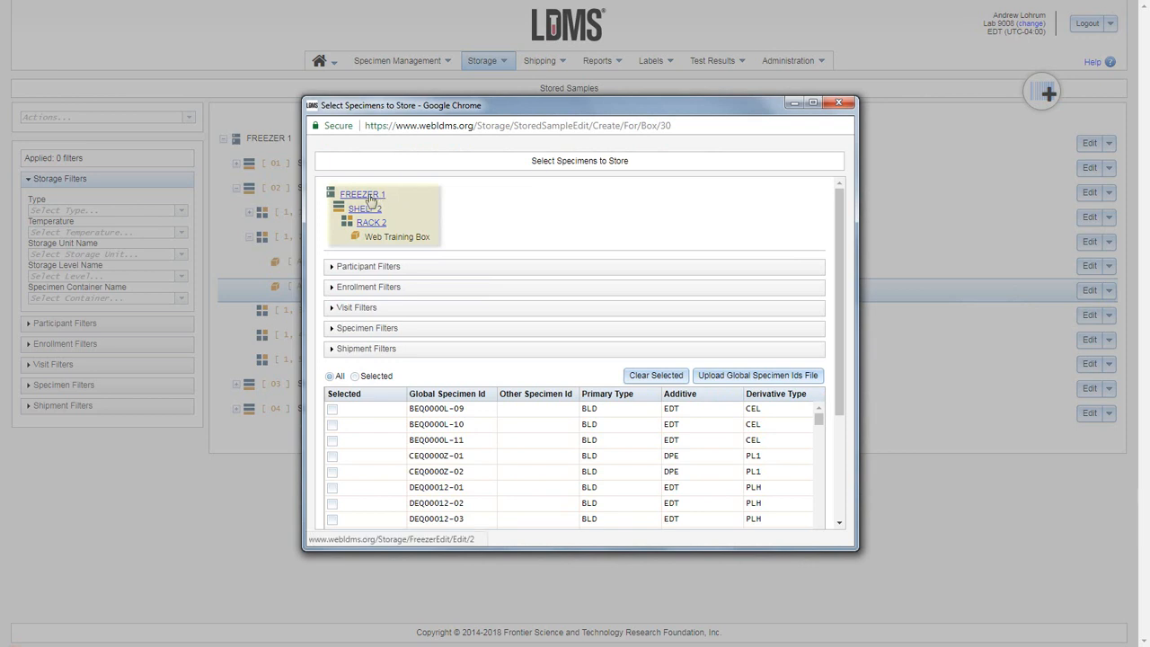
click(397, 237)
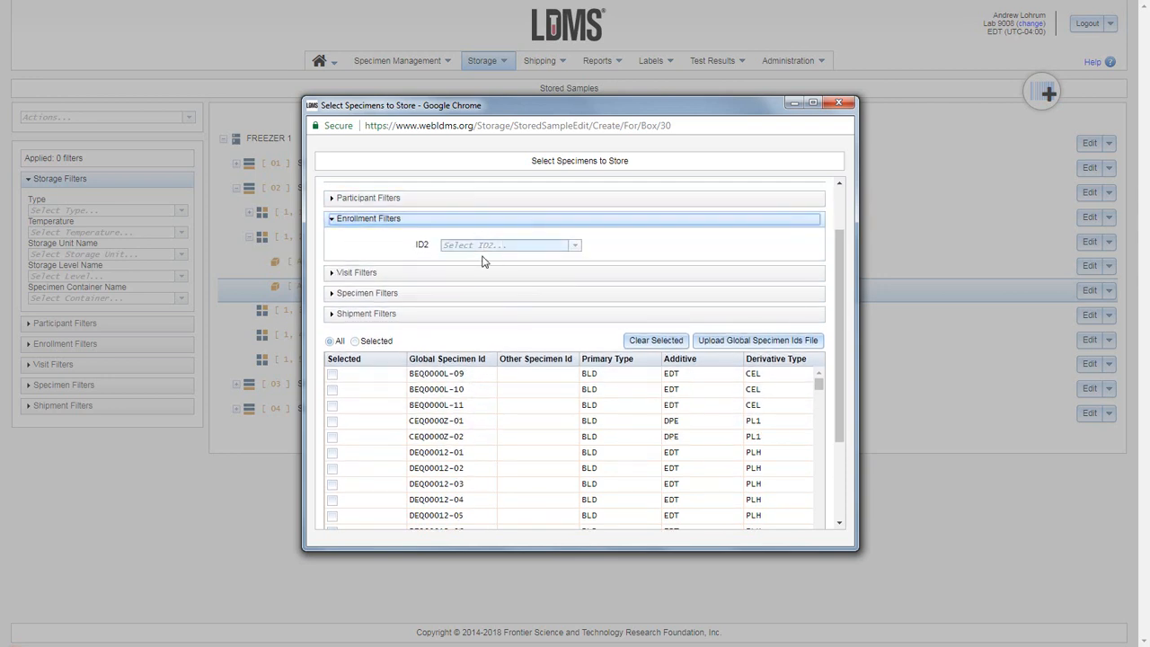
Expand the Visit Filters and pick 0111111C as the Participant ID1
click(357, 272)
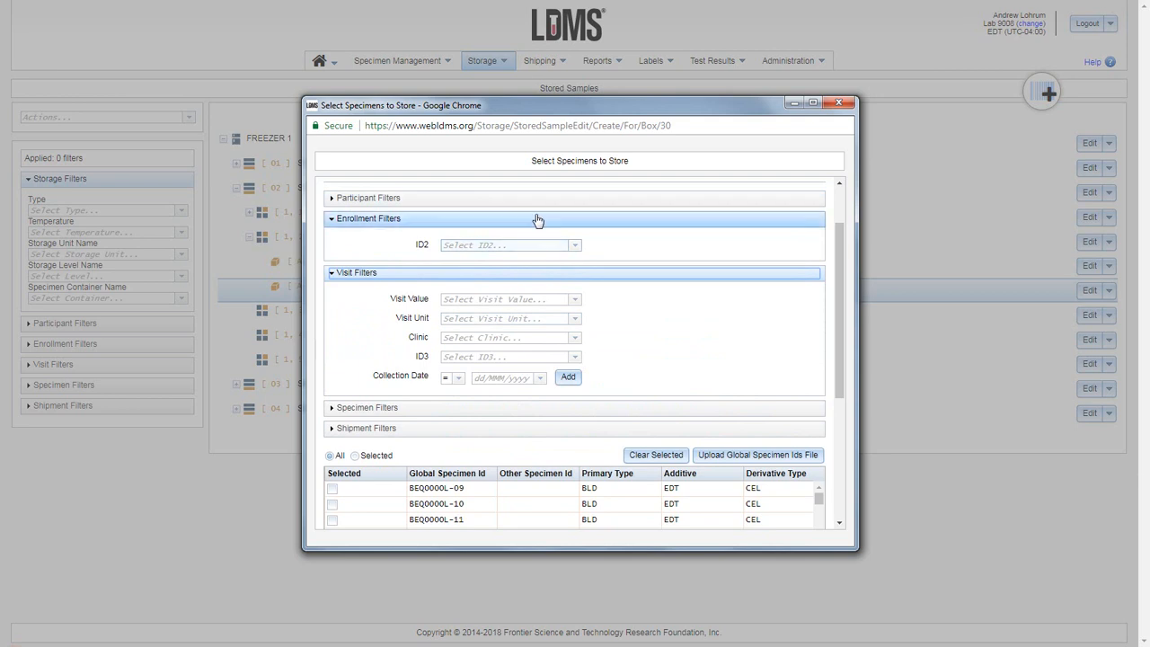
click(369, 197)
text(0111)
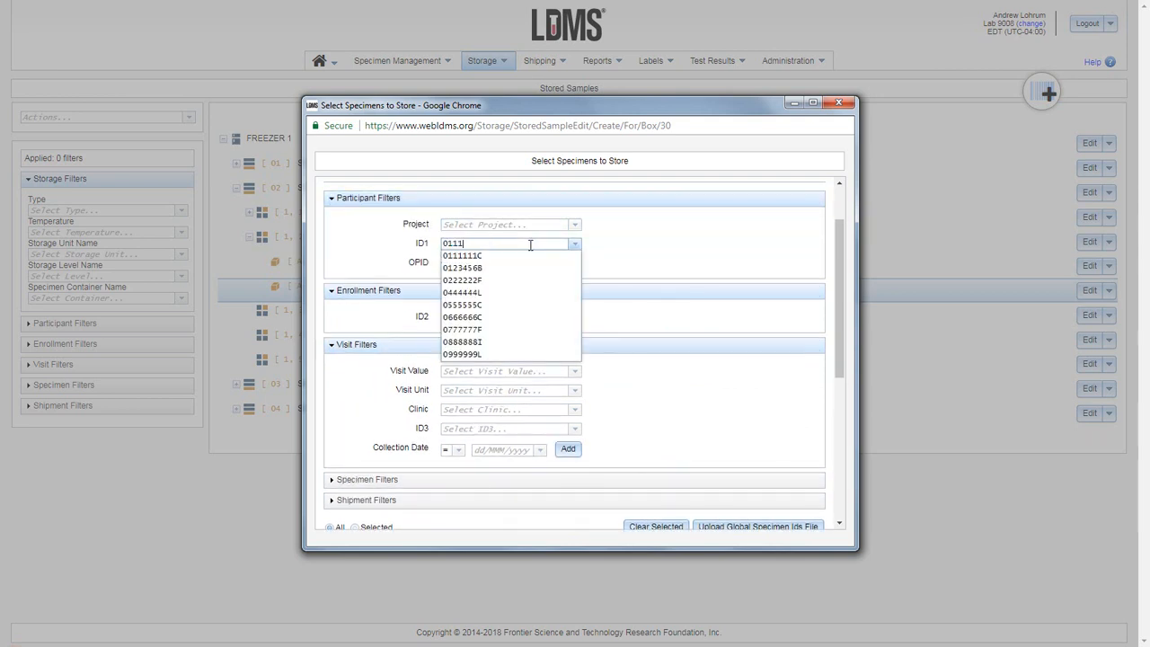
click(462, 255)
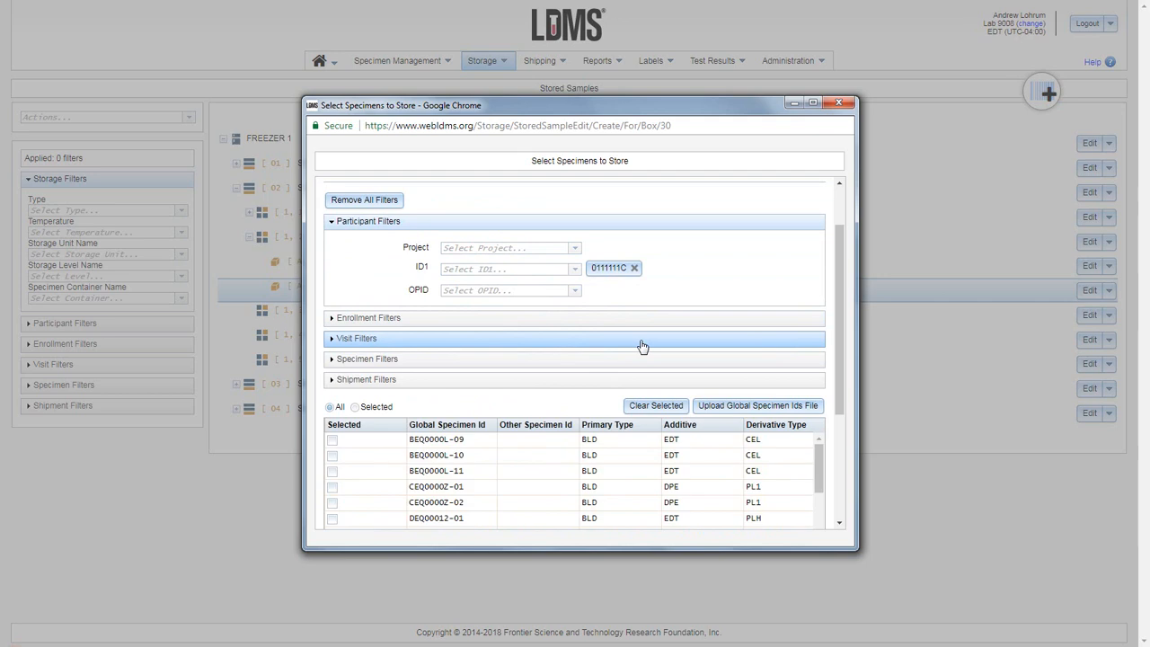
mouse_move(620, 342)
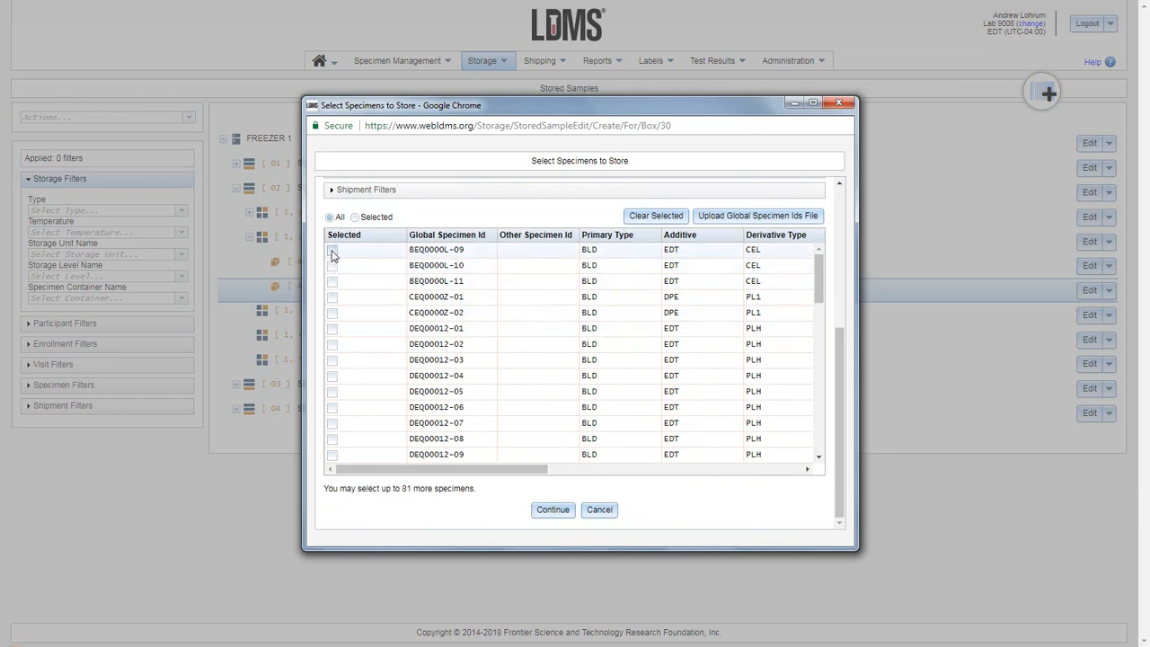
Tick the remaining specimen checkboxes, ending with DEQ00012-02, -03 and -04
click(333, 265)
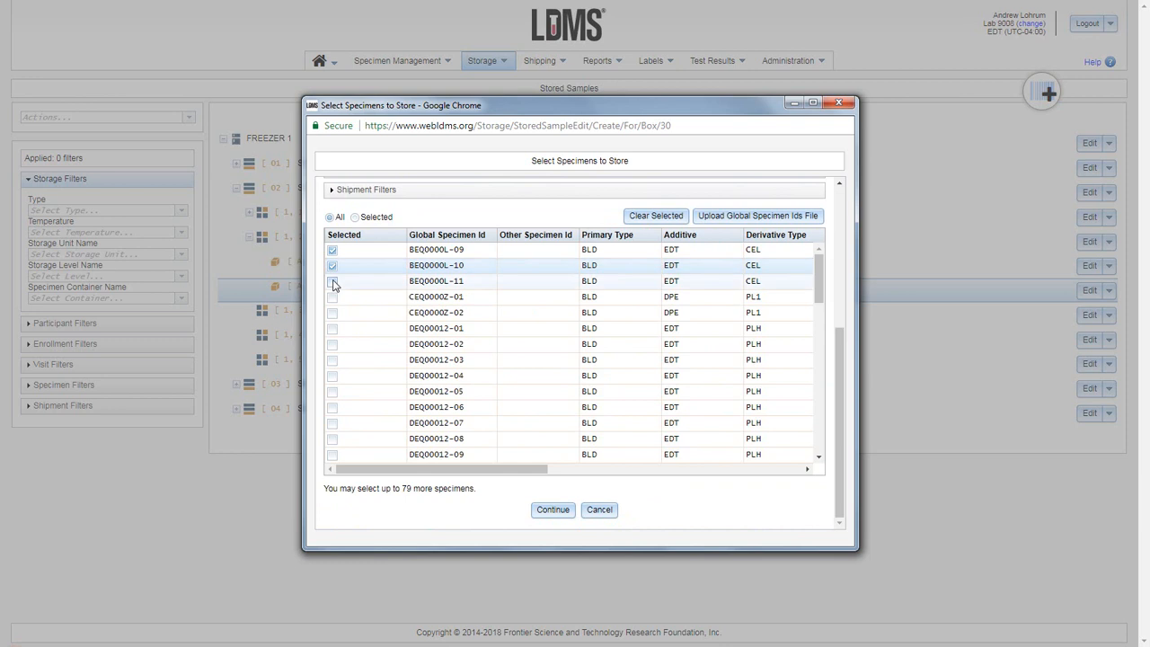
click(332, 297)
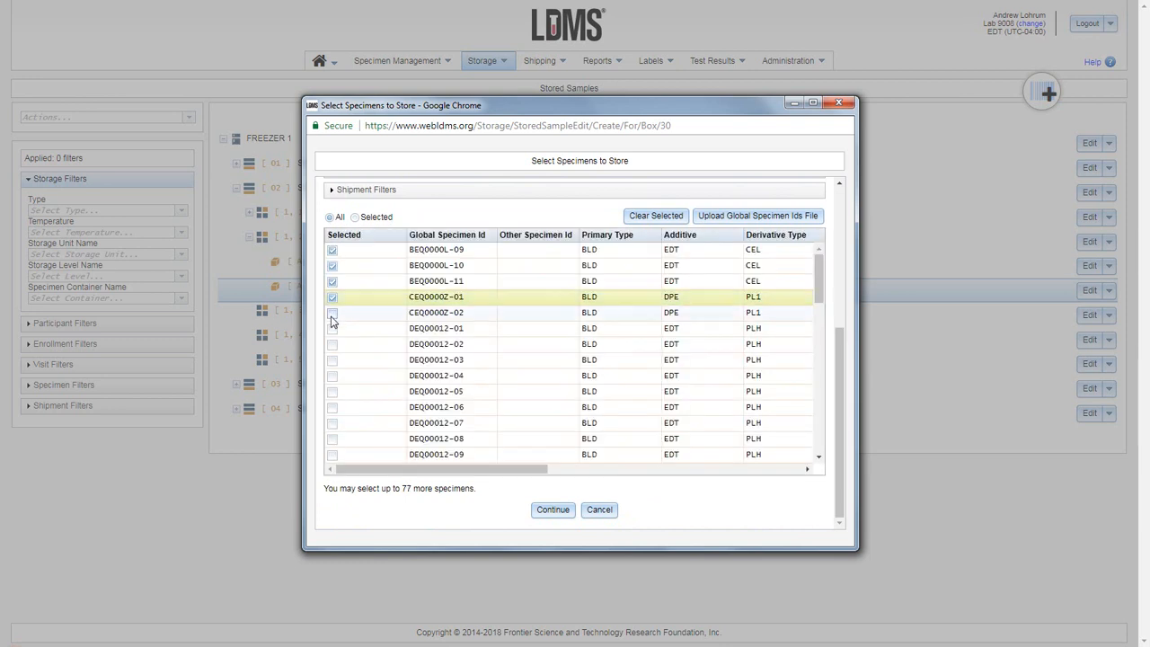
click(331, 328)
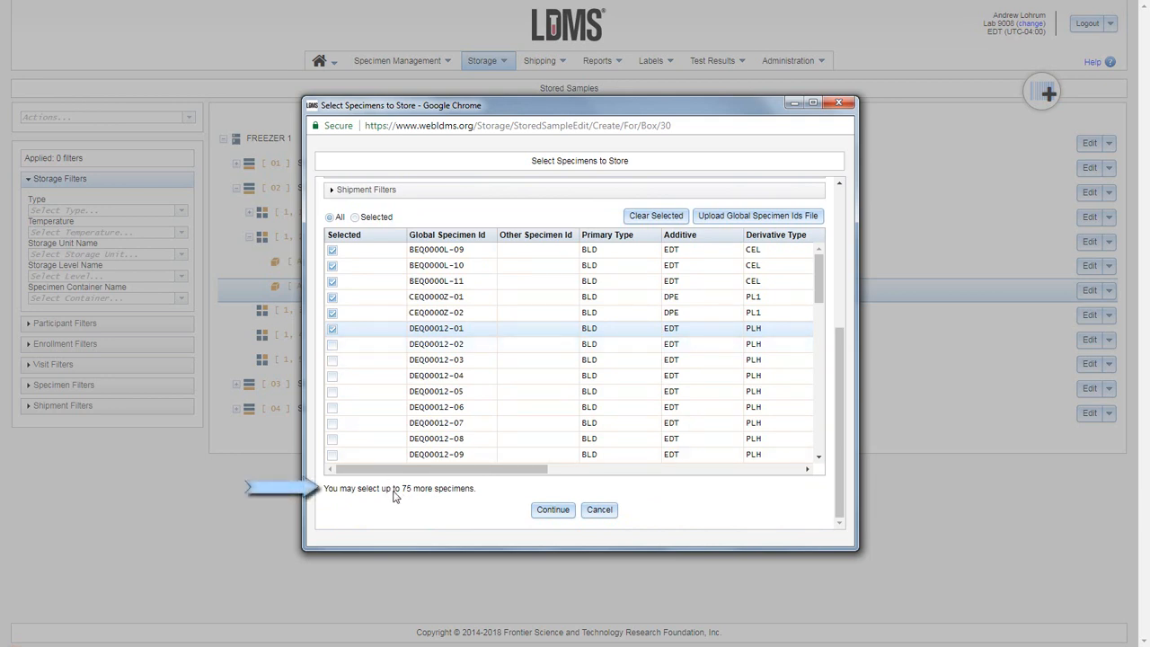
mouse_move(407, 500)
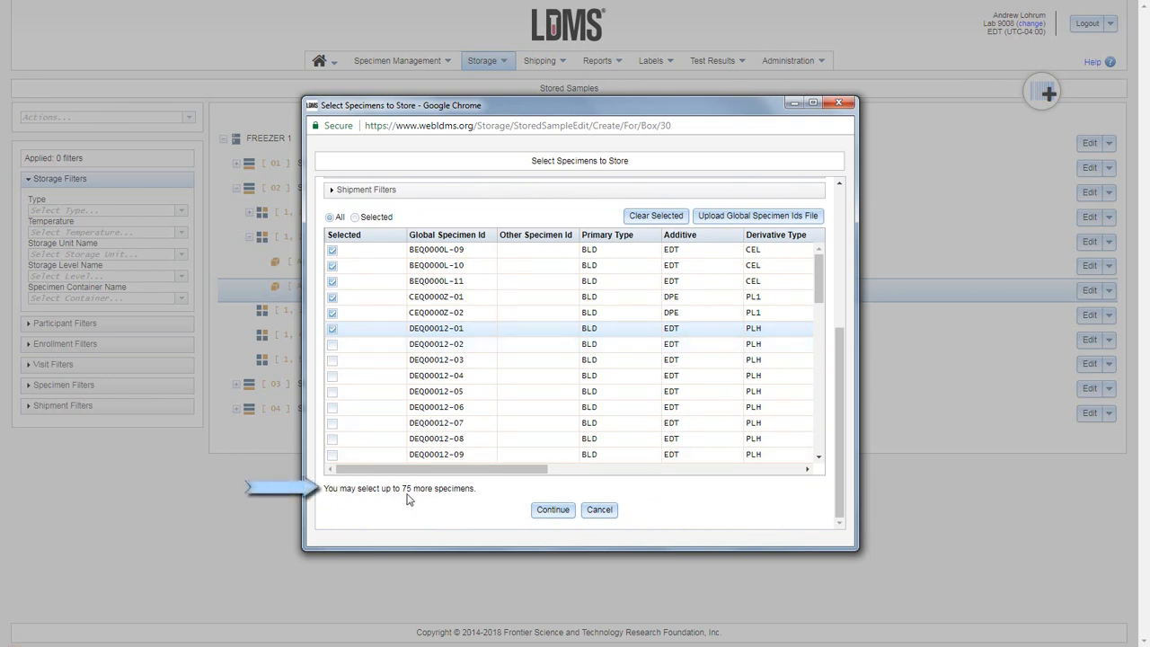
click(333, 344)
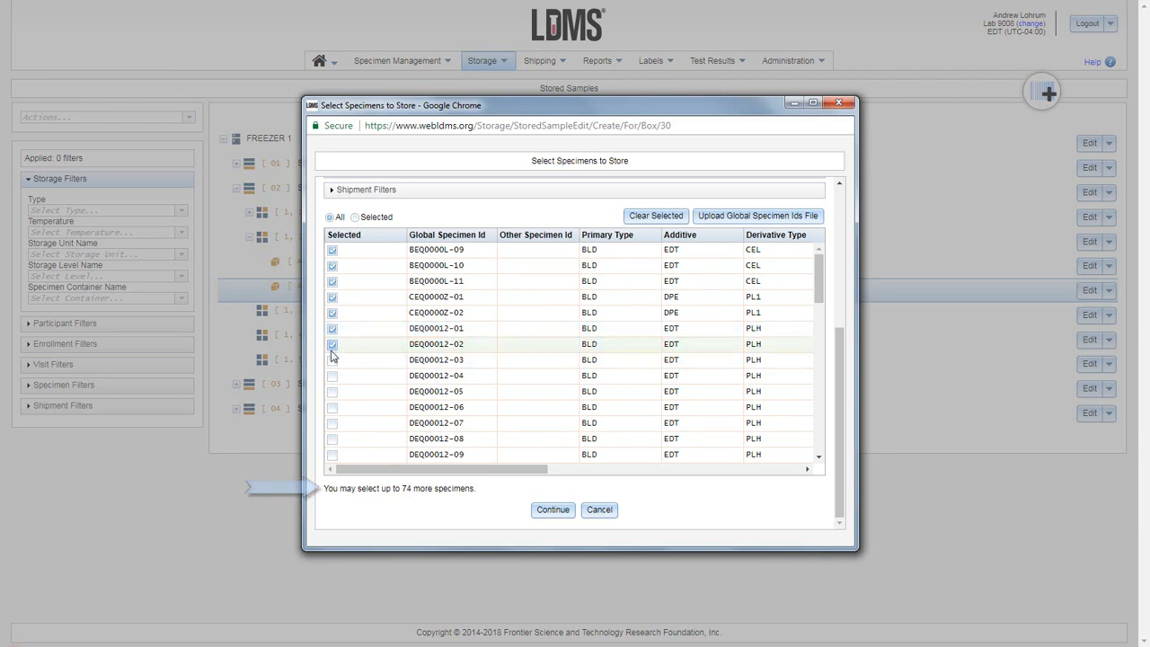
click(332, 360)
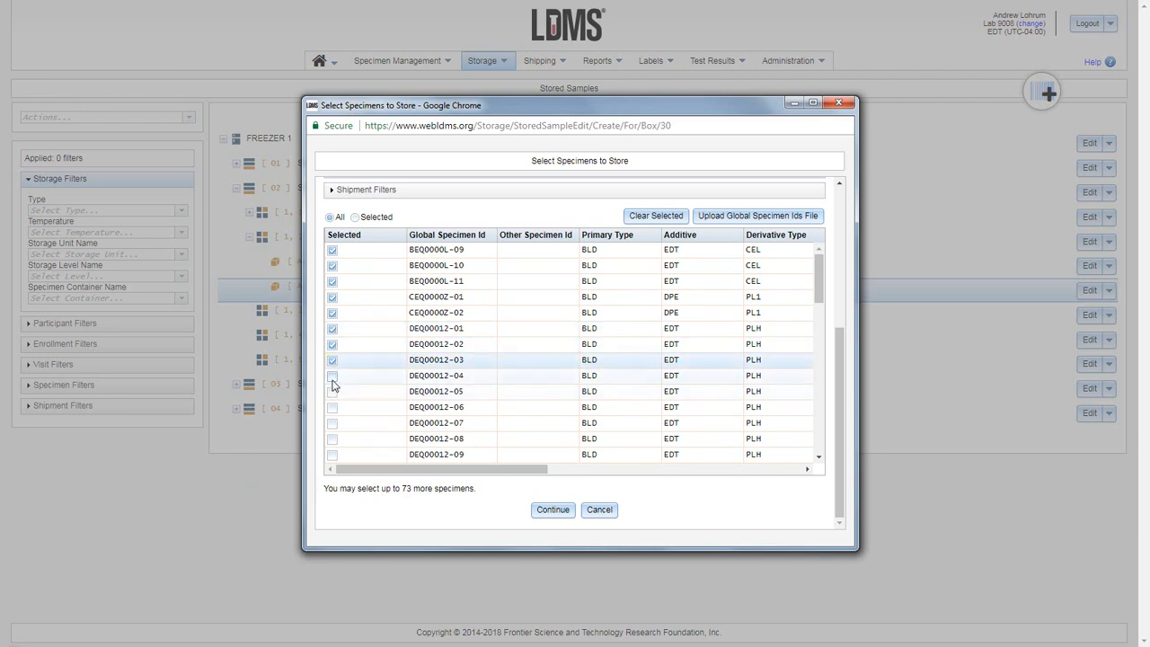
click(332, 375)
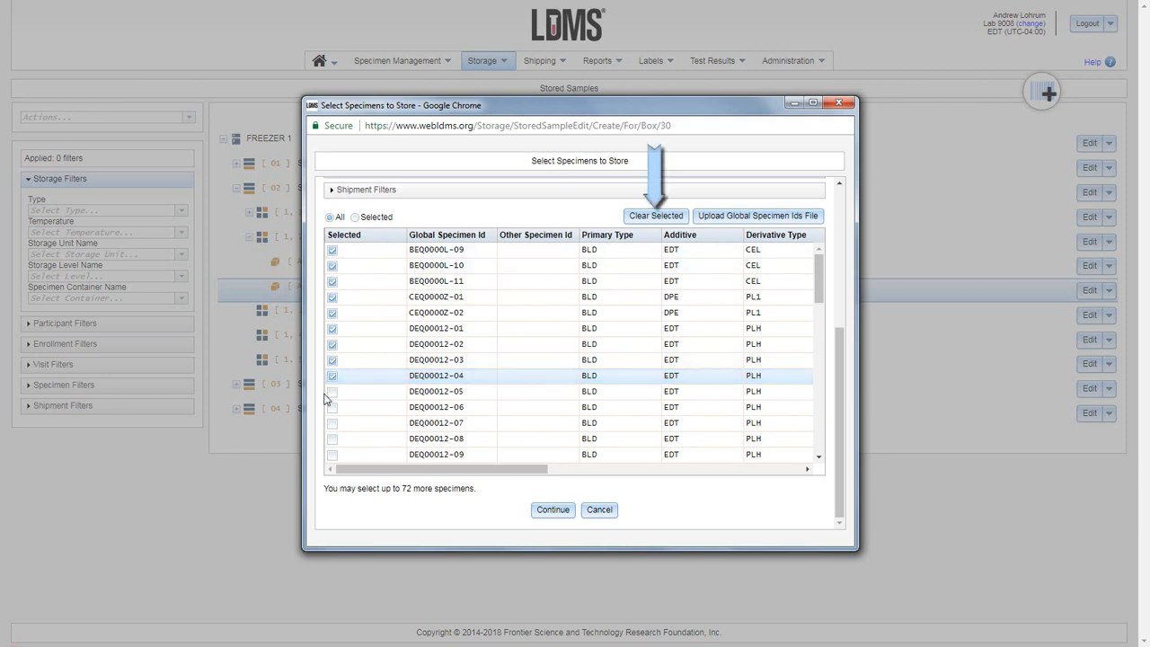
mouse_move(656, 216)
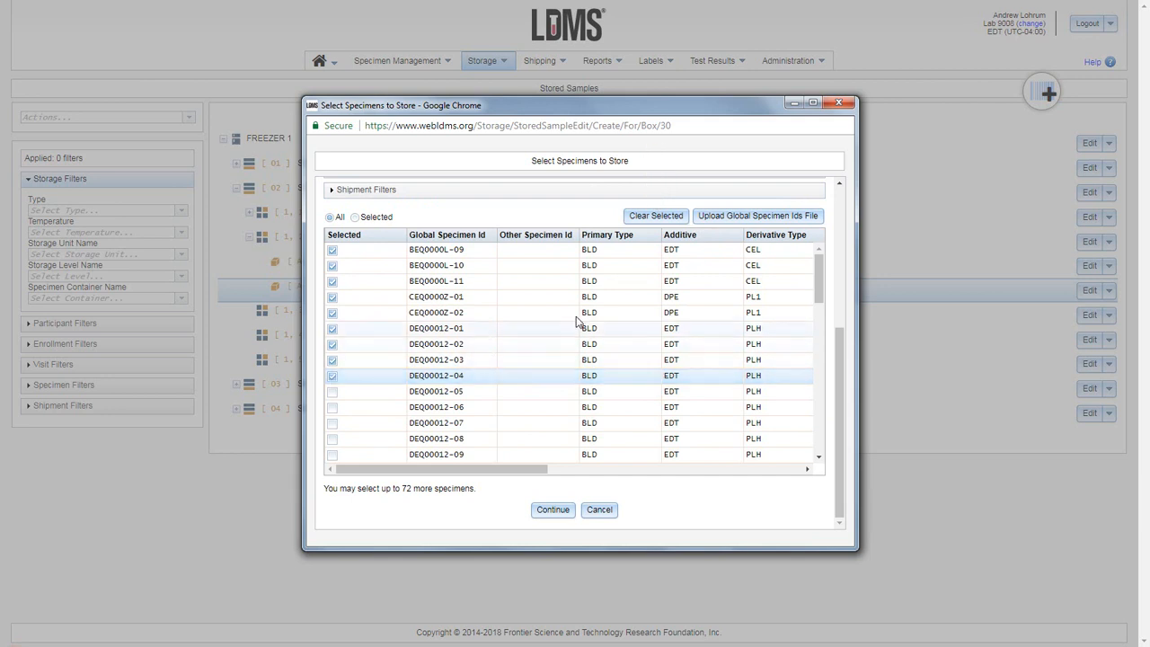
mouse_move(568, 228)
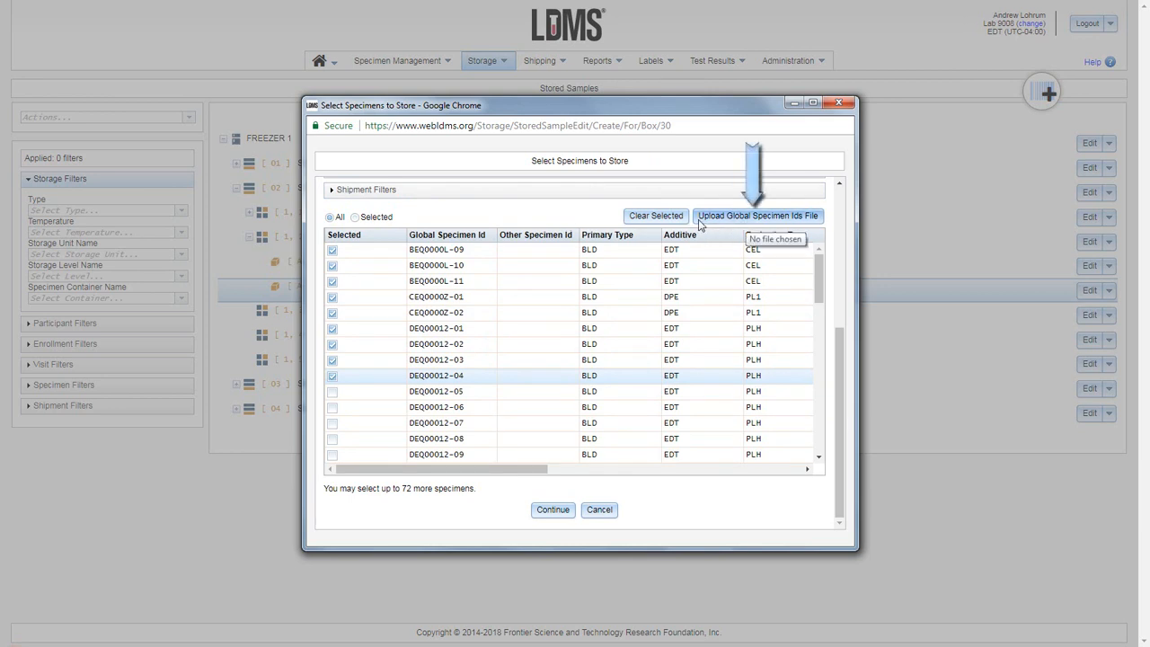
mouse_move(732, 222)
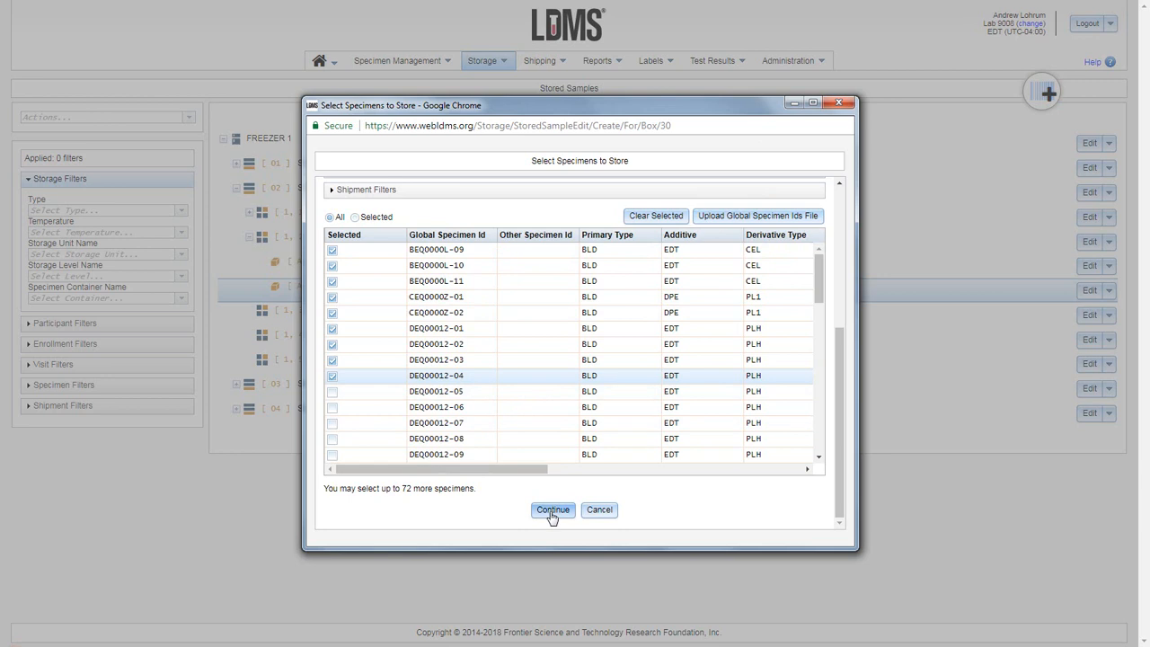
Continue to Select Position For Specimen, leaving BEQ0000L-09 at A,1
click(552, 509)
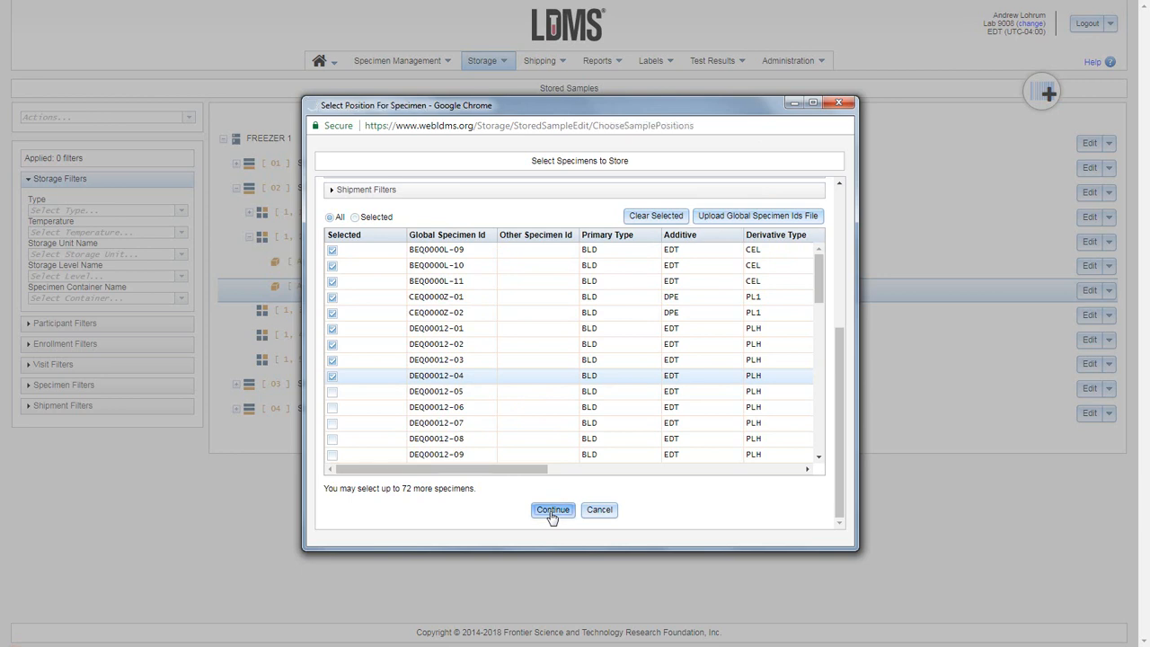
click(552, 509)
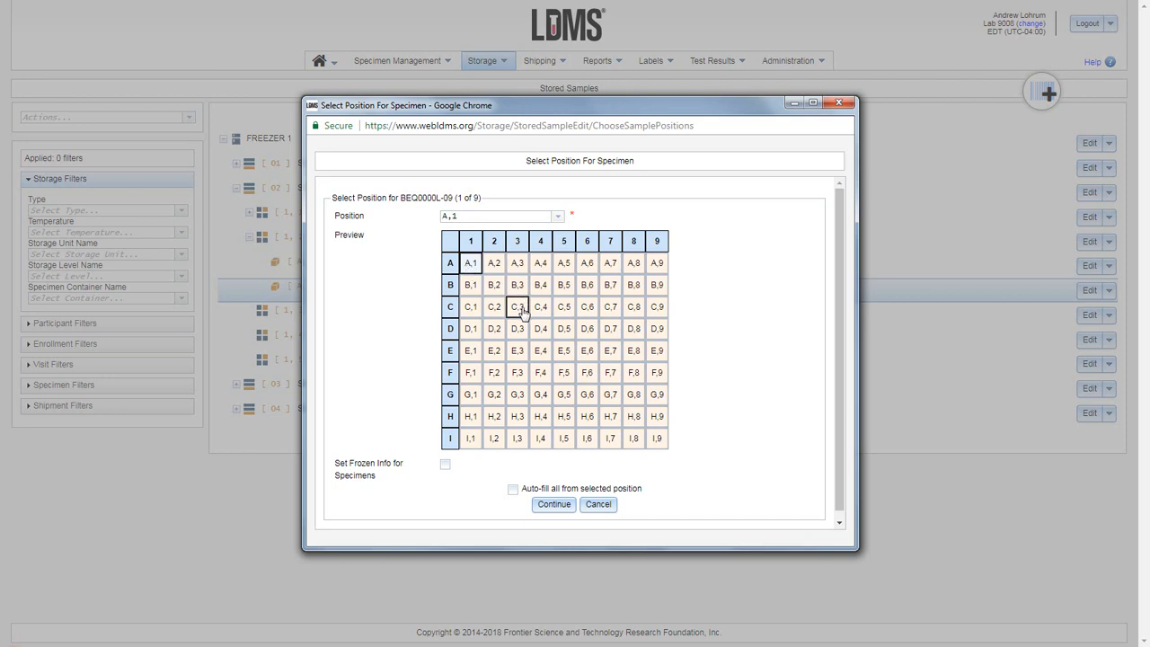
mouse_move(491, 461)
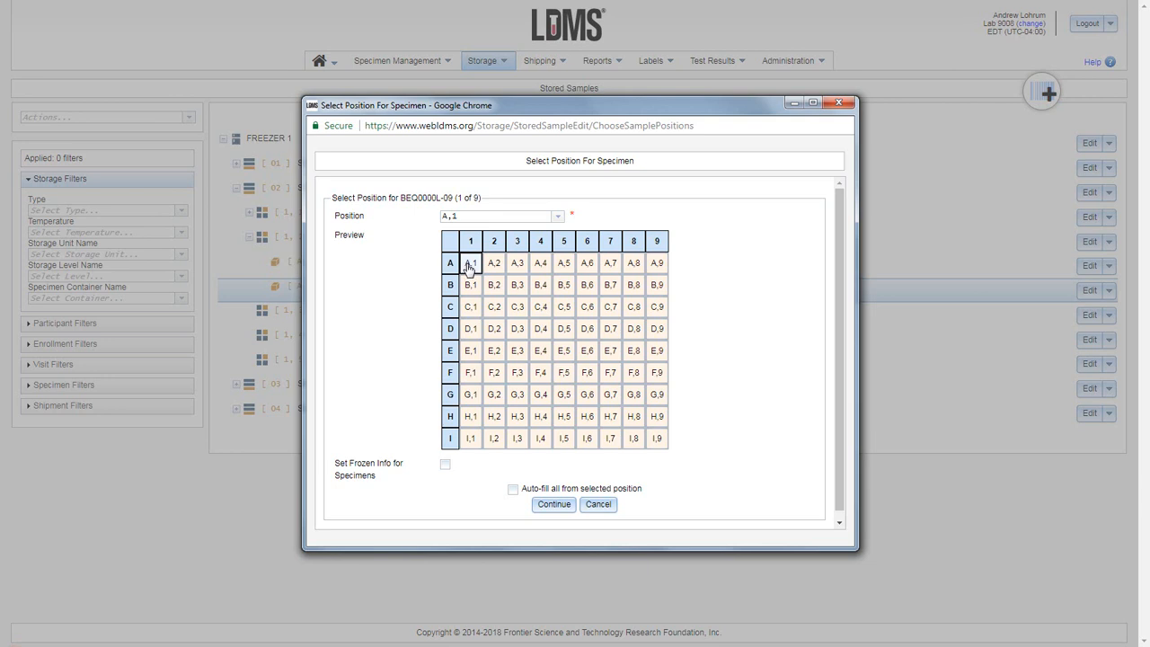
mouse_move(657, 263)
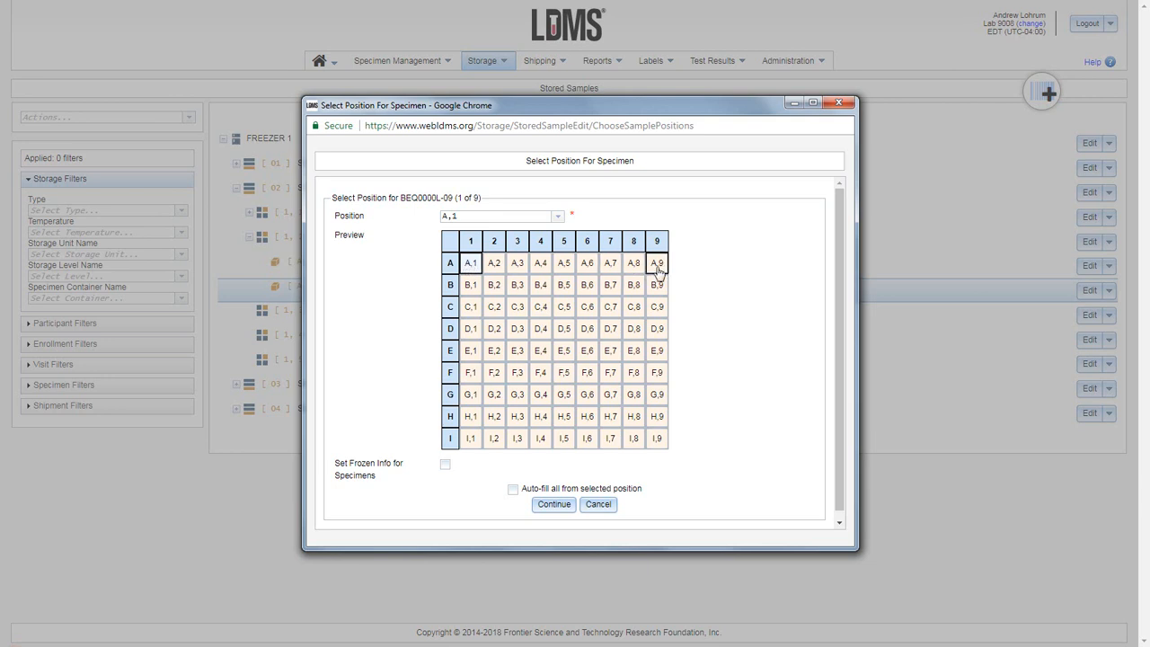
mouse_move(593, 477)
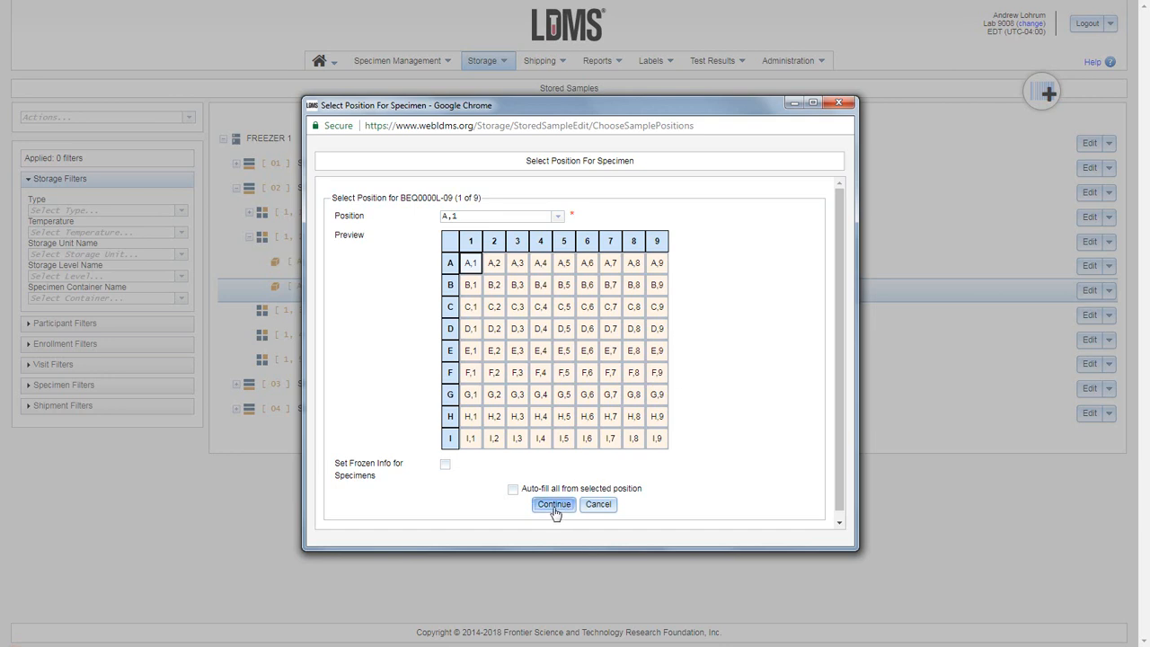
Confirm A,1–A,3 for BEQ0000L-09 to -11, then auto-fill from A,4 and submit
click(553, 504)
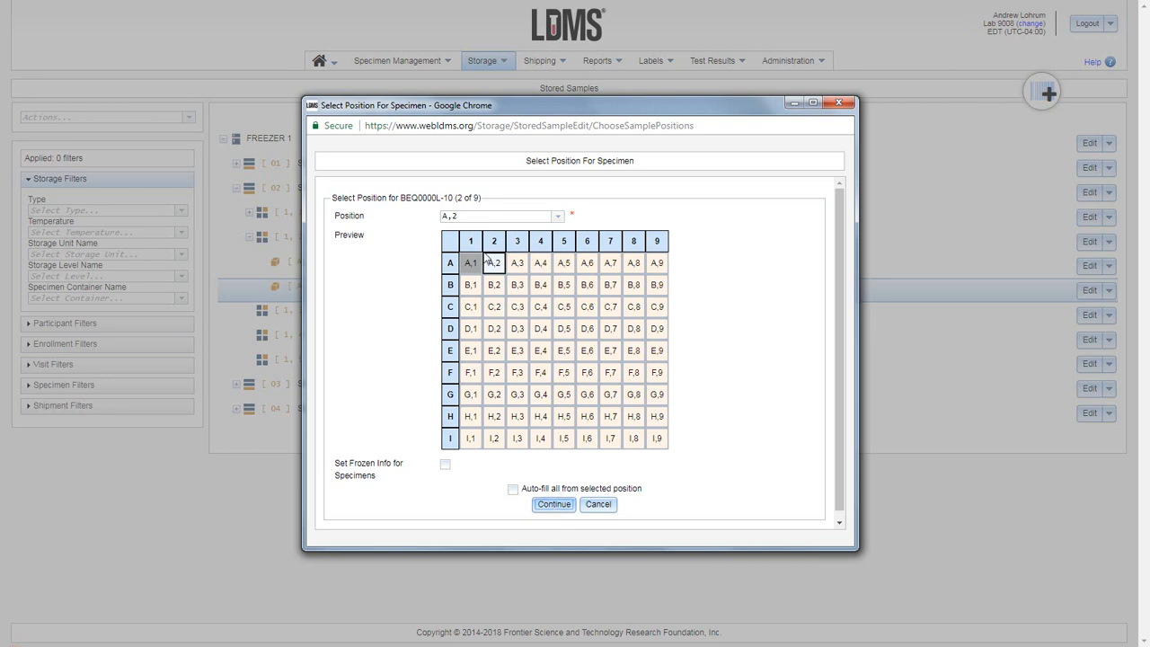
mouse_move(497, 267)
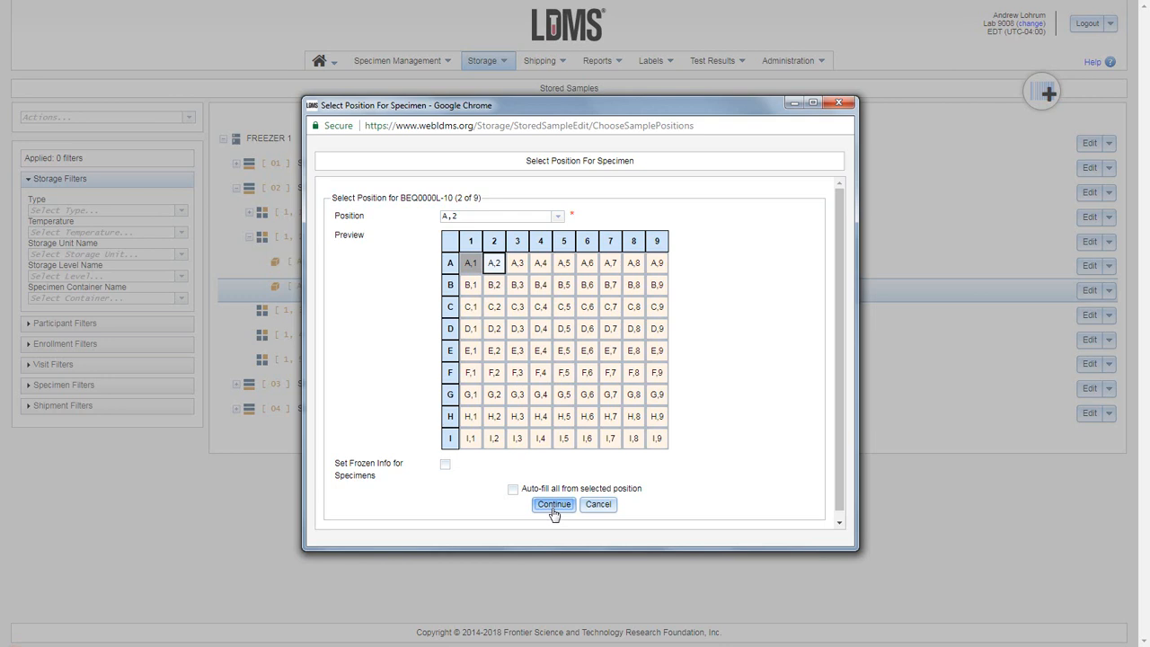
click(553, 504)
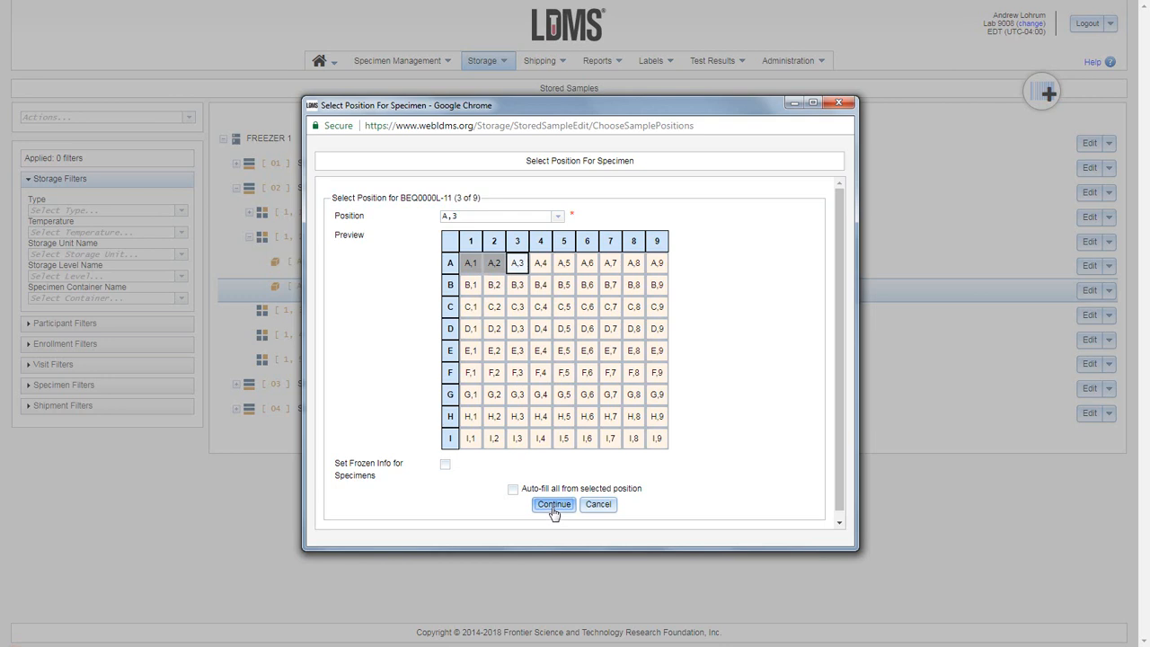
click(553, 504)
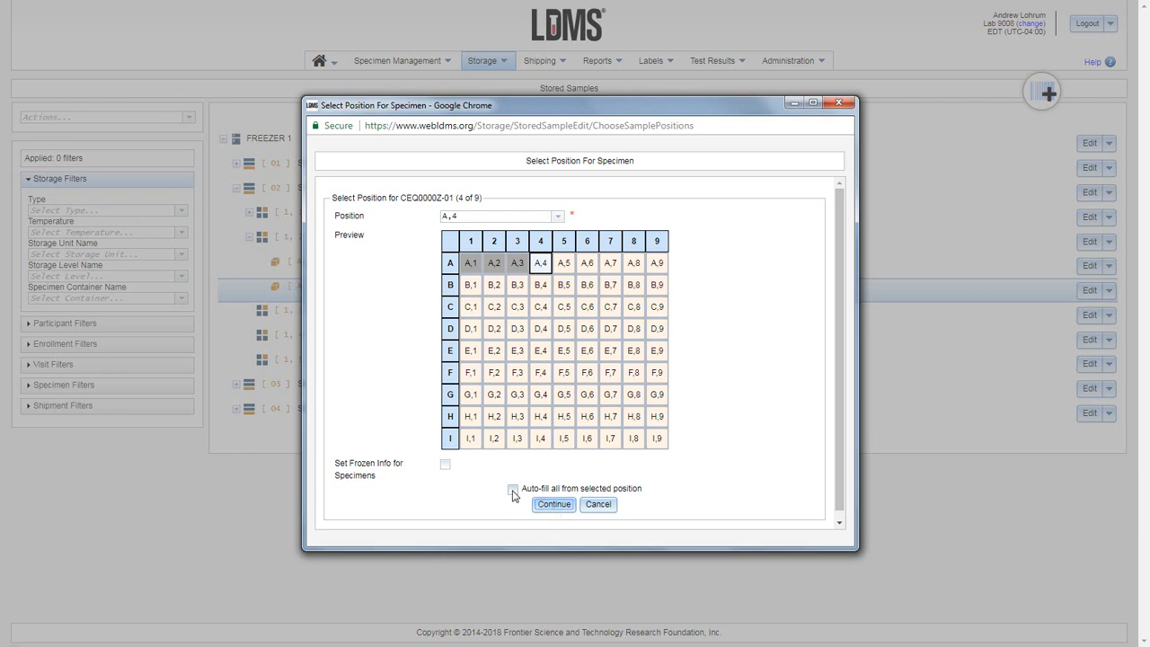
click(513, 488)
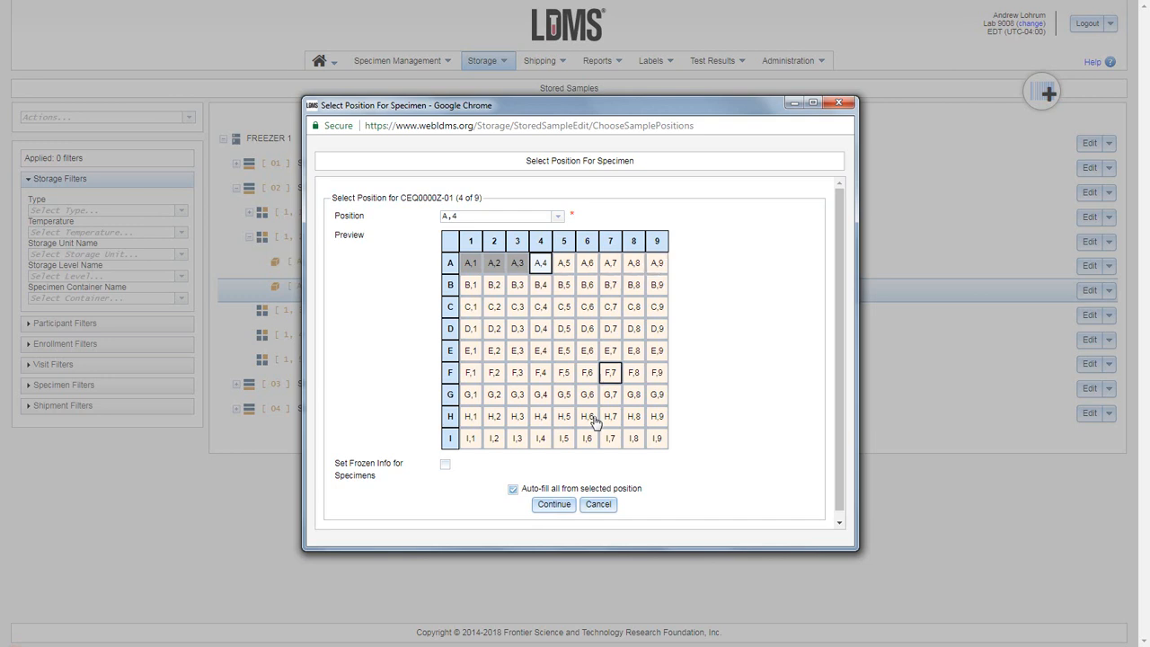
click(554, 504)
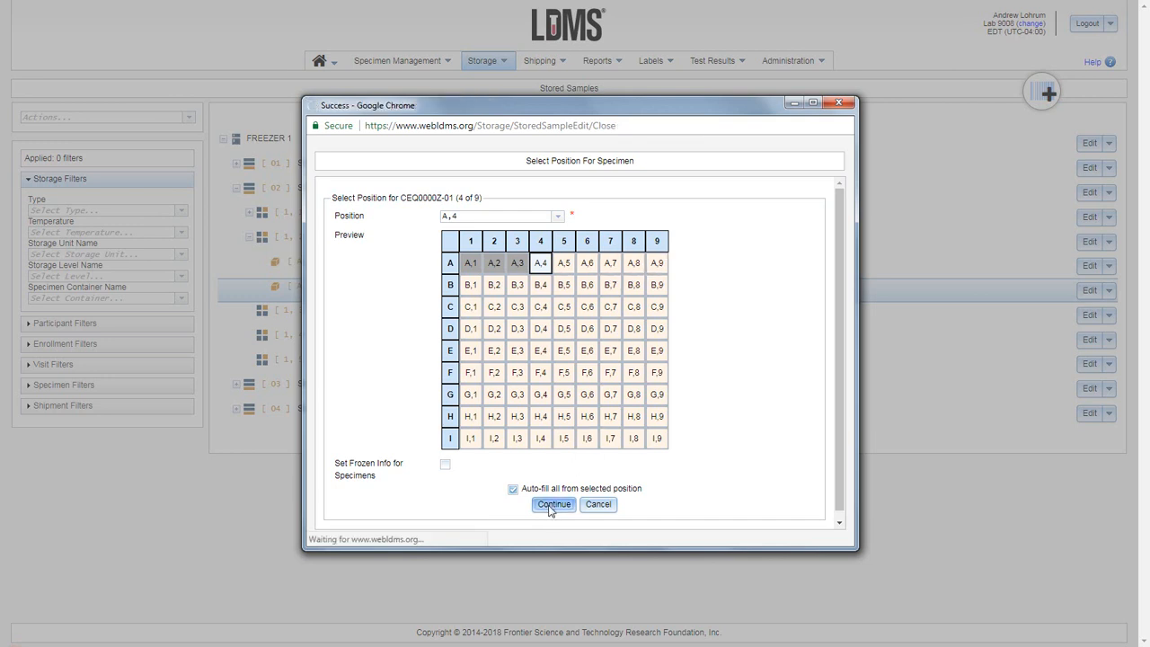
Expand Web Training Box under RACK 2 to list specimens at A,1 through A,9
click(553, 505)
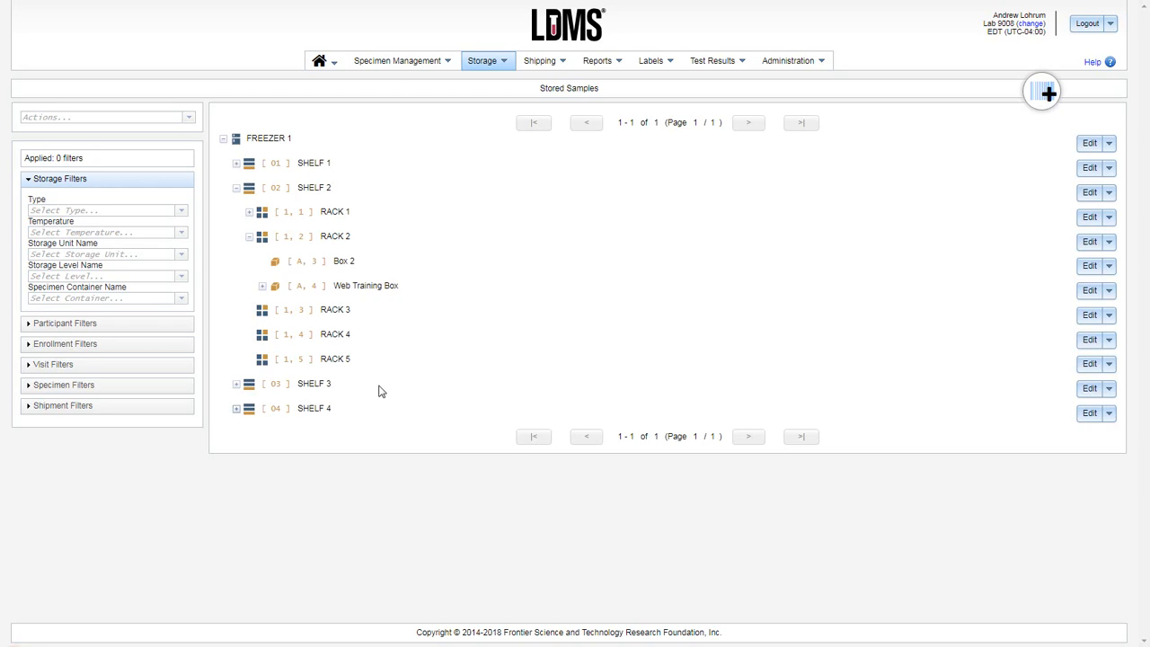
click(366, 285)
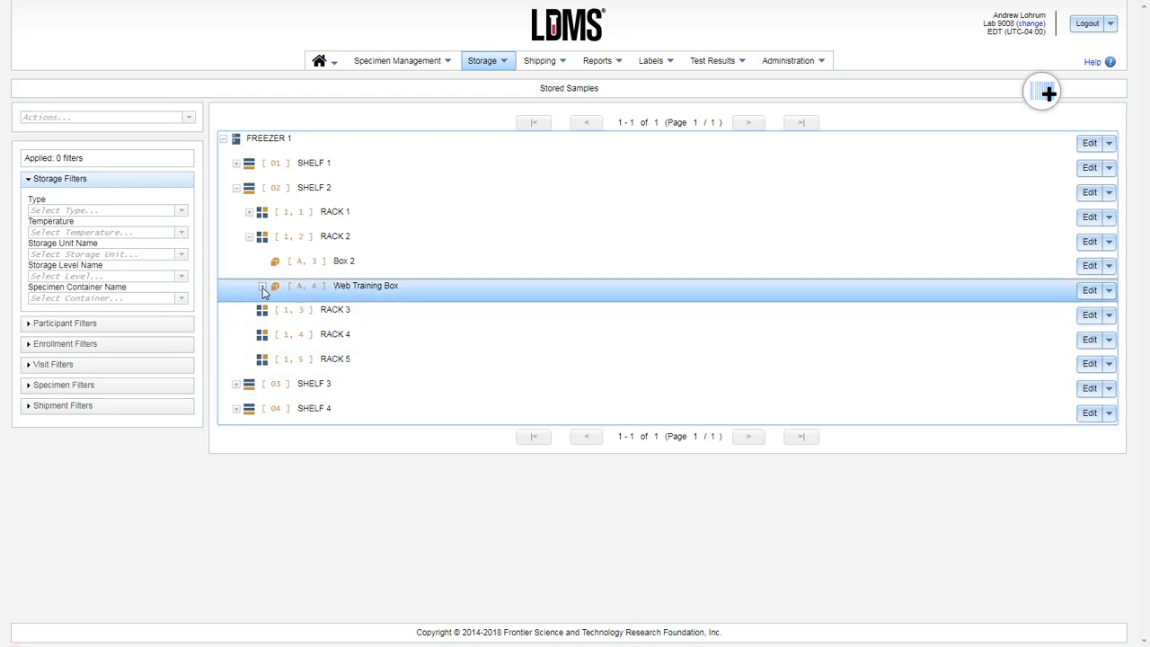
click(262, 286)
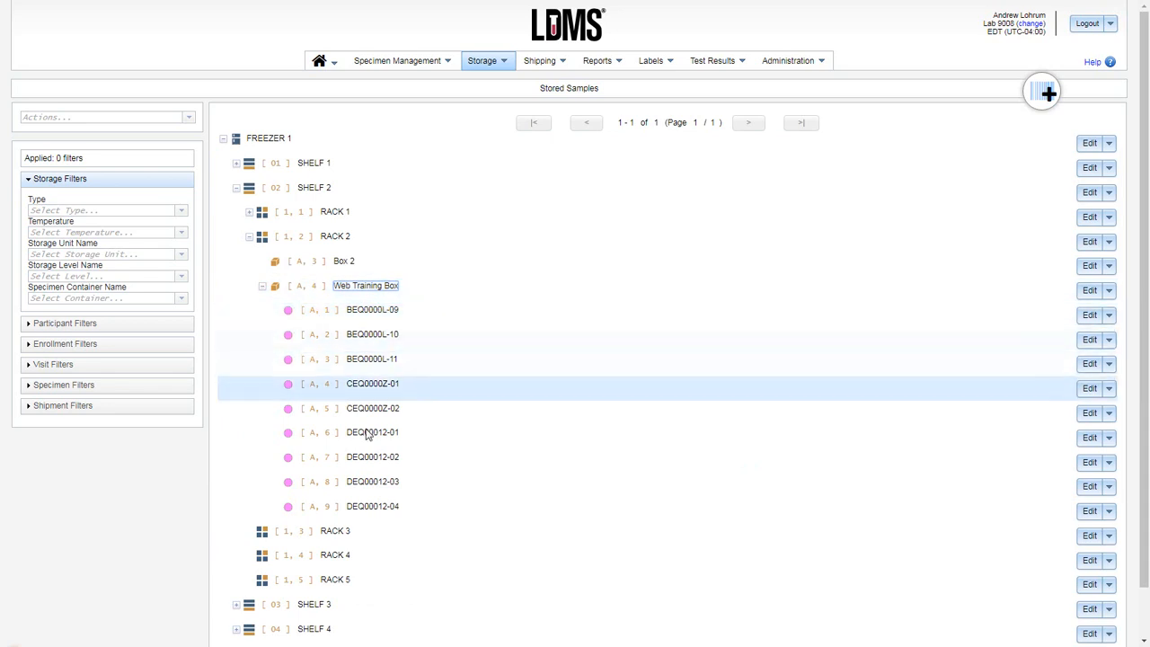
click(365, 285)
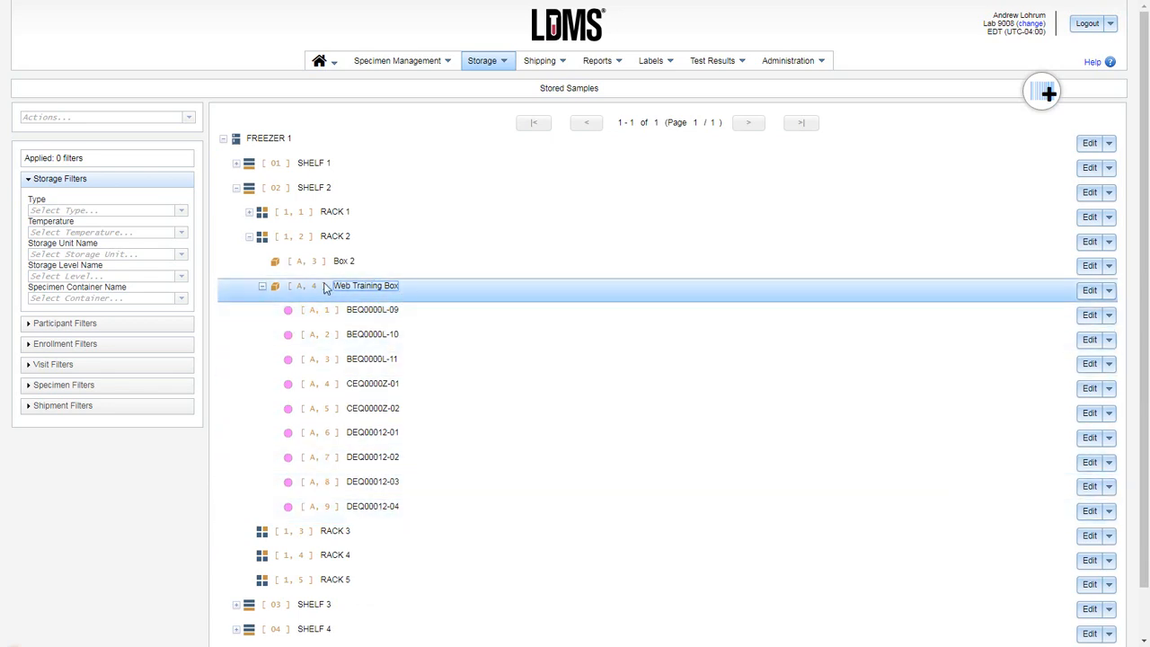